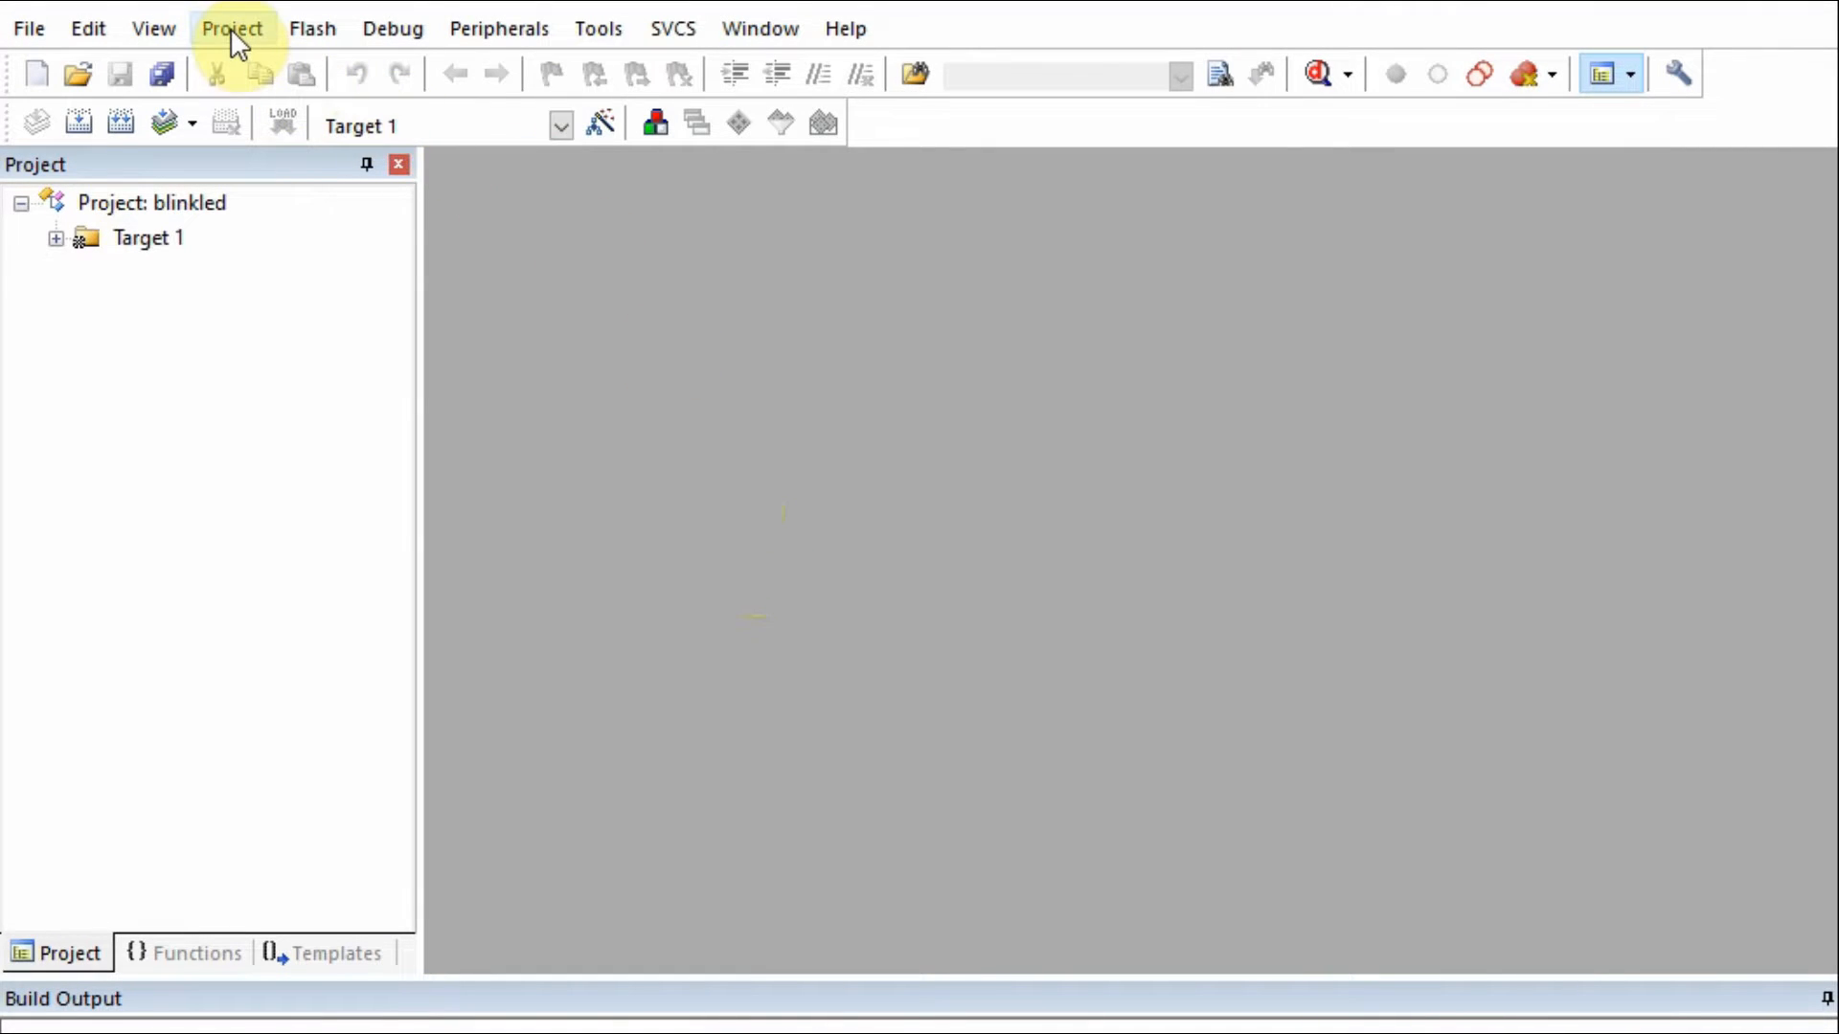
Create a new µVision project named blinkLED in the Keil Projects folder.
{"action": "left_click", "coordinate": [232, 29]}
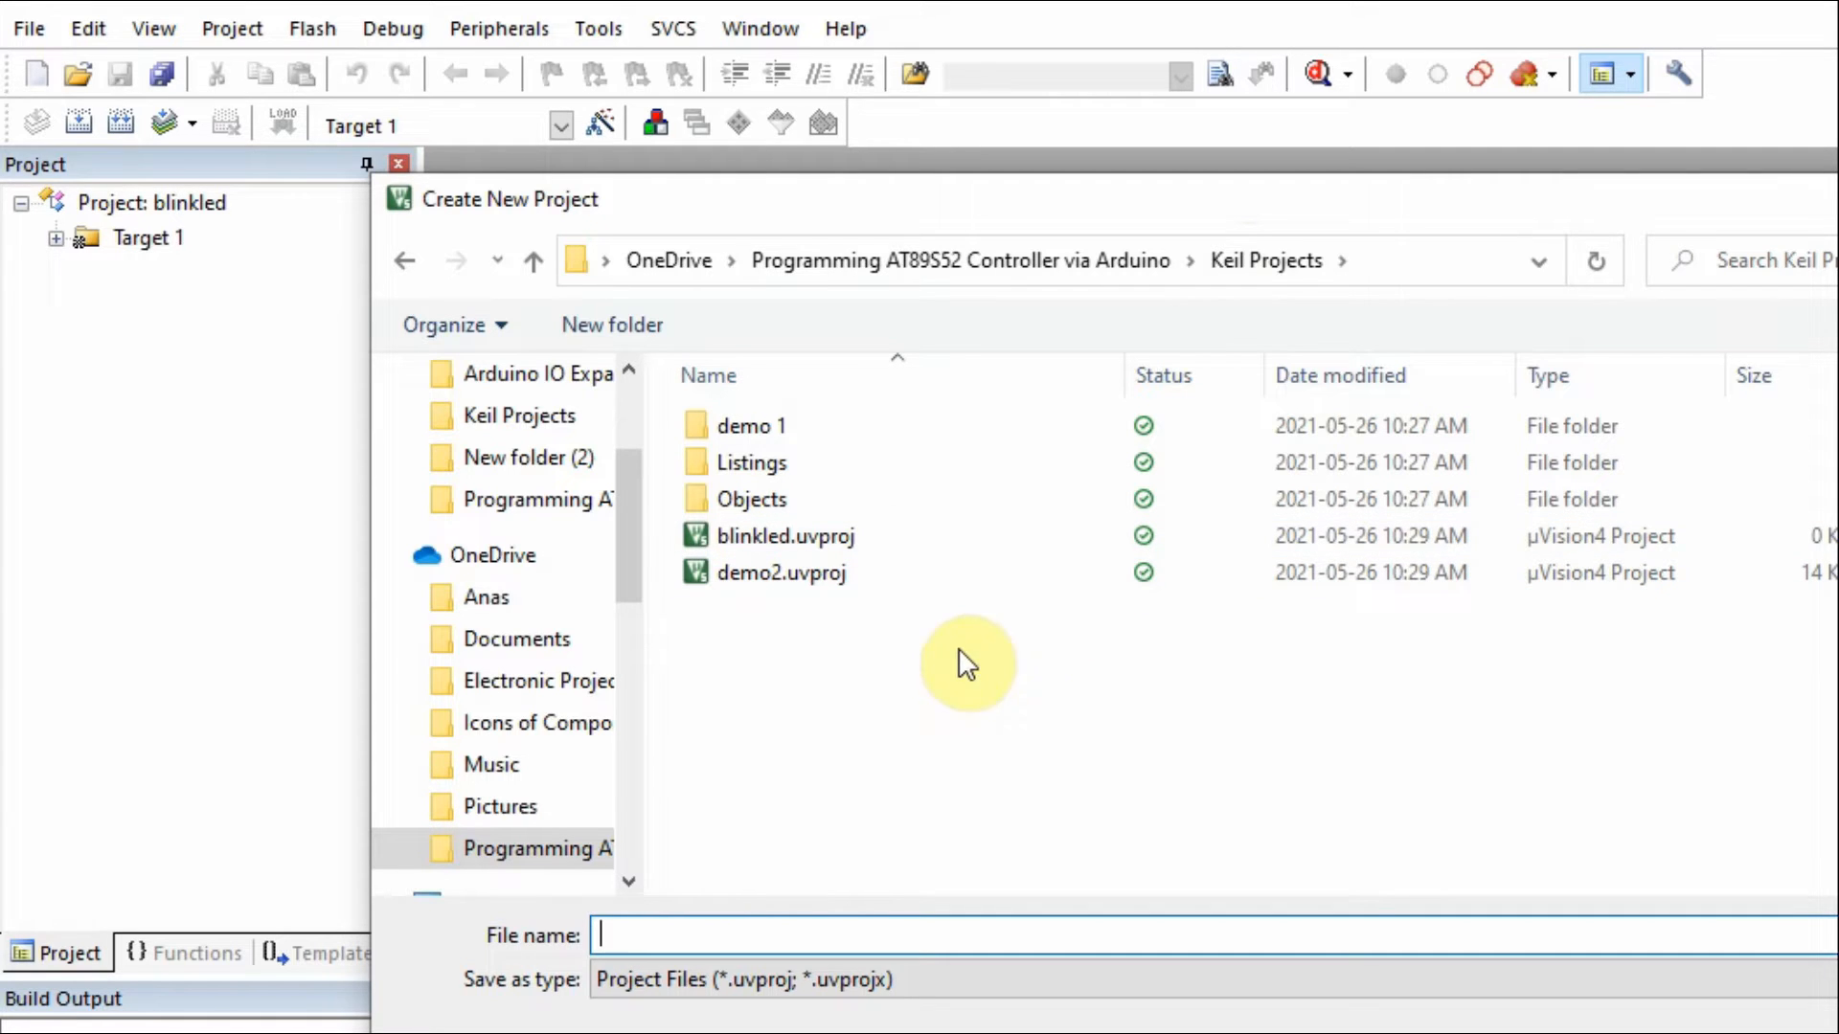
{"action": "mouse_move", "coordinate": [703, 938]}
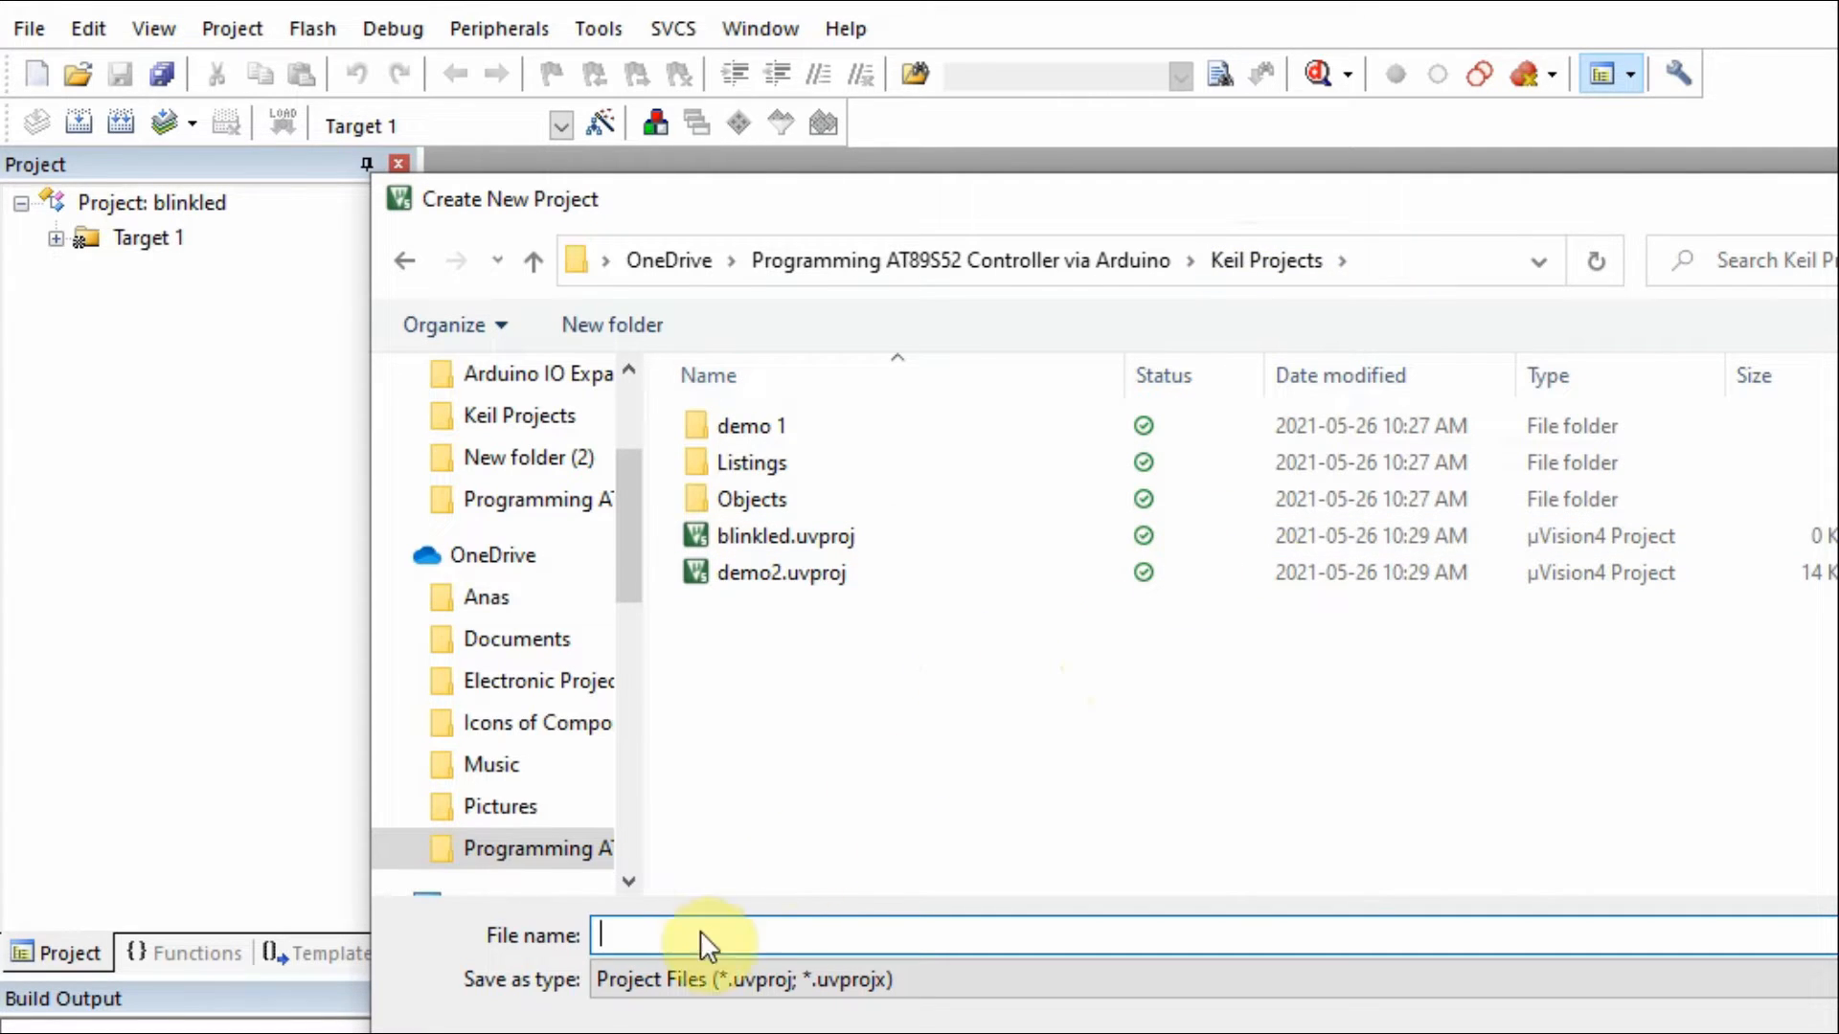
{"action": "mouse_move", "coordinate": [834, 809]}
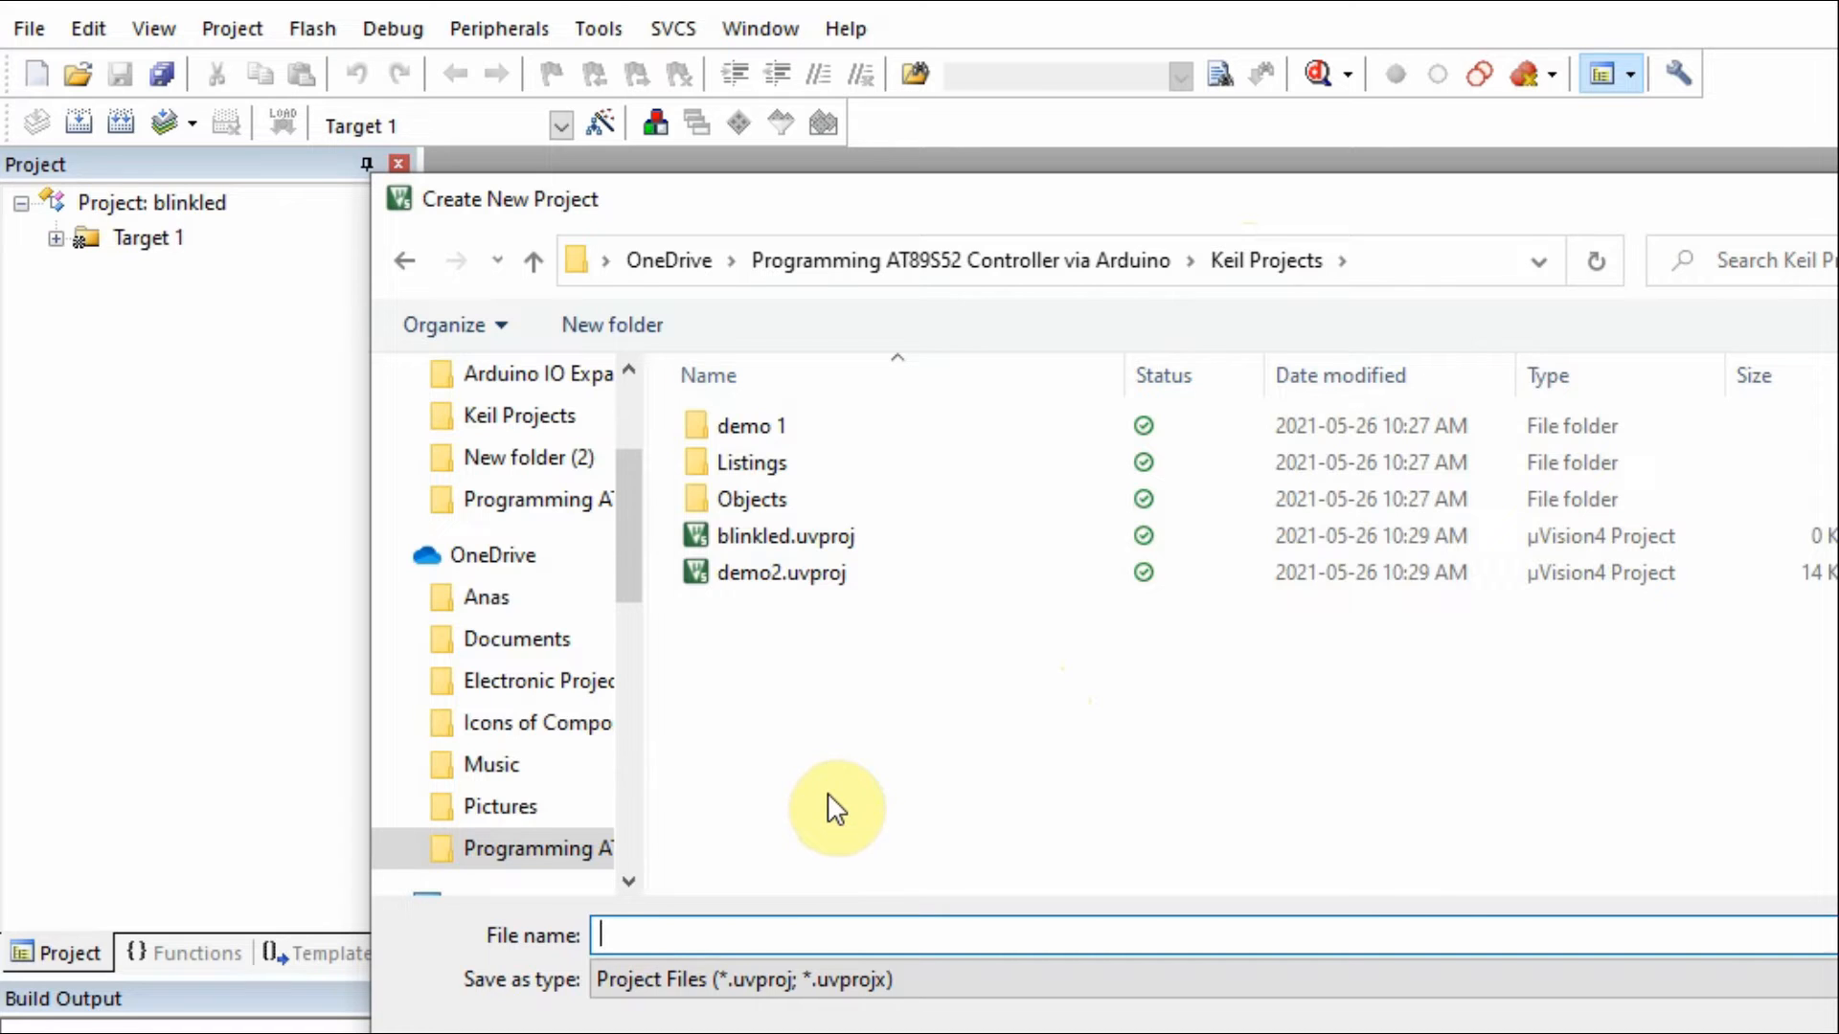
{"action": "type", "text": "b"}
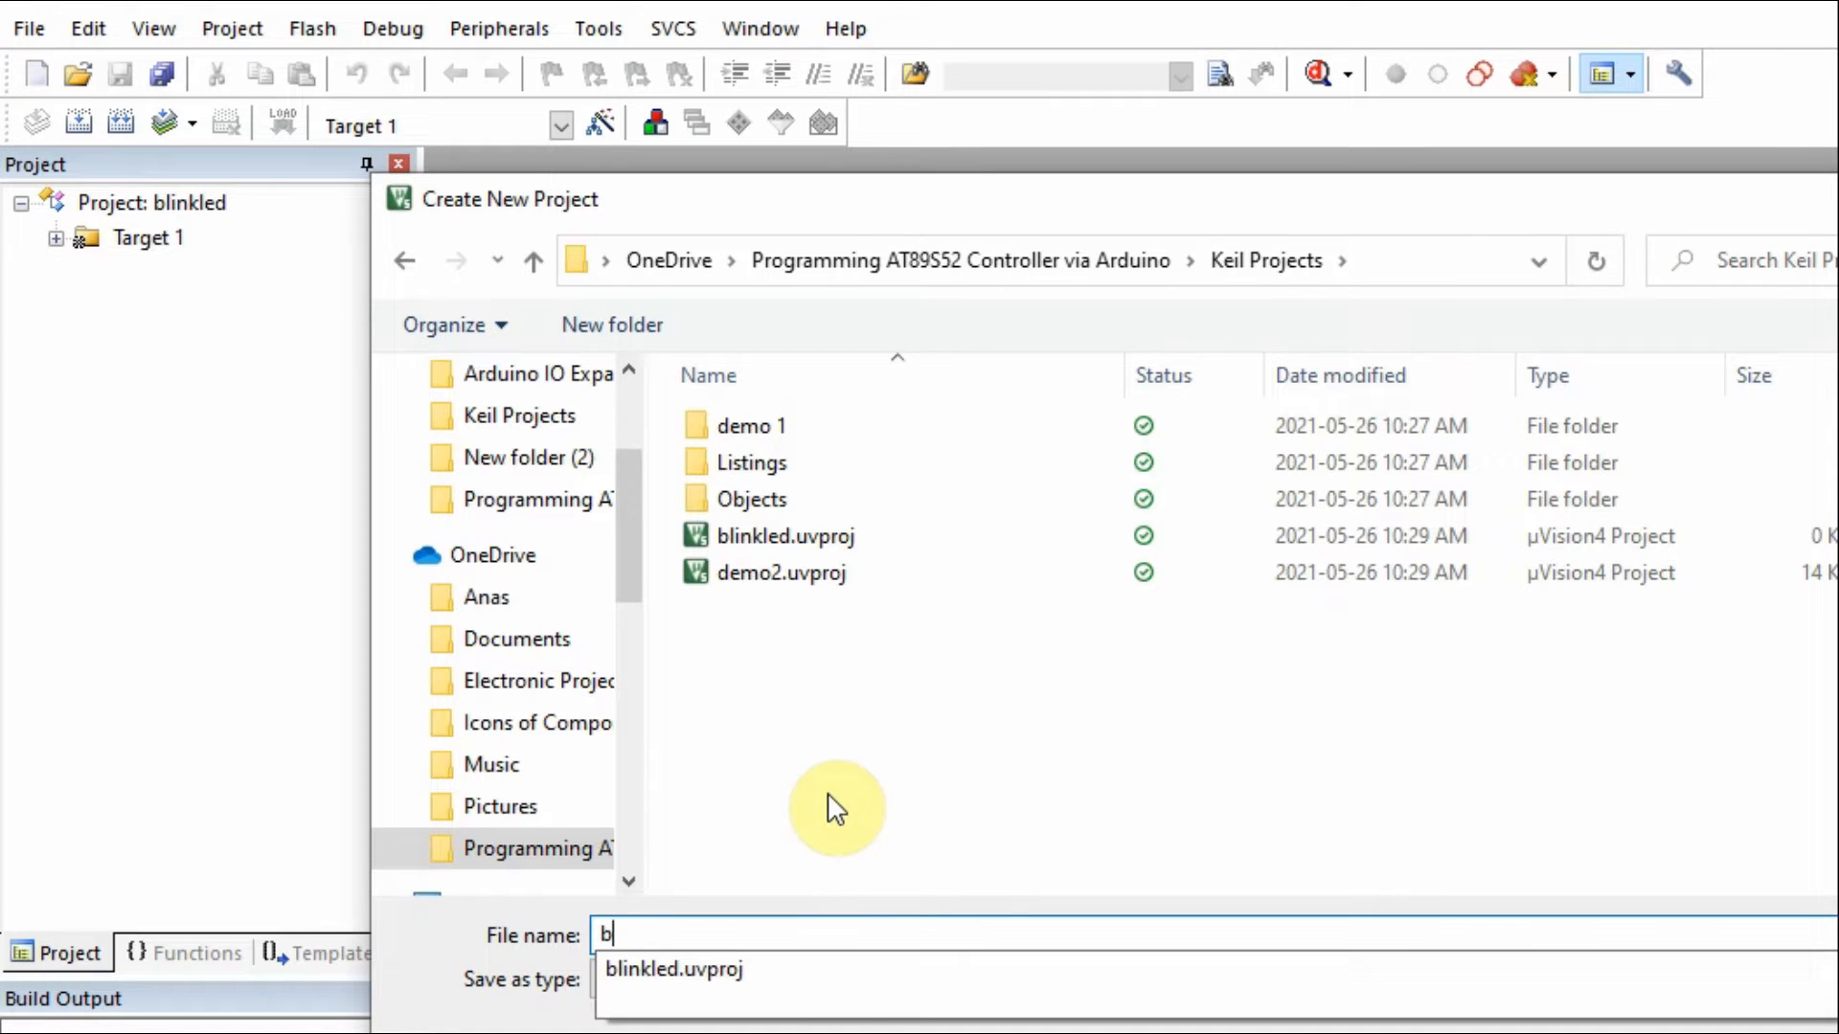
{"action": "type", "text": "linkL"}
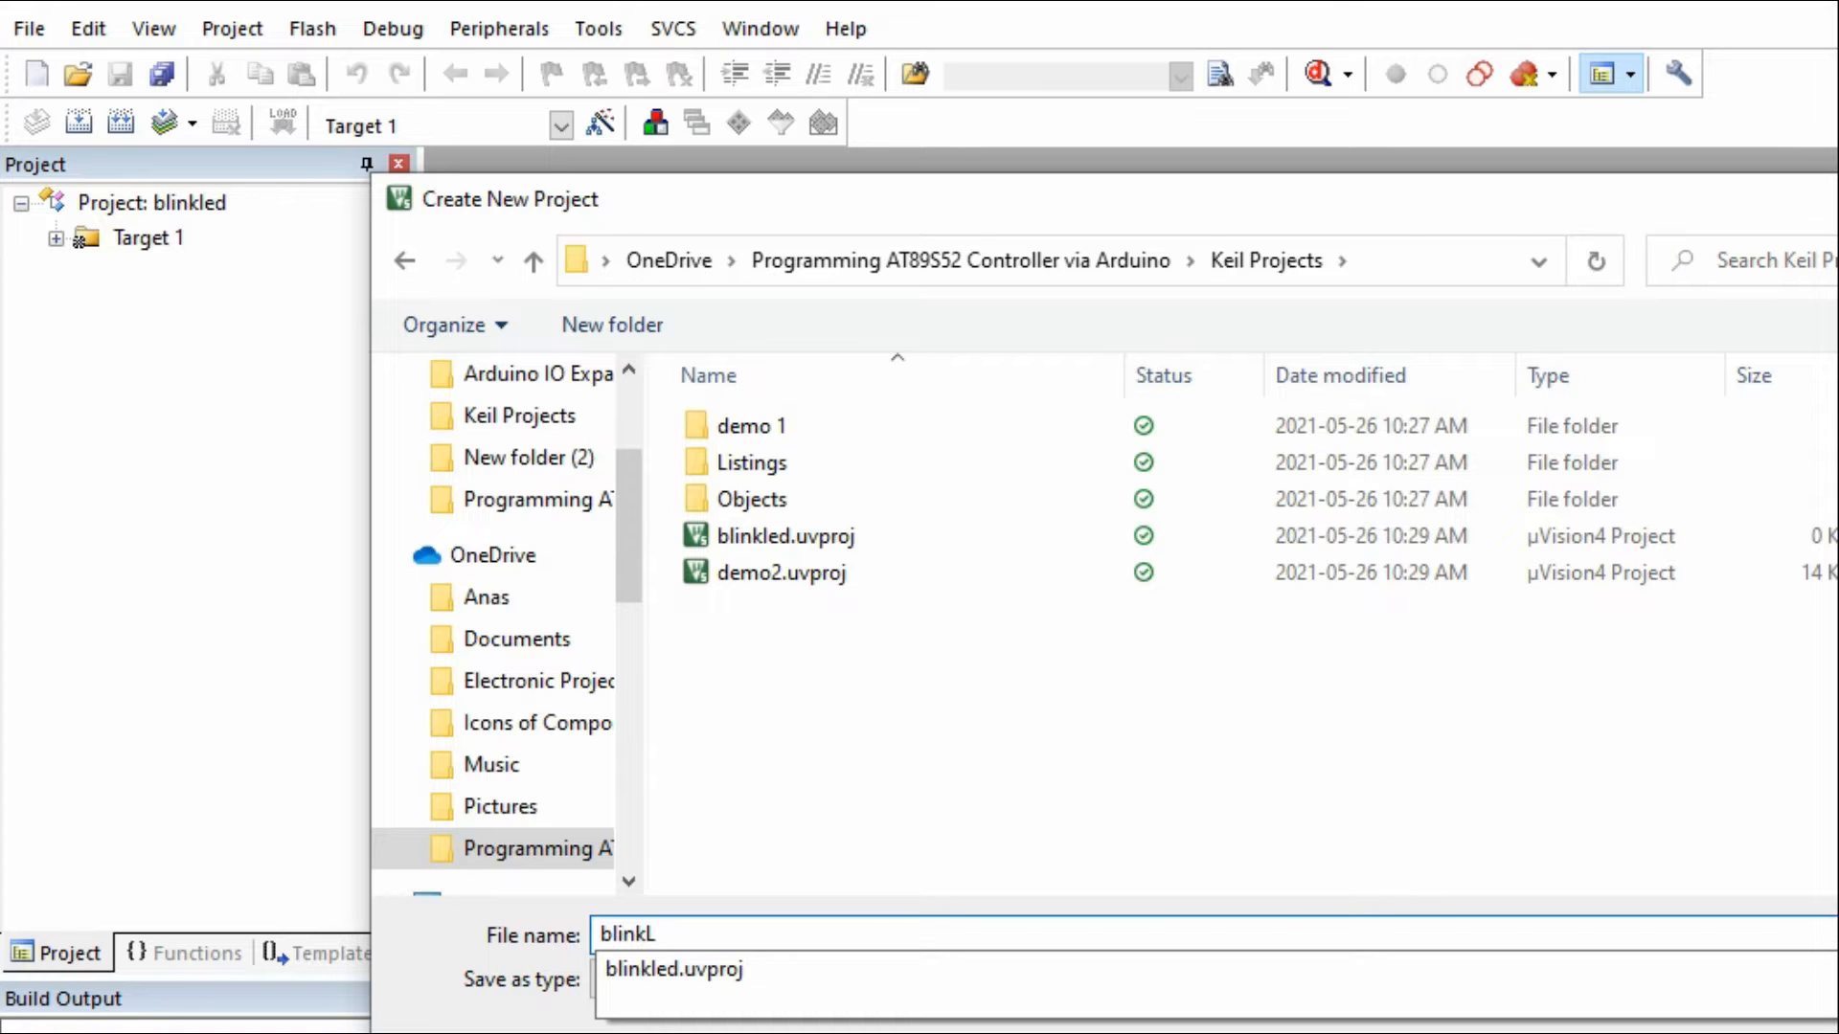
{"action": "type", "text": "ED"}
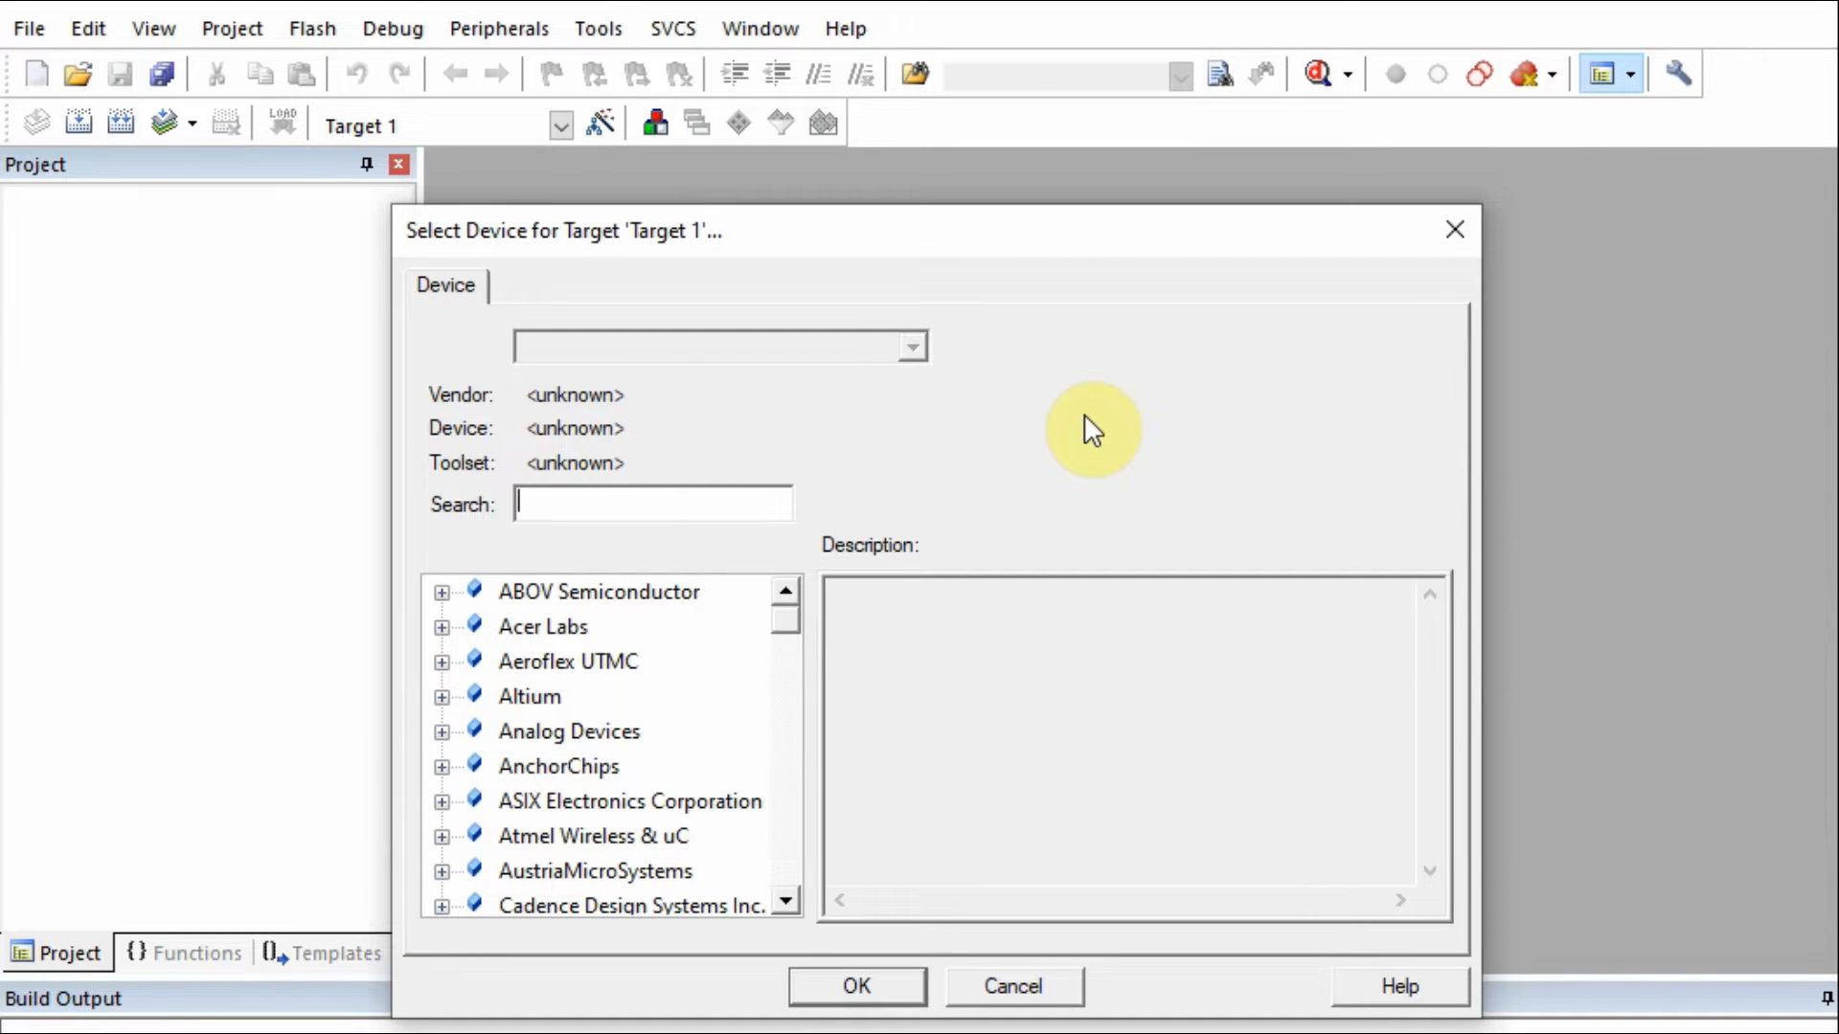
Search at89s, select Microchip AT89S52 as the target, and accept copying STARTUP.A51.
{"action": "type", "text": "a"}
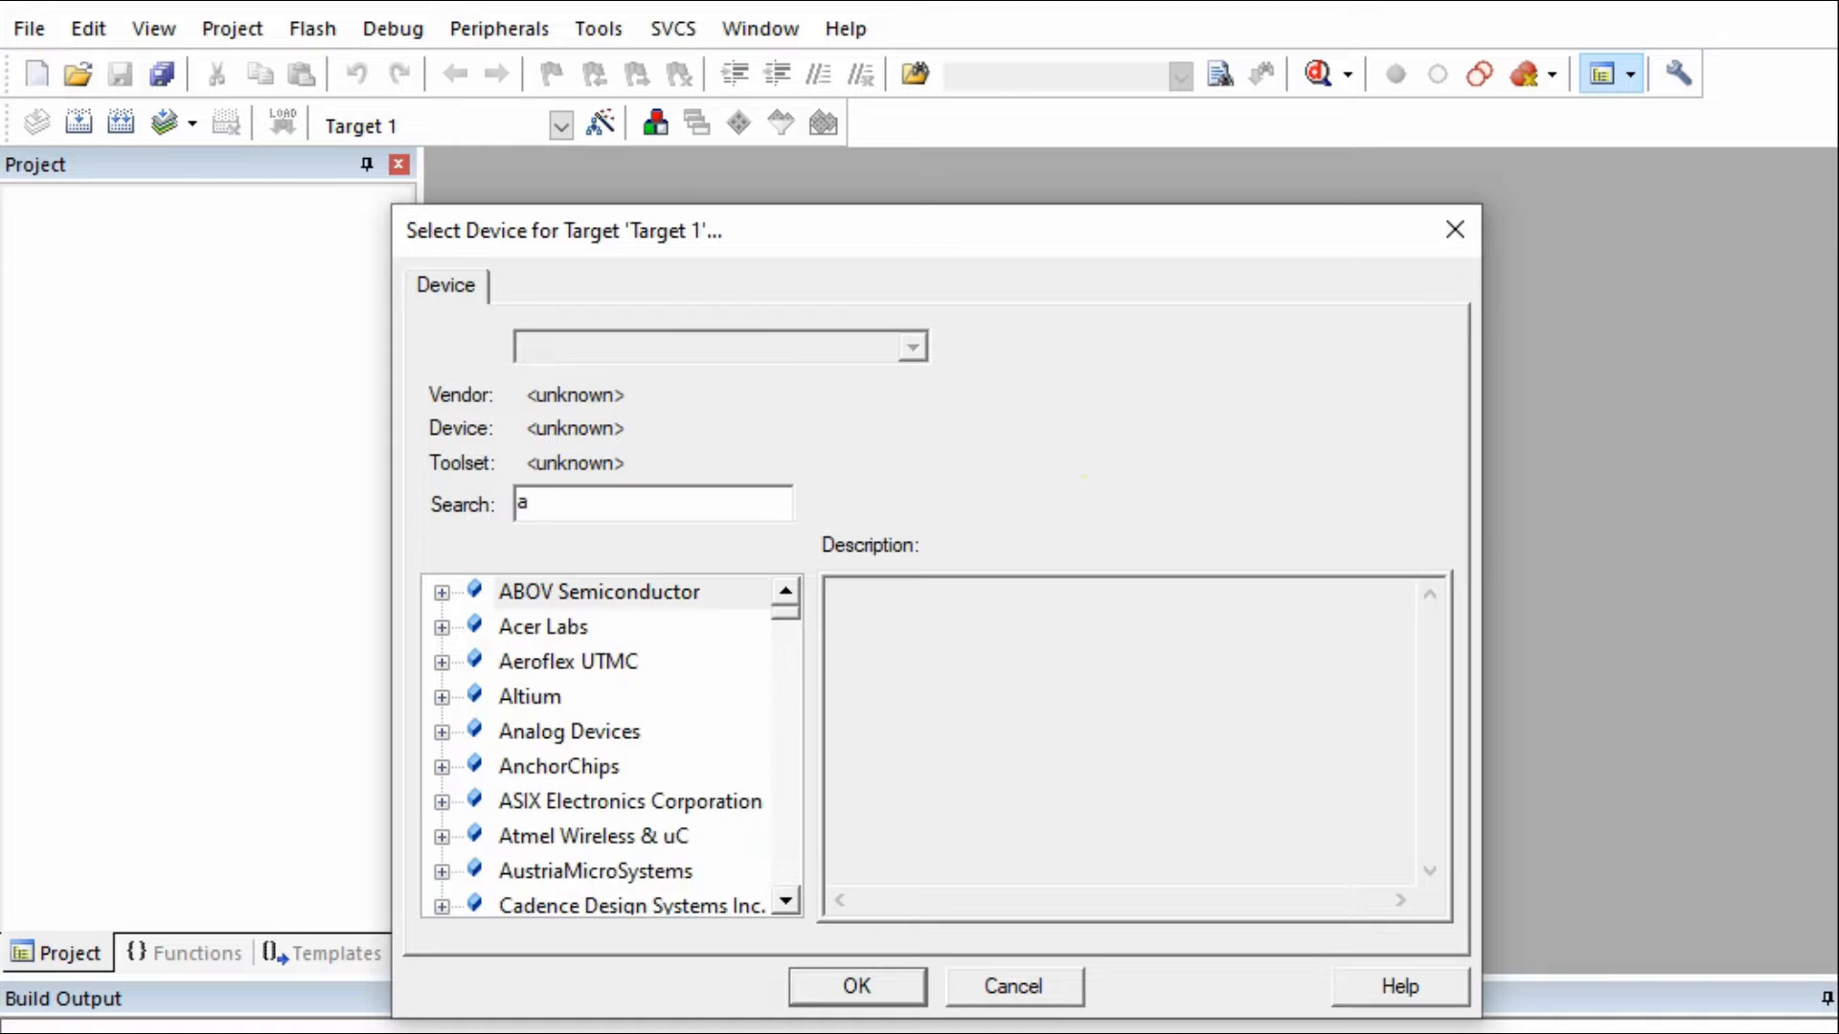
{"action": "type", "text": "t89s52"}
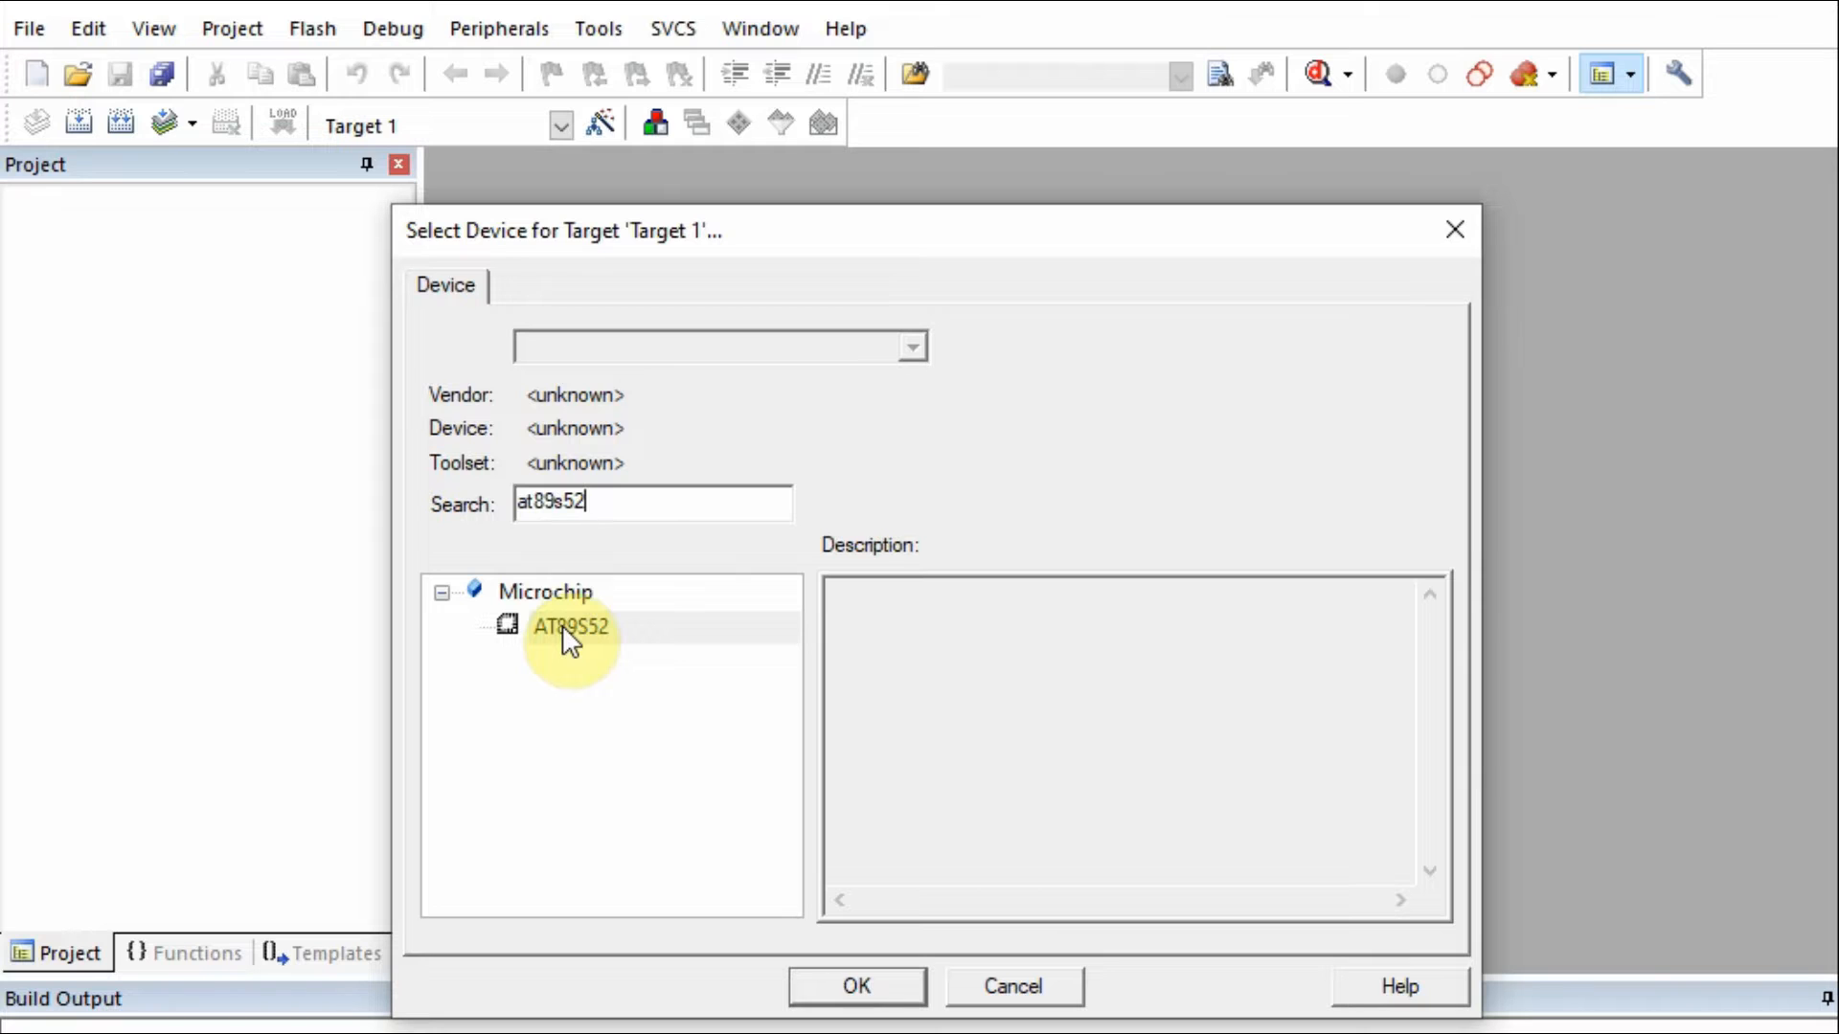
{"action": "left_click", "coordinate": [569, 627]}
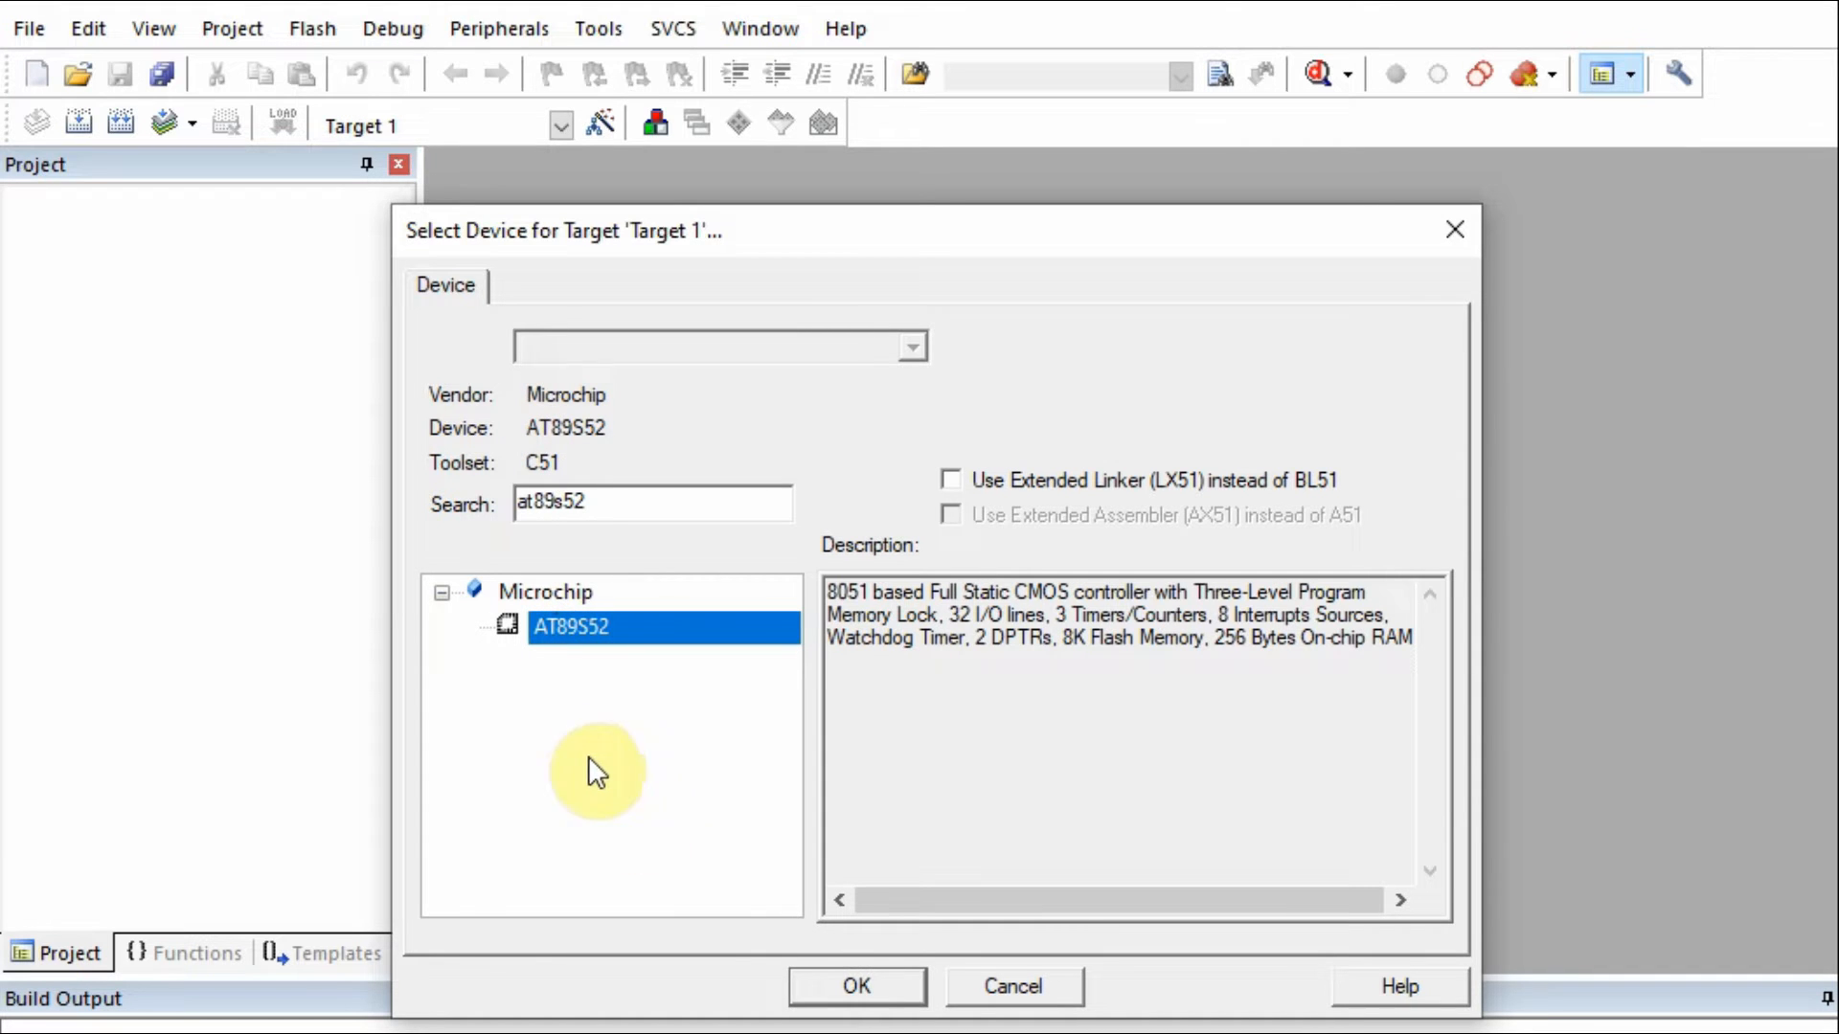
{"action": "left_click", "coordinate": [855, 984]}
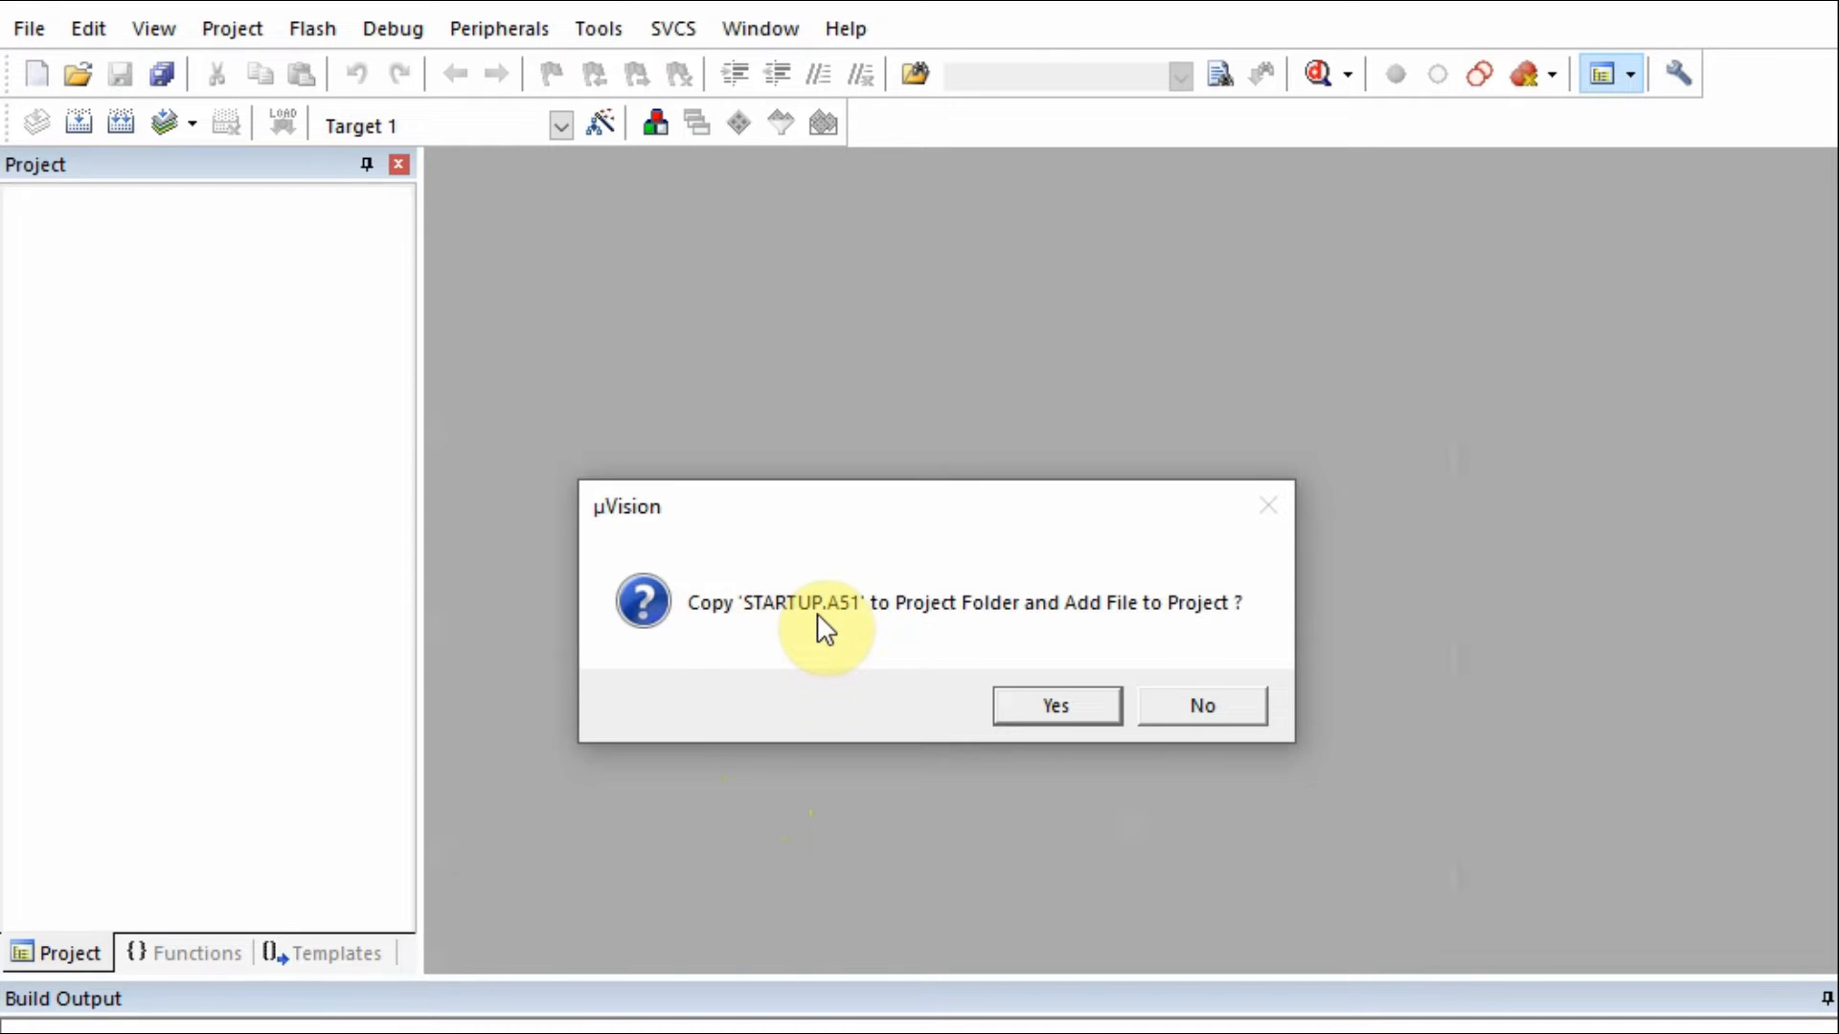
{"action": "mouse_move", "coordinate": [1079, 657]}
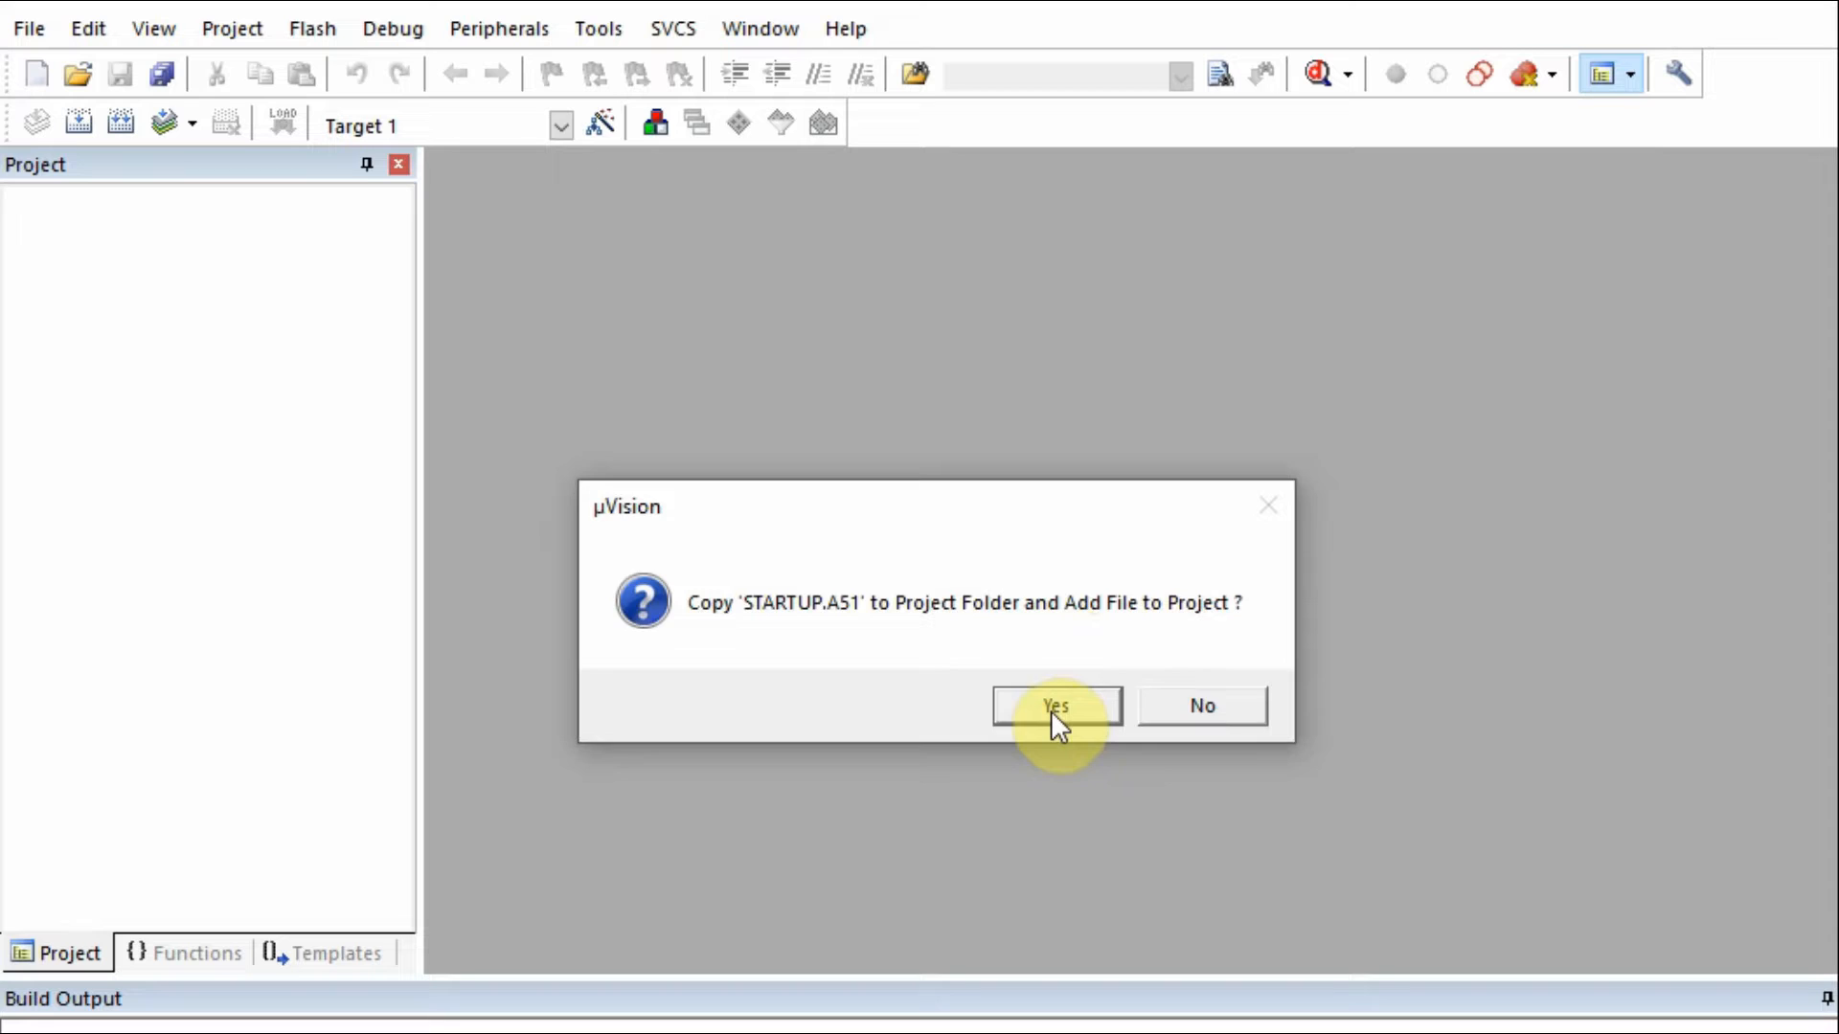
{"action": "left_click", "coordinate": [1054, 705]}
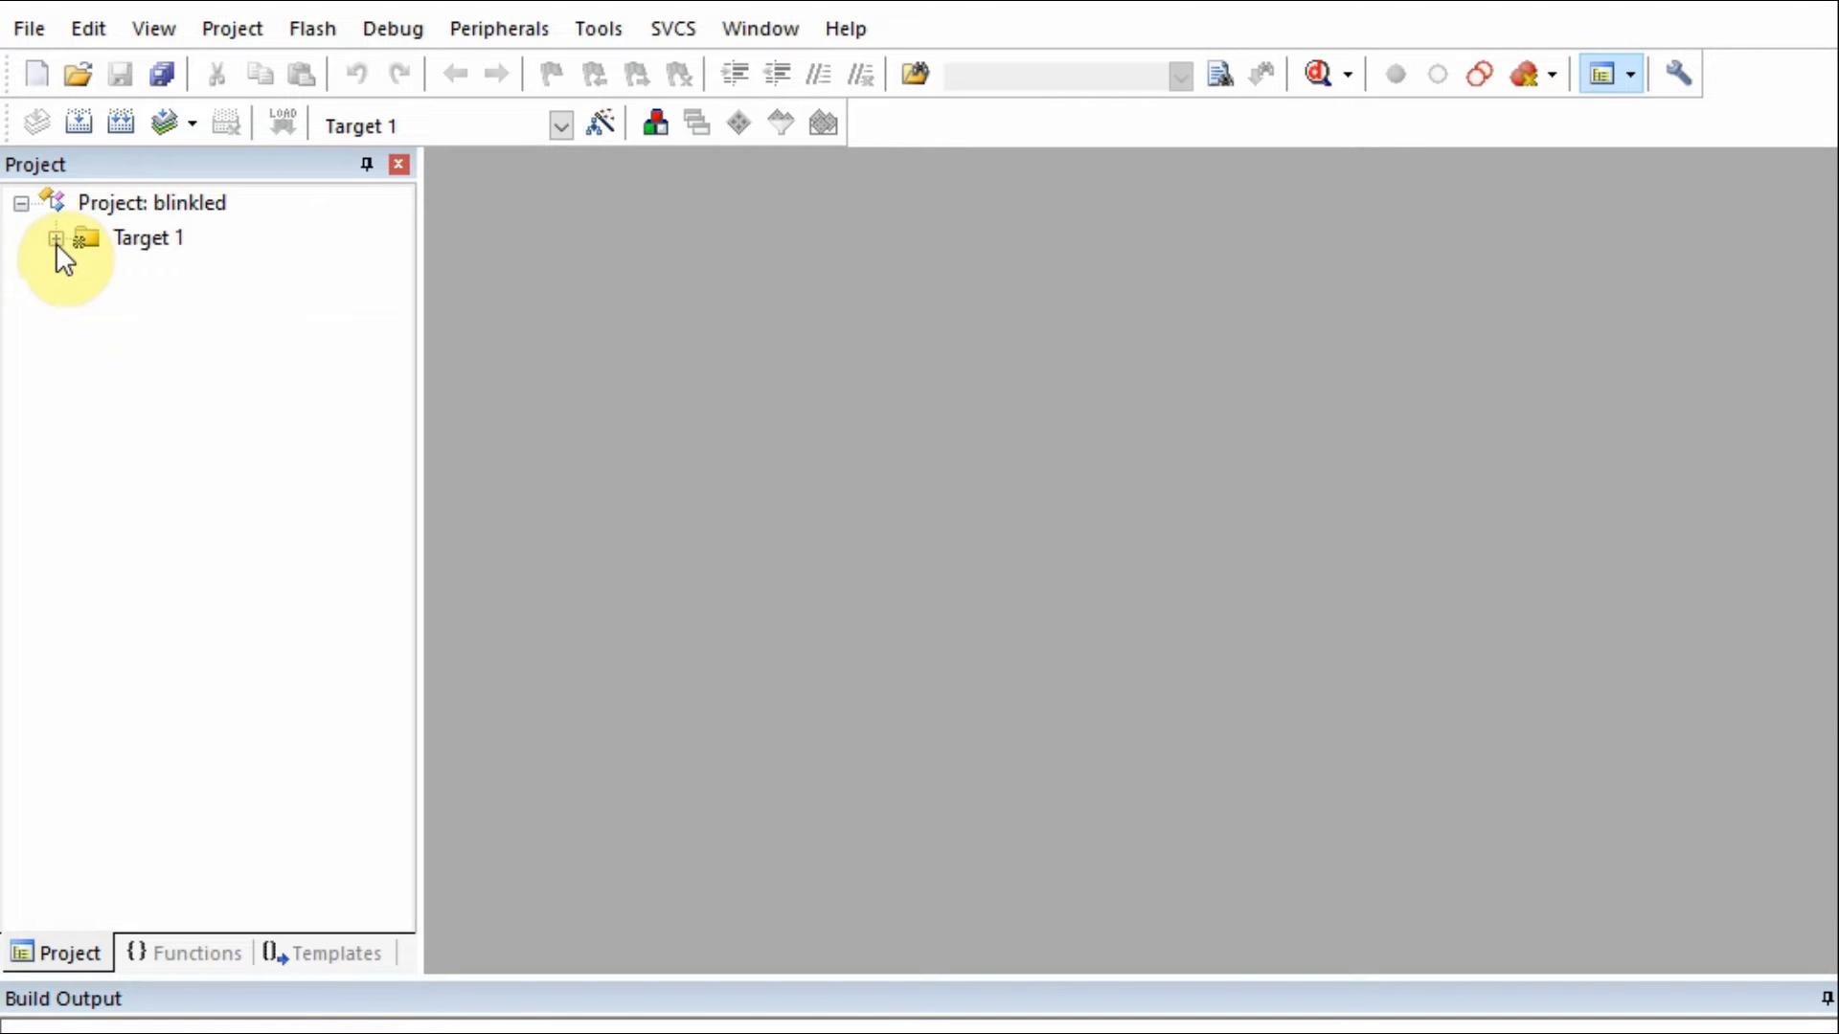
Add a new C file named blinkled to Source Group 1 under Target 1.
{"action": "left_click", "coordinate": [55, 240]}
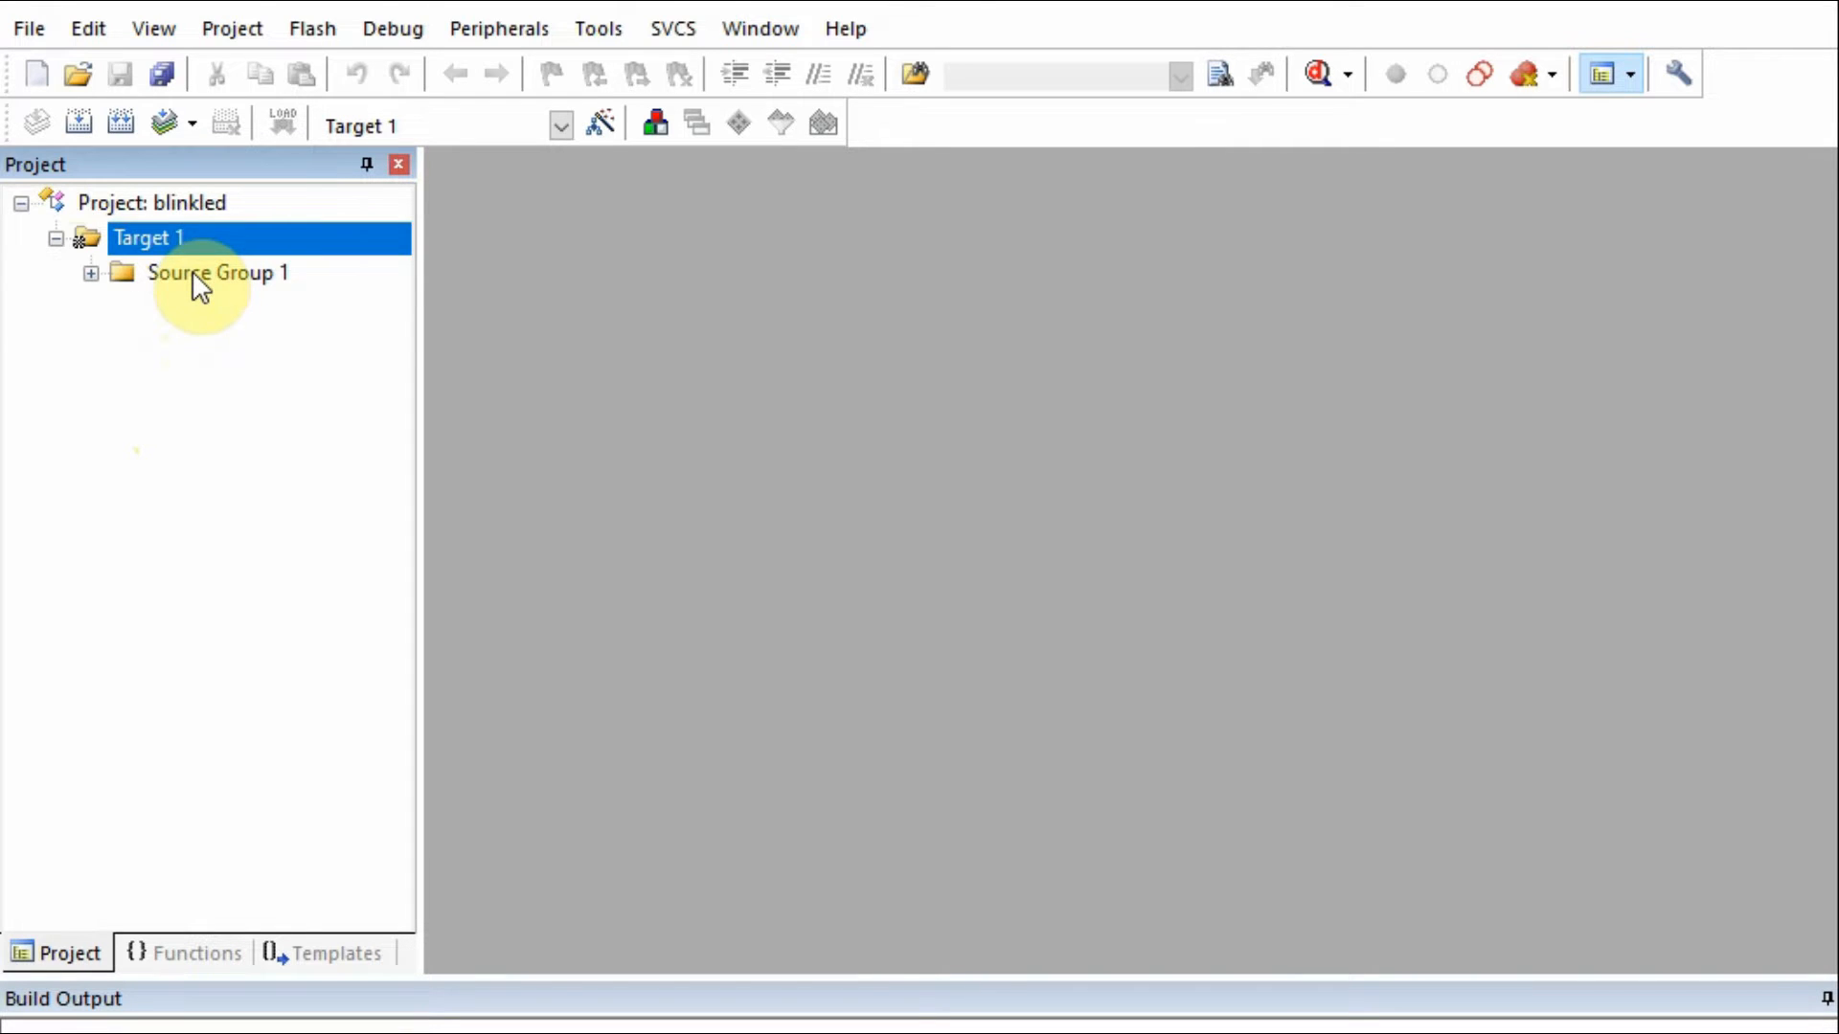
{"action": "right_click", "coordinate": [217, 272]}
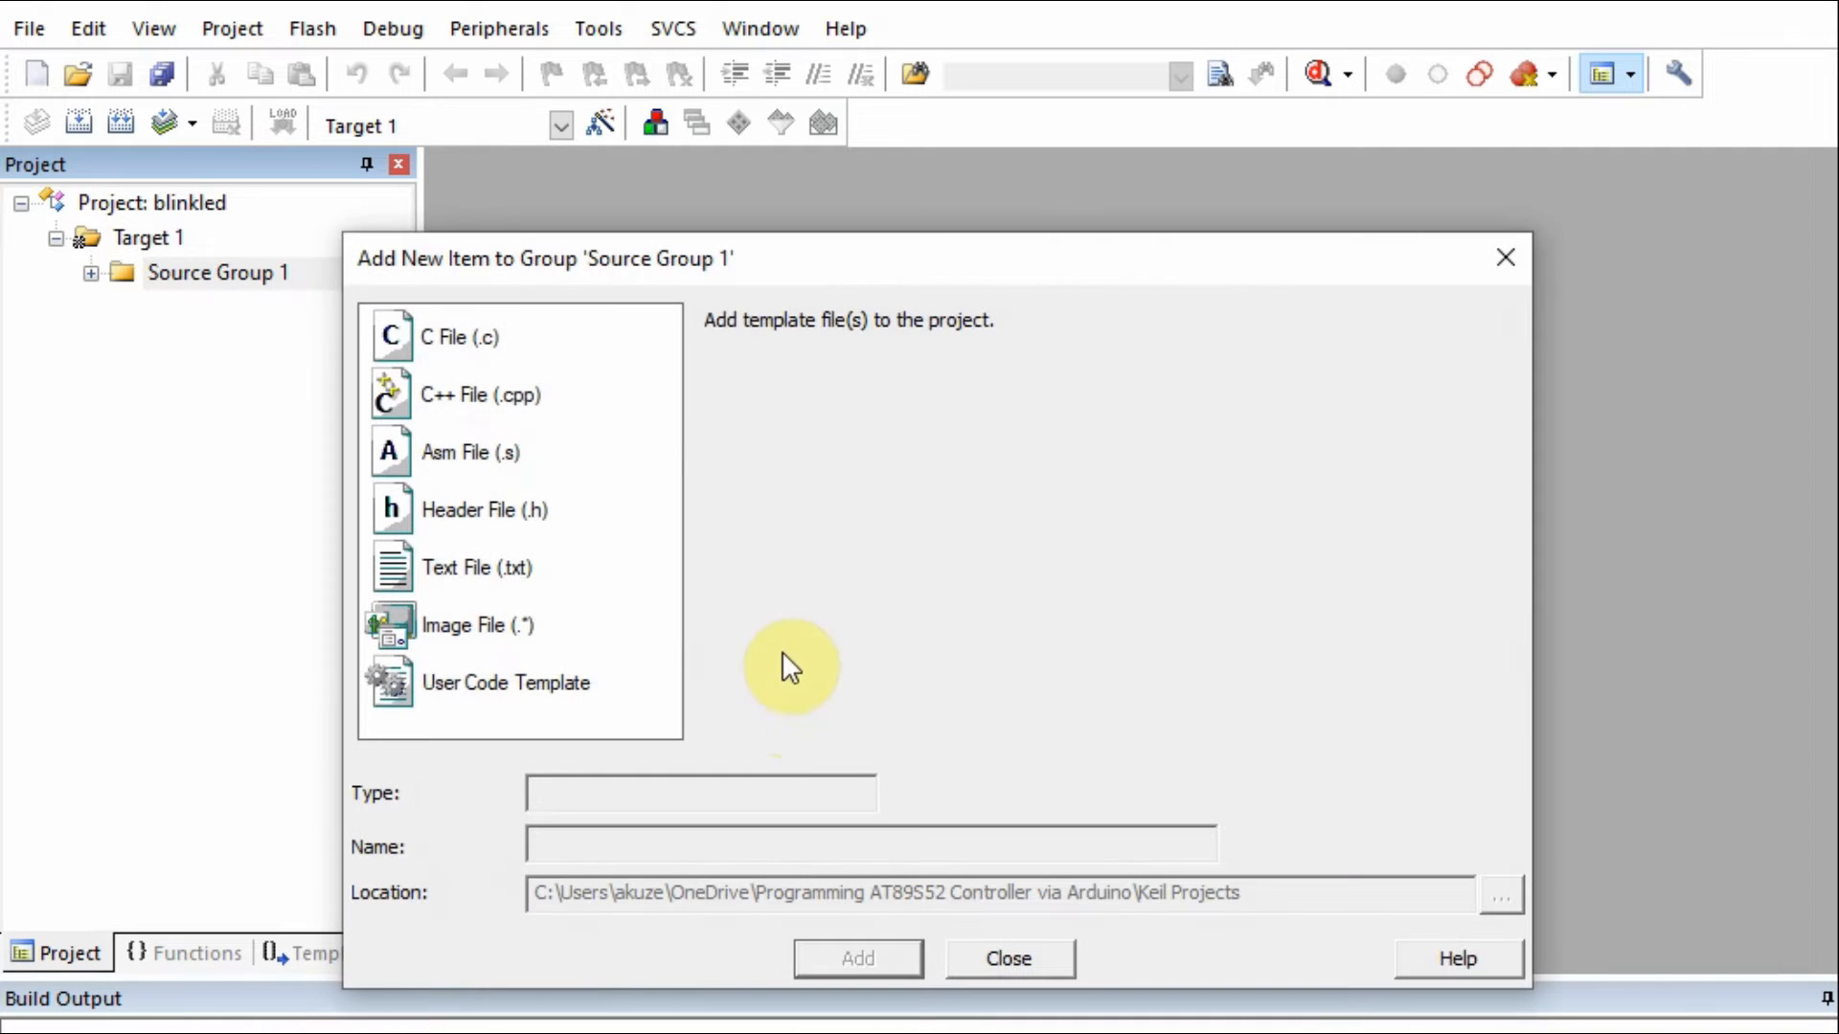
{"action": "left_click", "coordinate": [458, 337]}
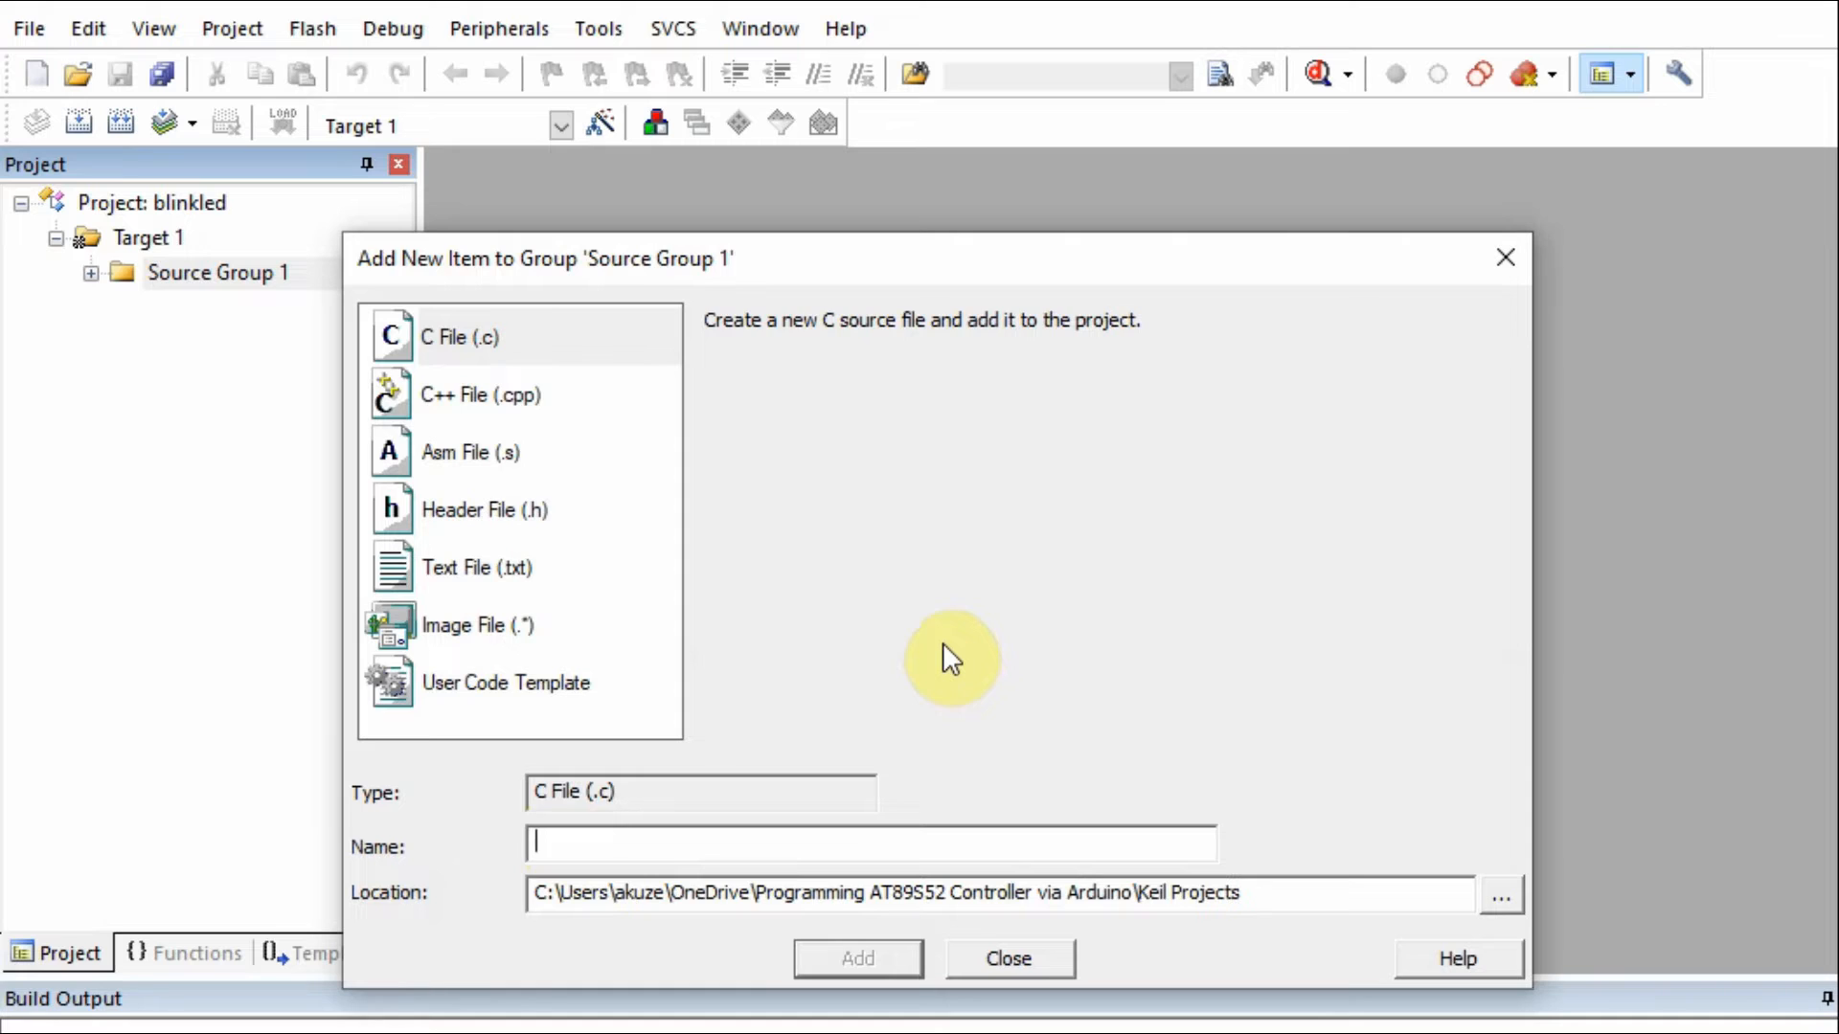
{"action": "type", "text": "blinkled"}
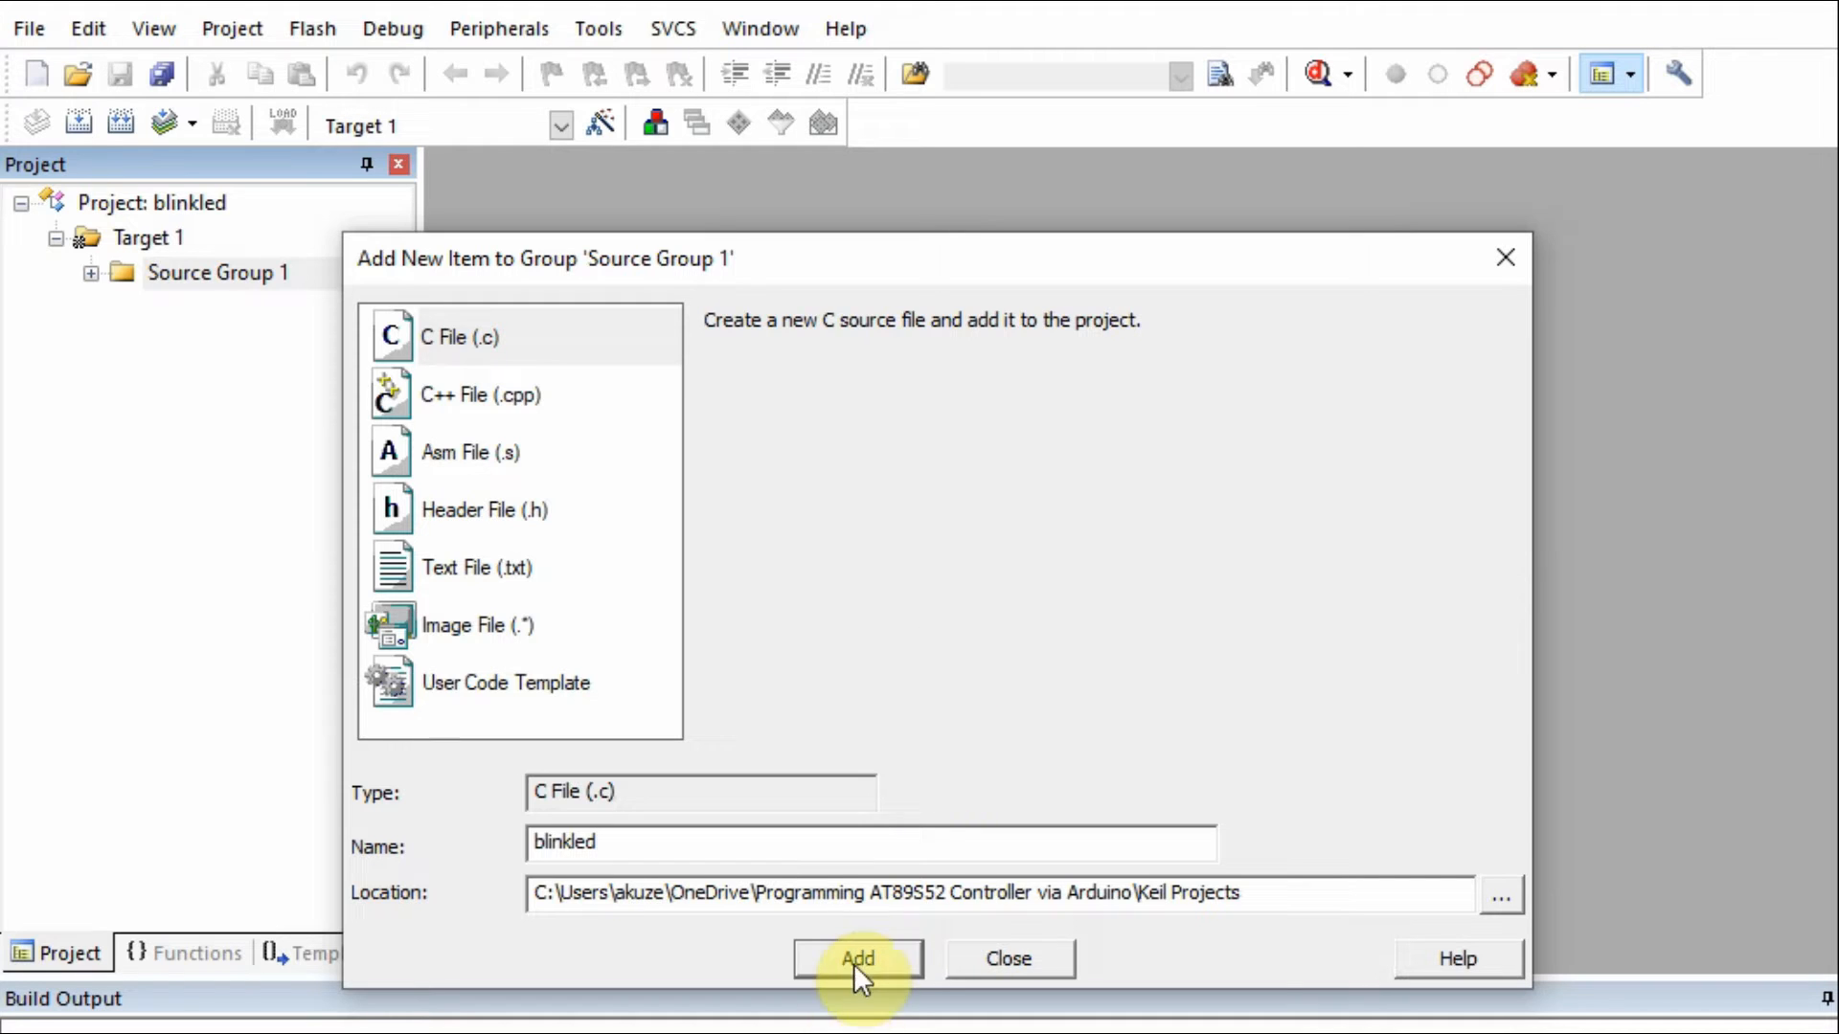
{"action": "left_click", "coordinate": [858, 957]}
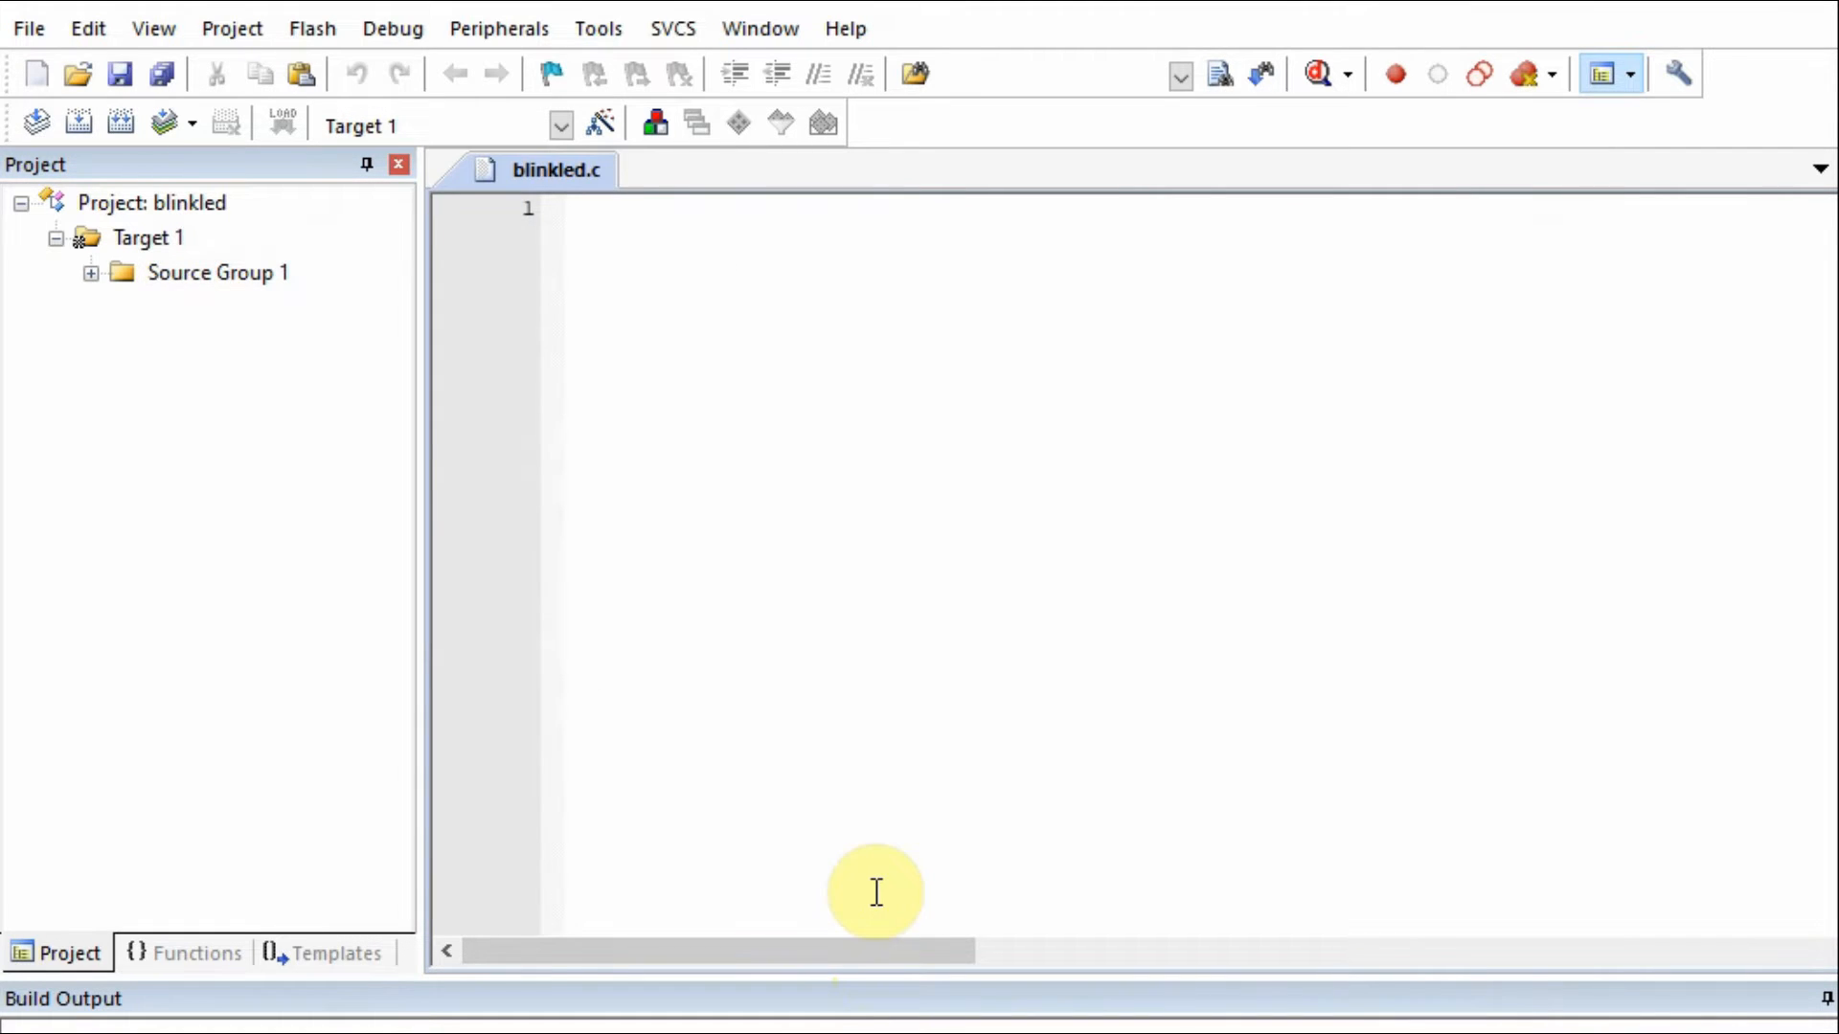
{"action": "mouse_move", "coordinate": [646, 501]}
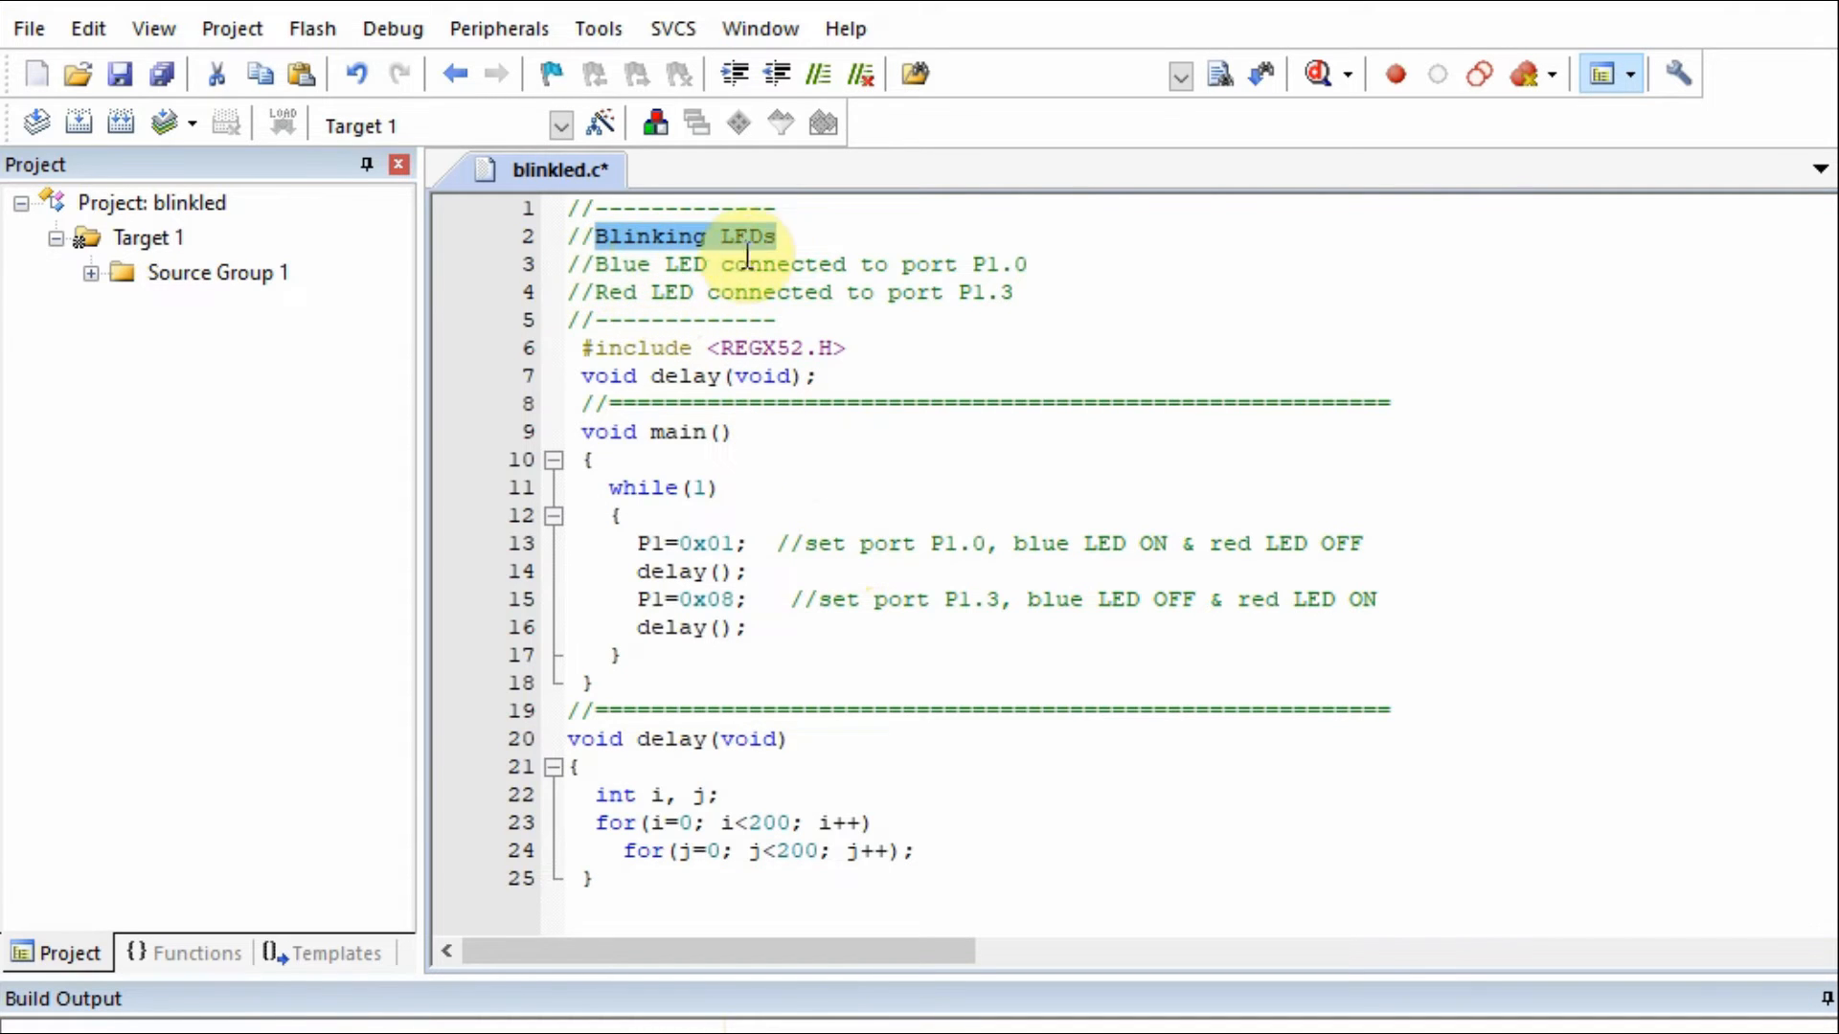
Paste the blinking-LED code and highlight P1.0, main(), and the blue and red LED statements.
{"action": "left_click", "coordinate": [972, 264]}
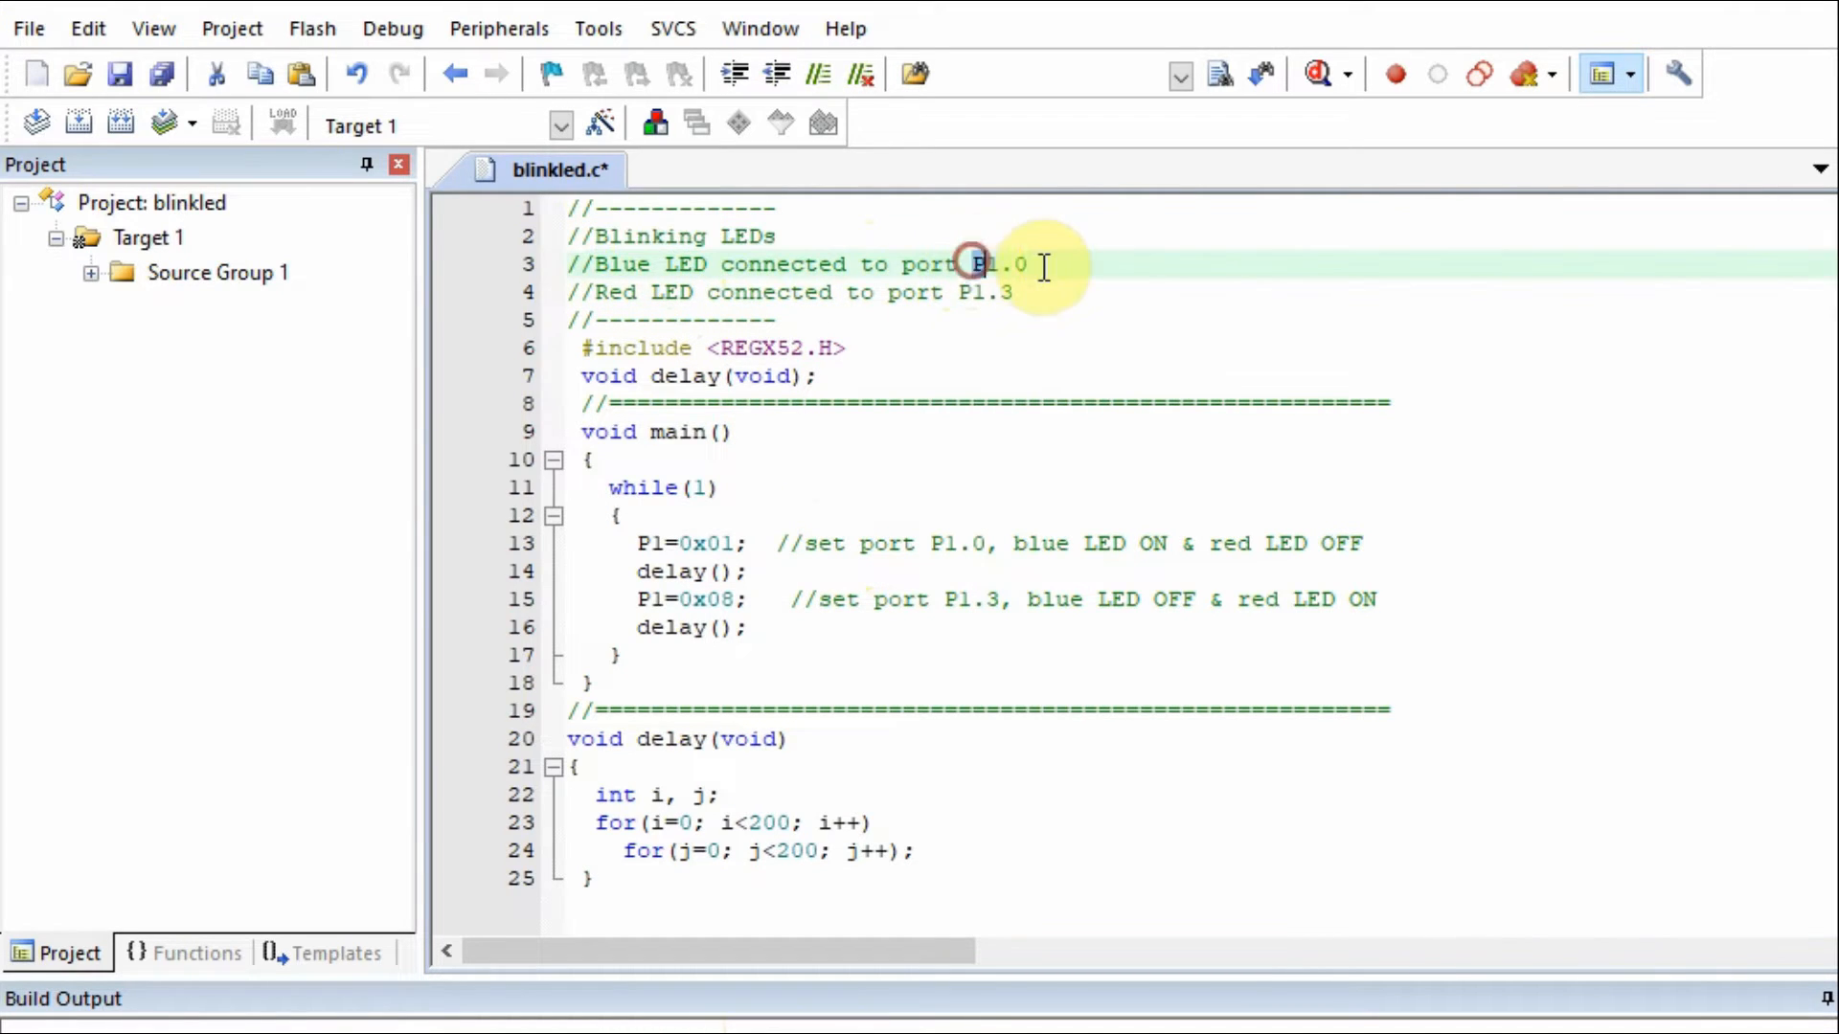
{"action": "double_click", "coordinate": [1000, 264]}
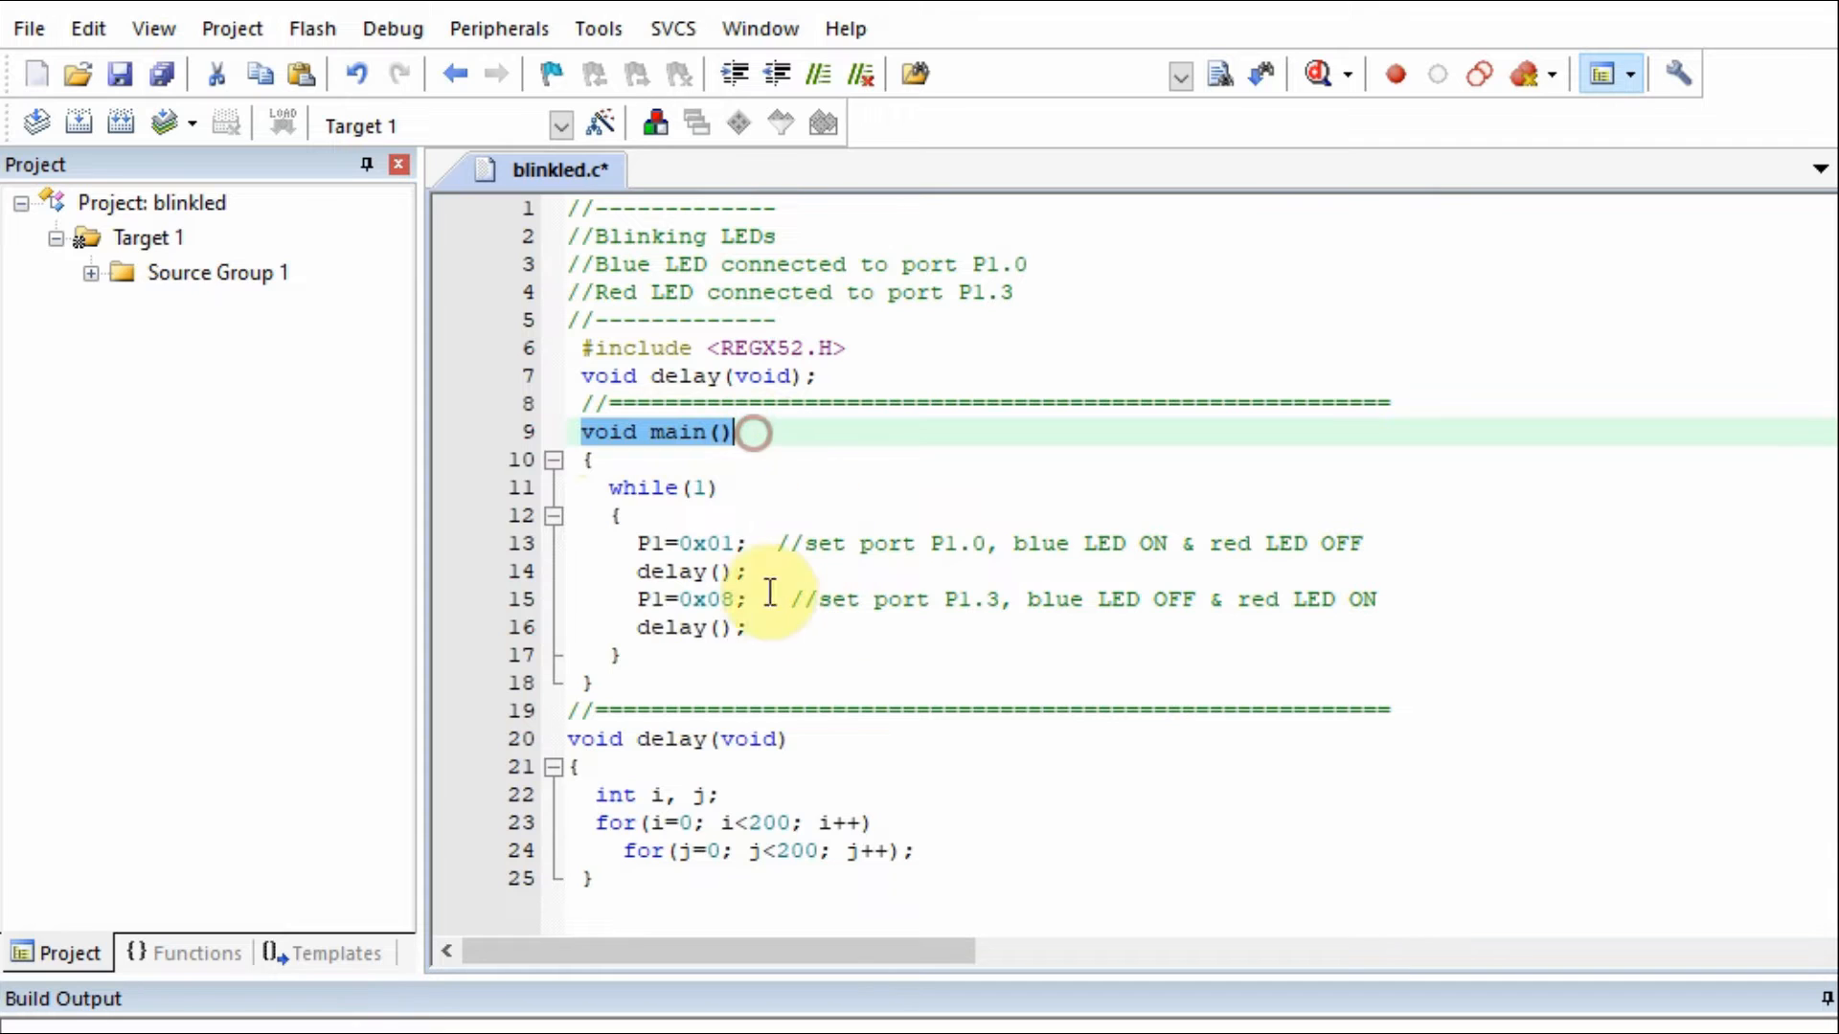
{"action": "left_click", "coordinate": [657, 488]}
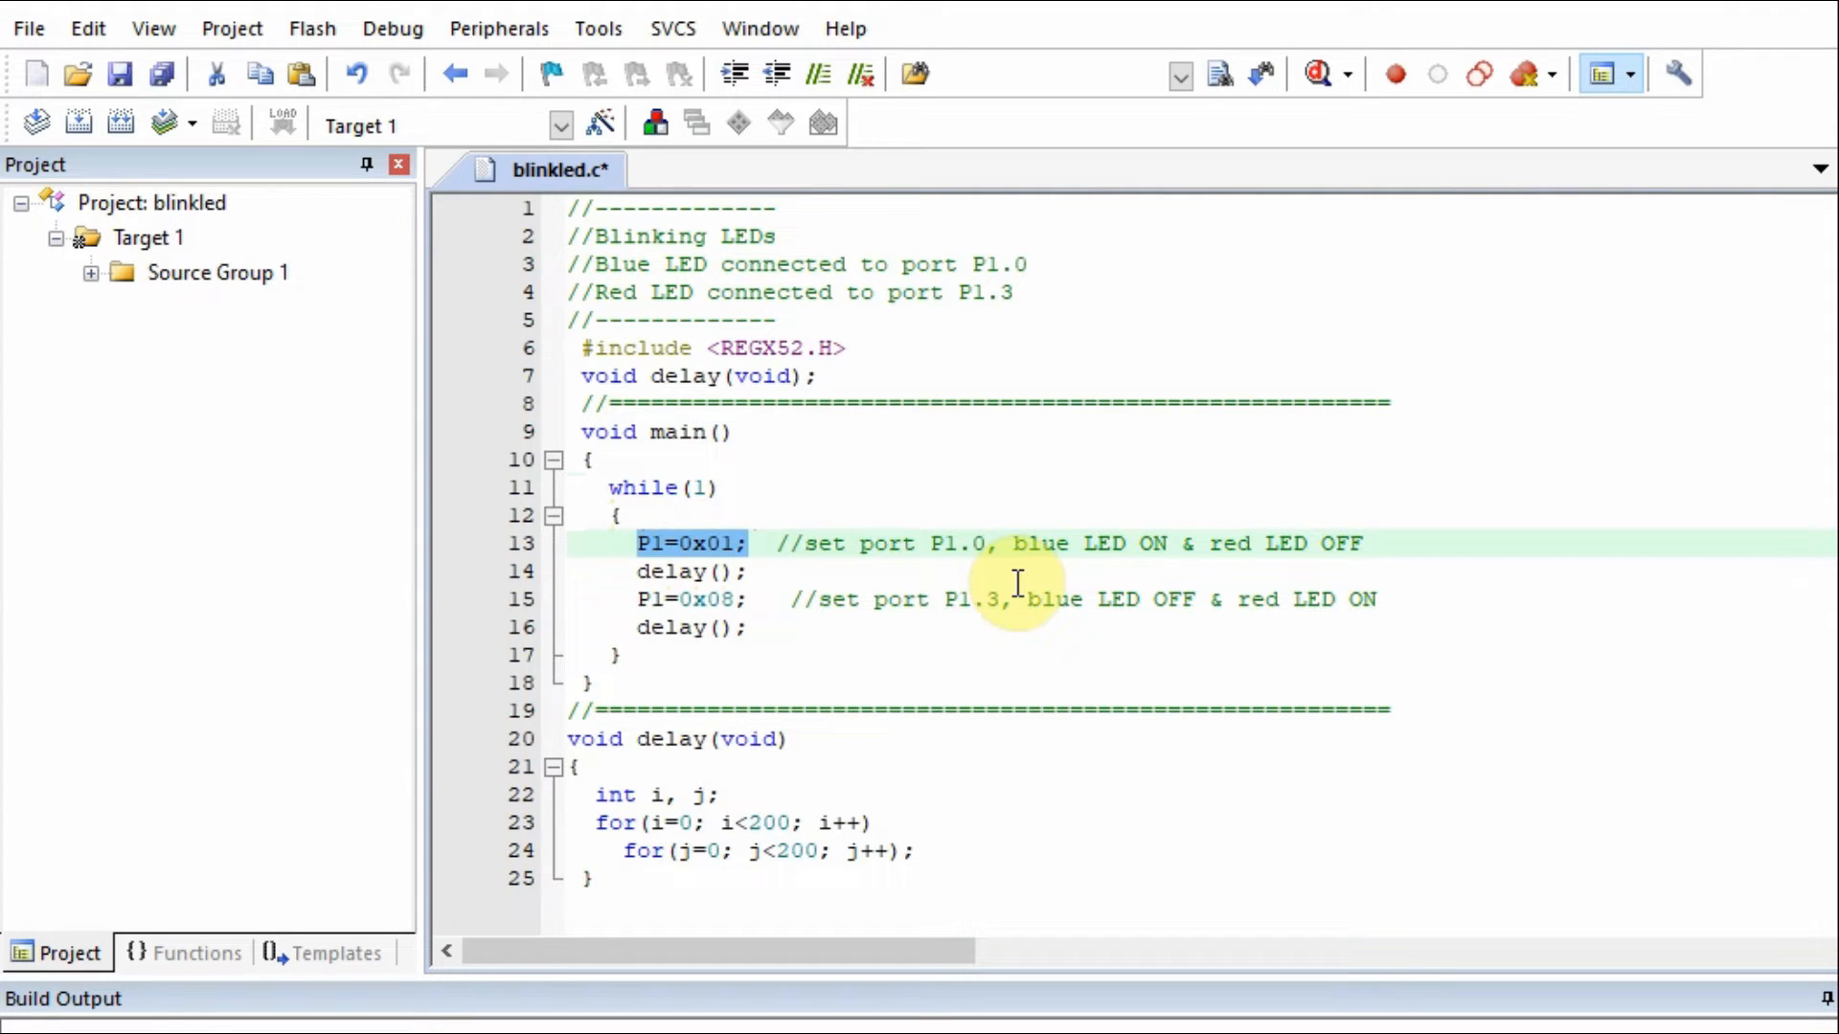
{"action": "left_click", "coordinate": [680, 572]}
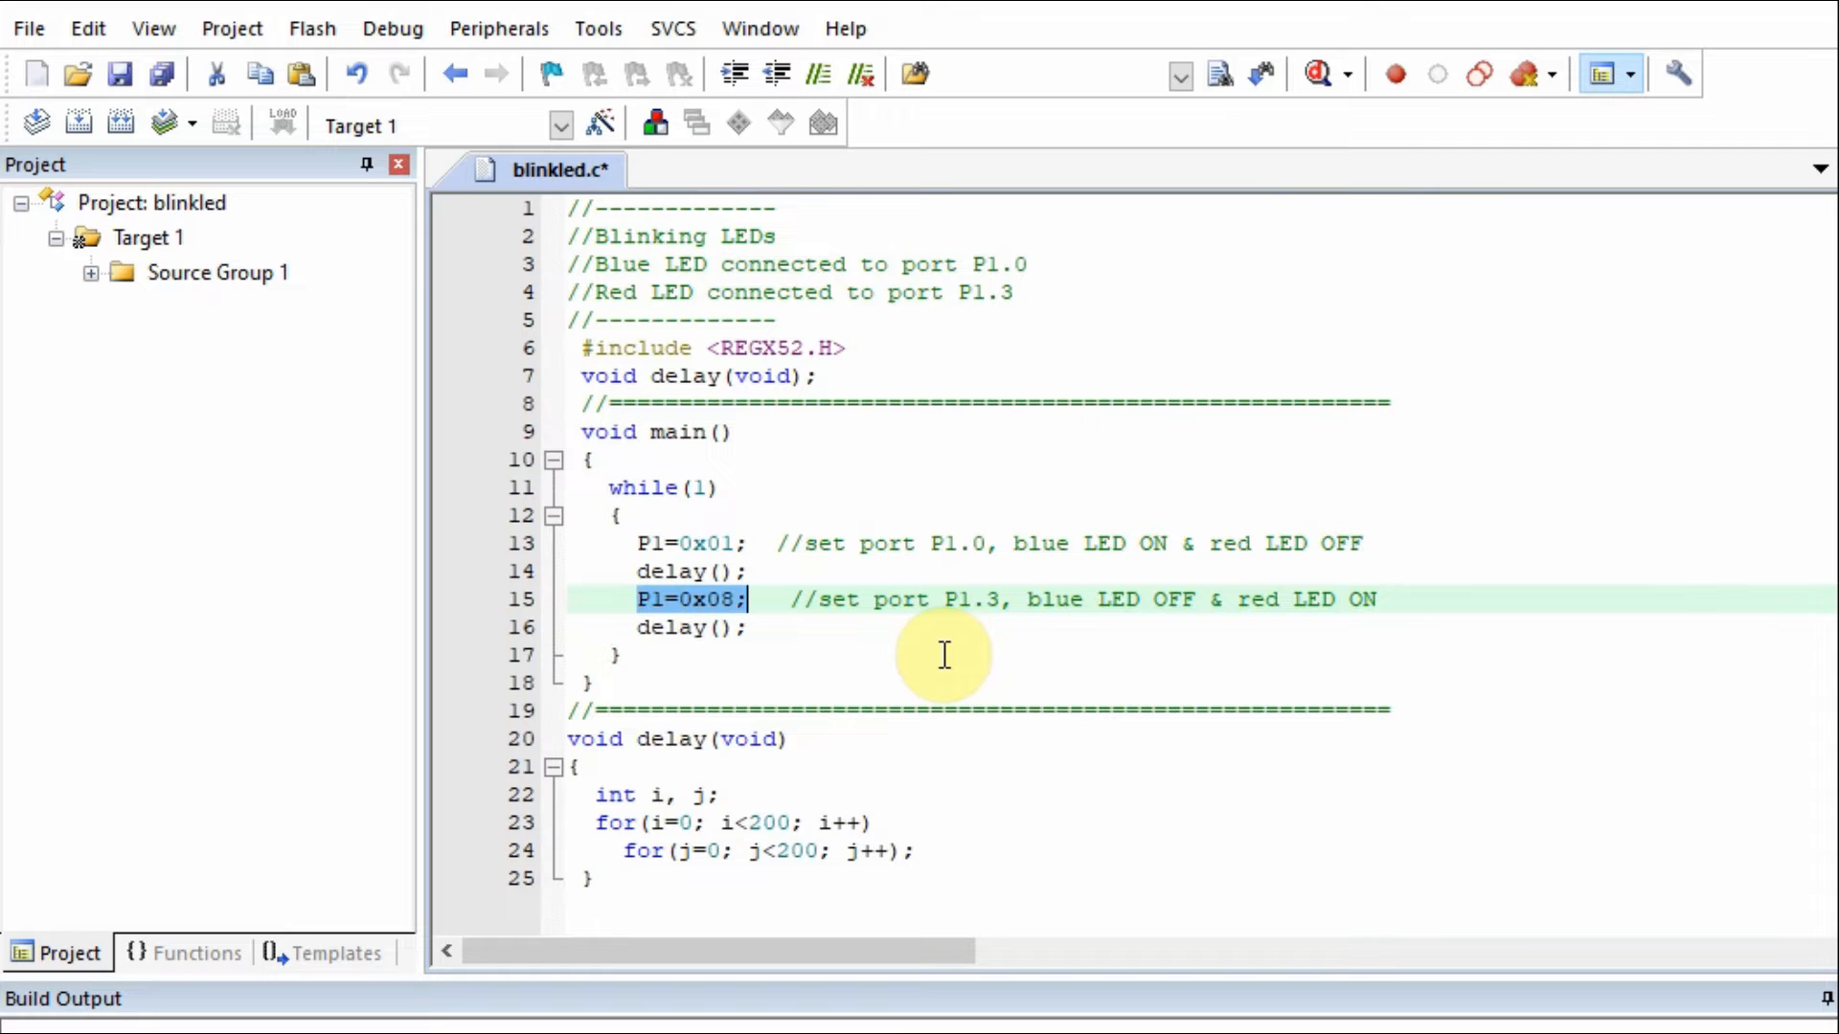
{"action": "left_click", "coordinate": [686, 628]}
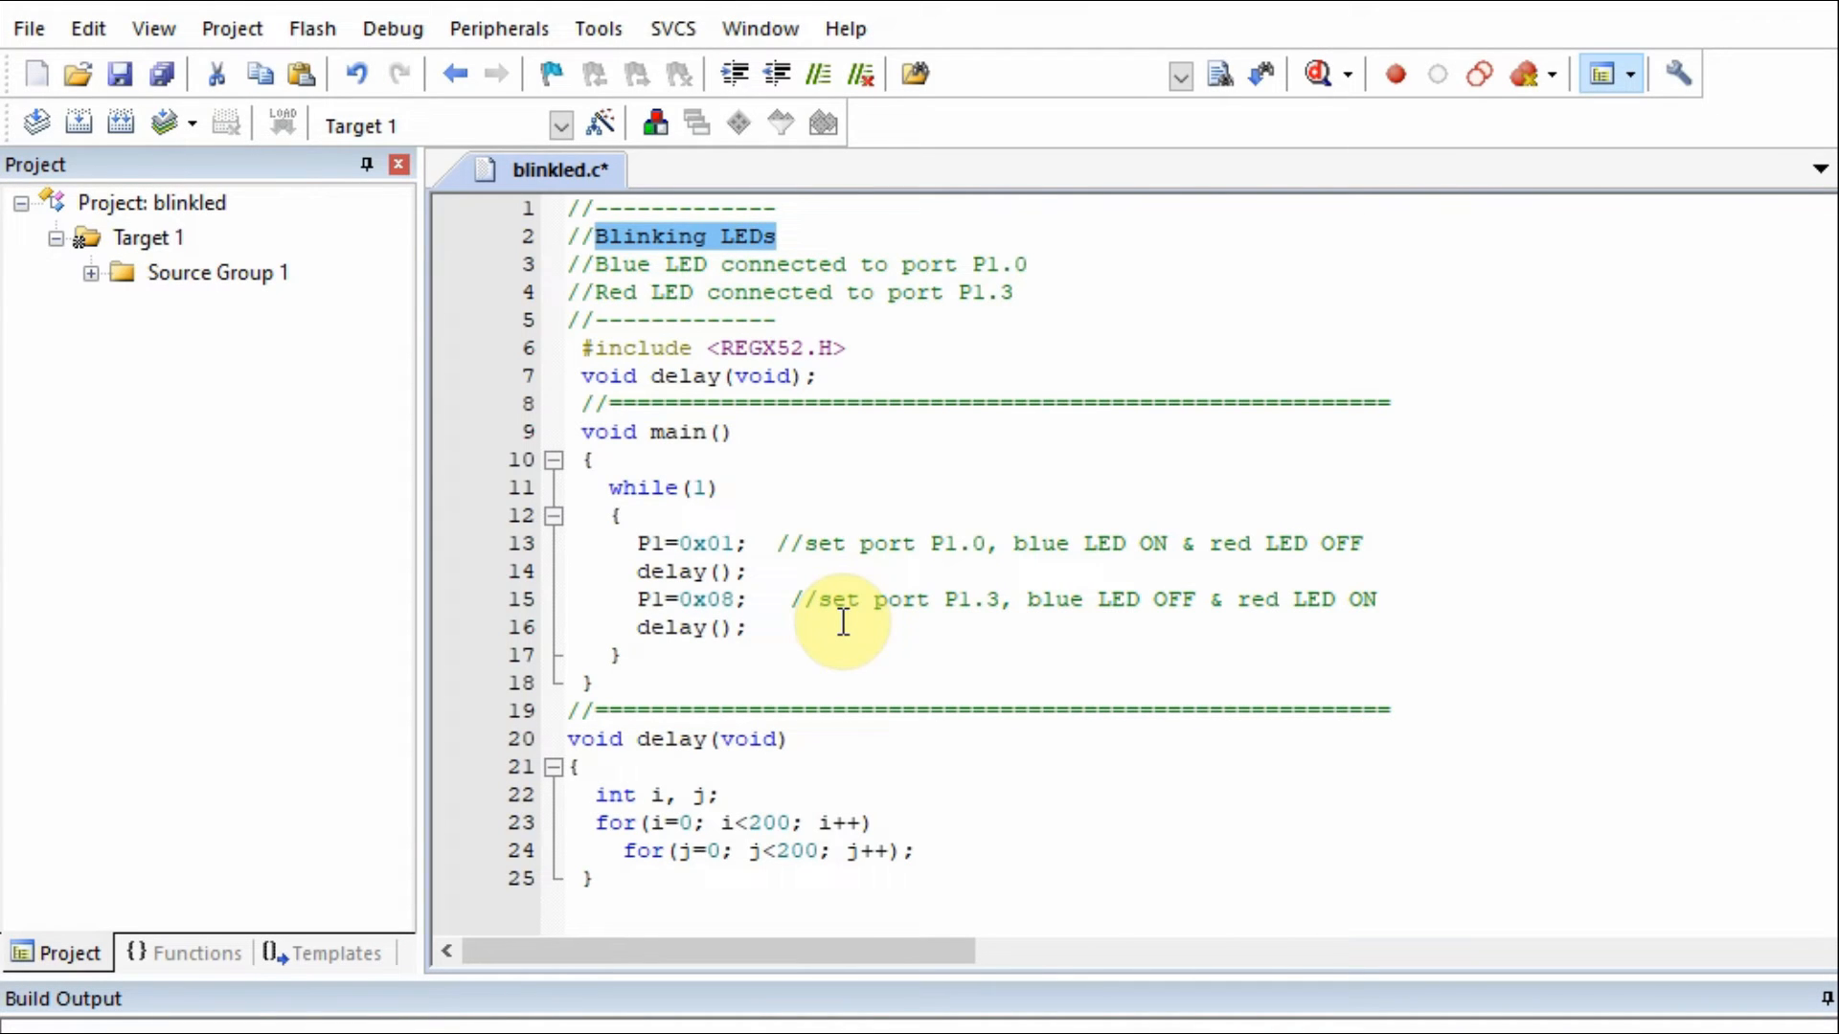
{"action": "mouse_move", "coordinate": [773, 458]}
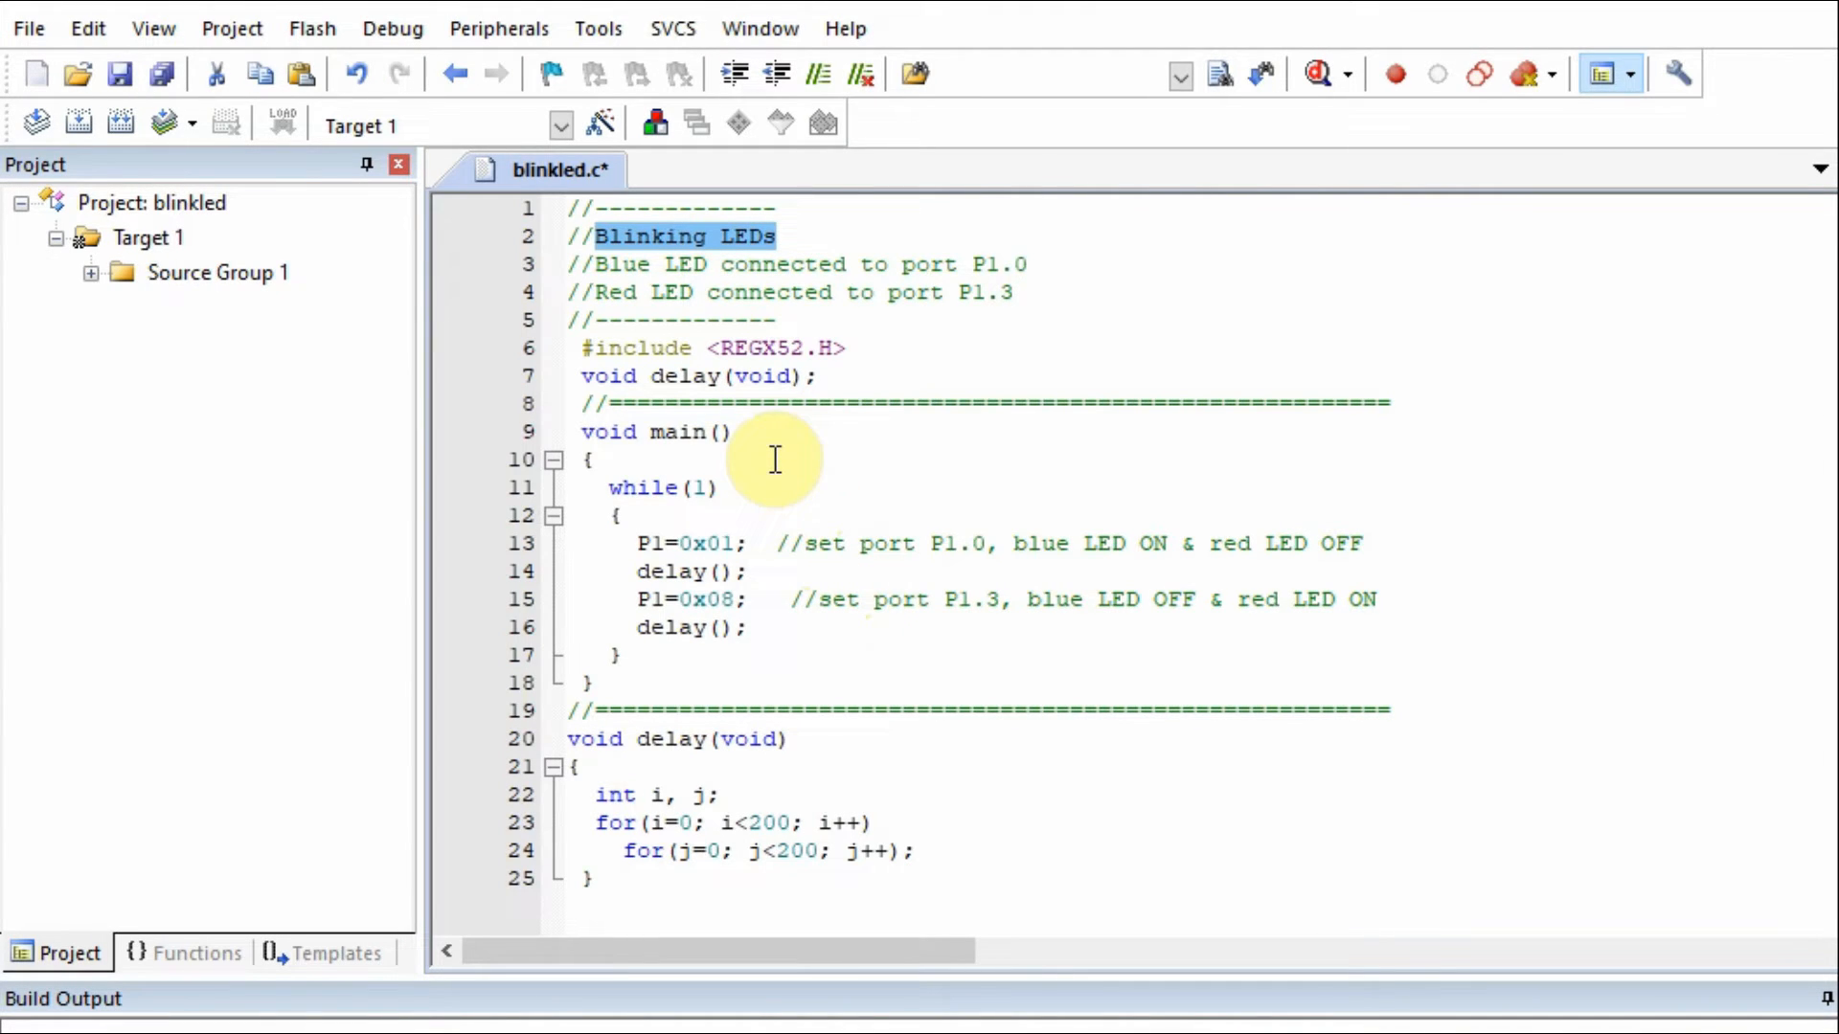
{"action": "left_click", "coordinate": [232, 29]}
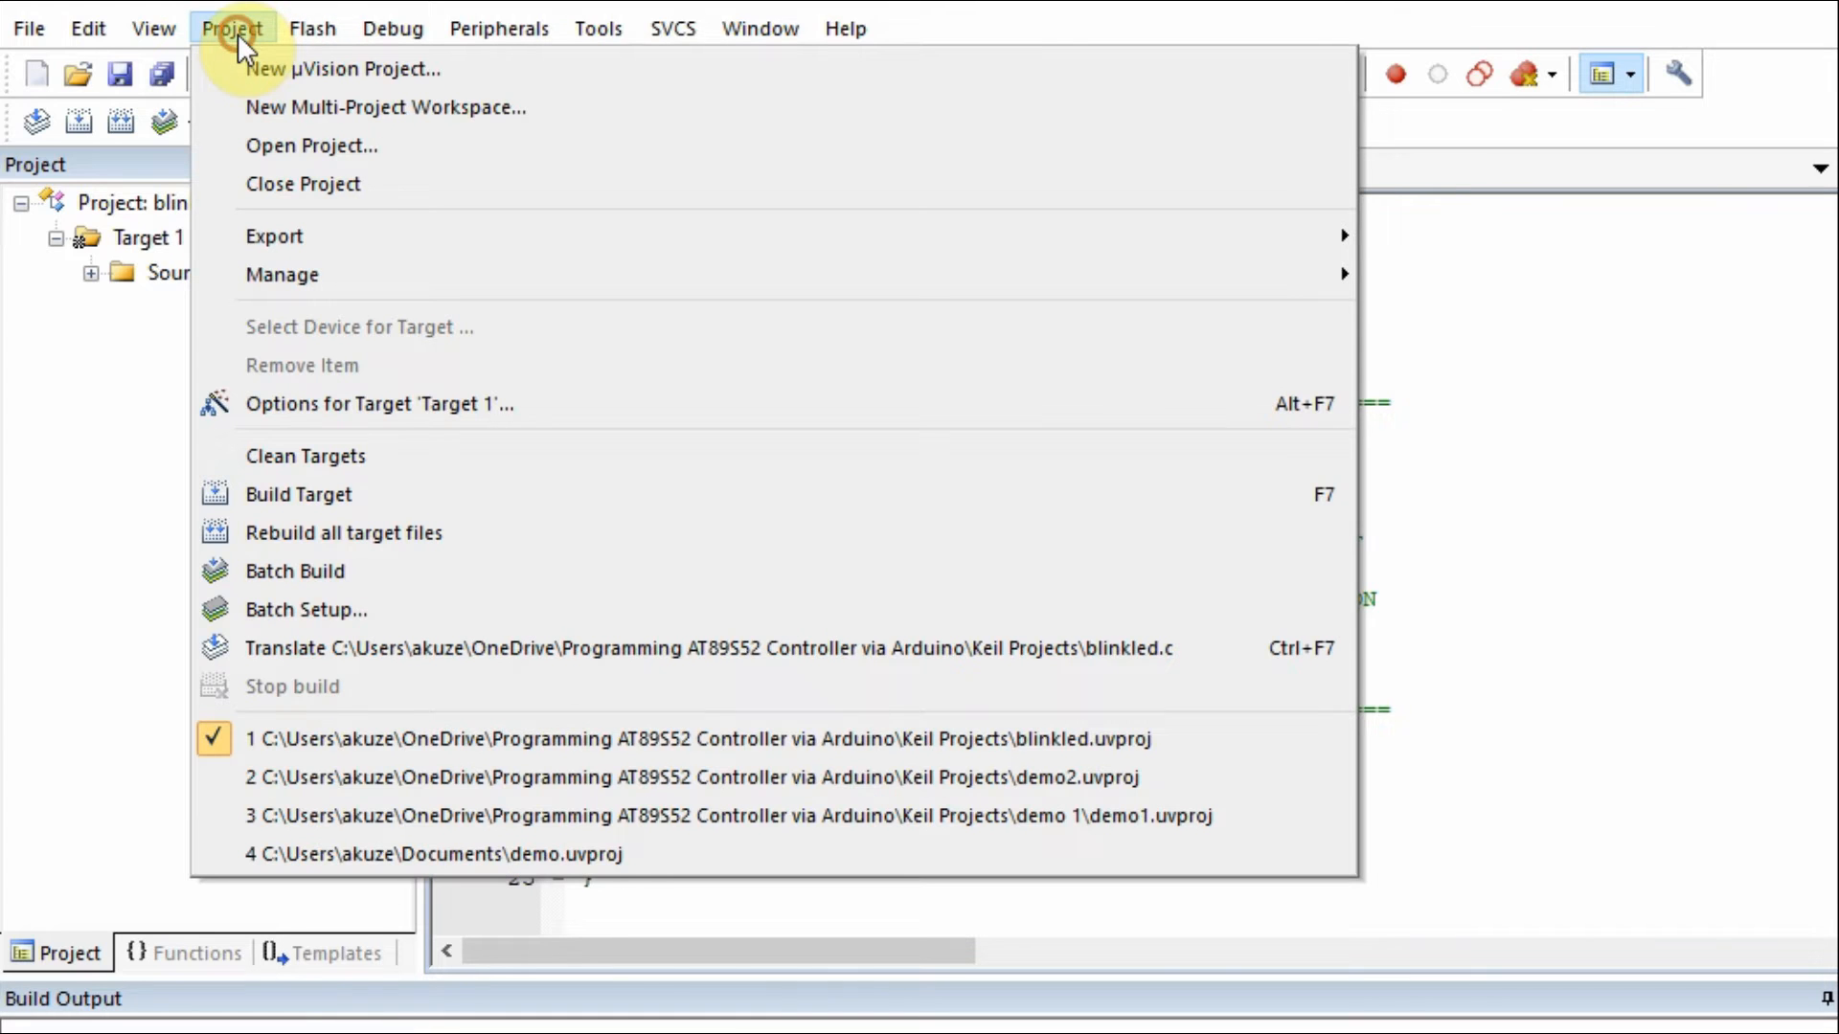
{"action": "mouse_move", "coordinate": [410, 404]}
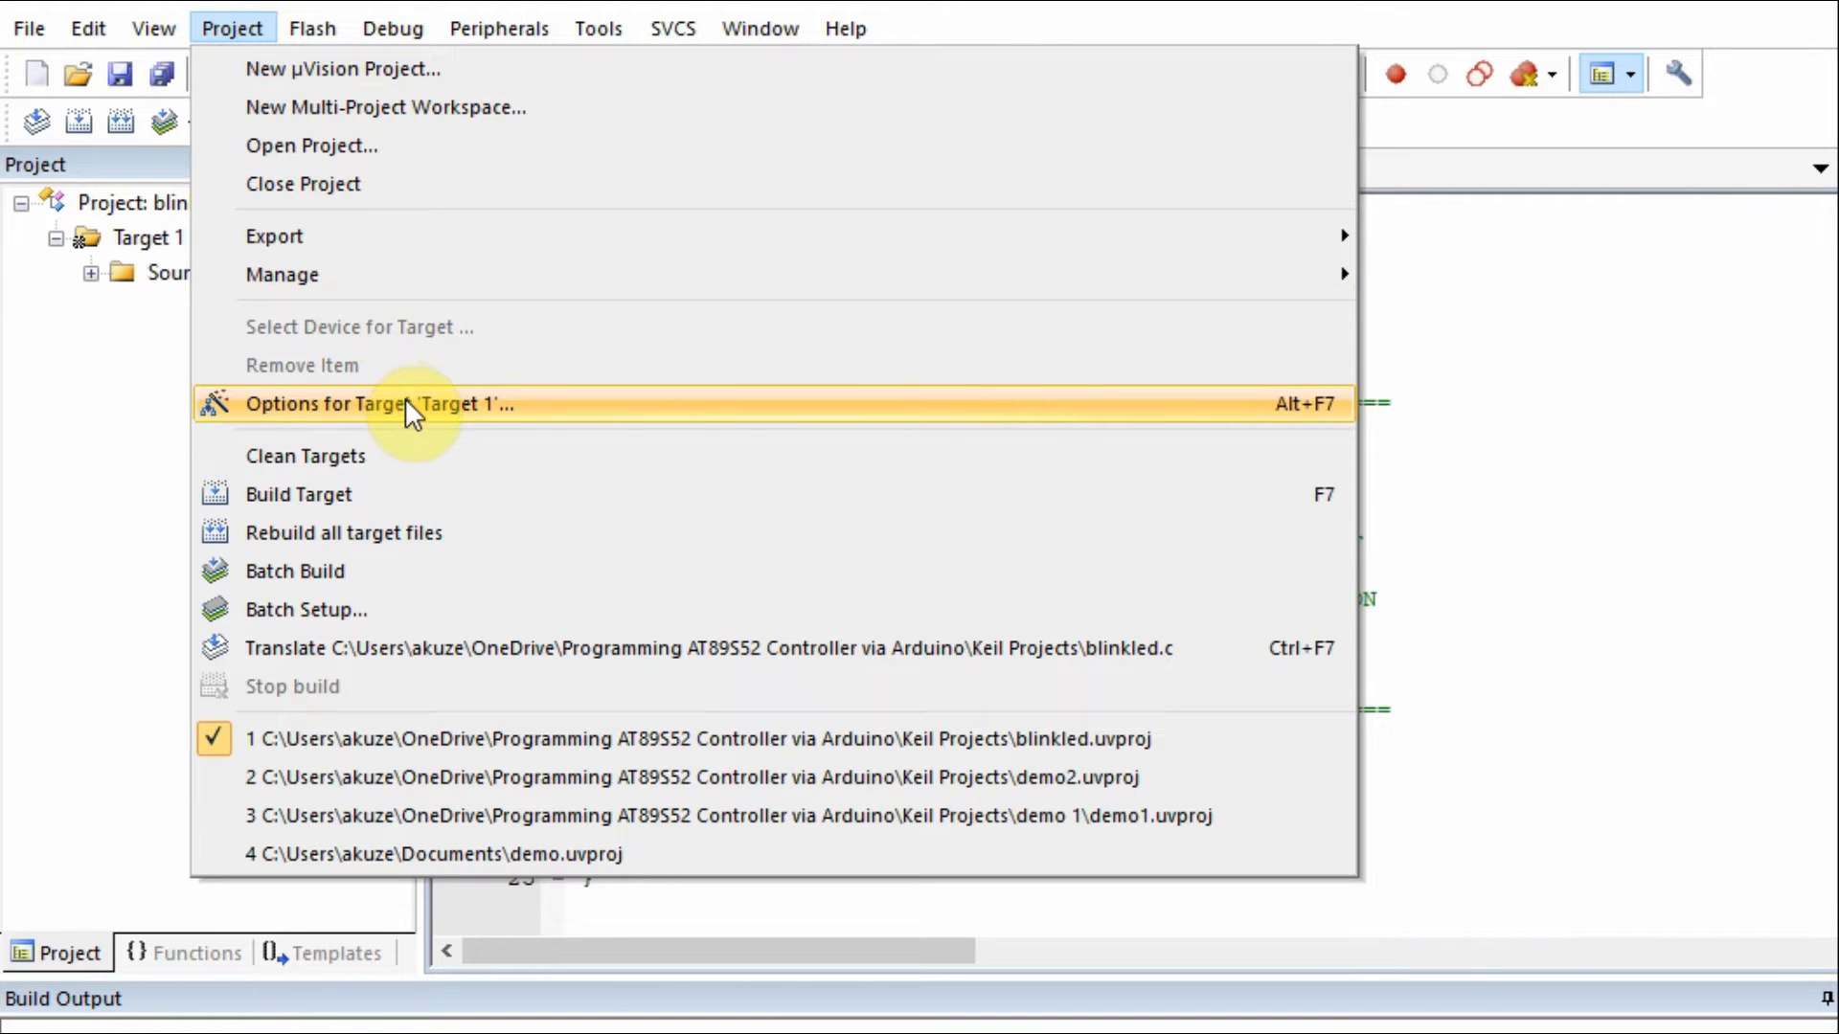
{"action": "mouse_move", "coordinate": [398, 422]}
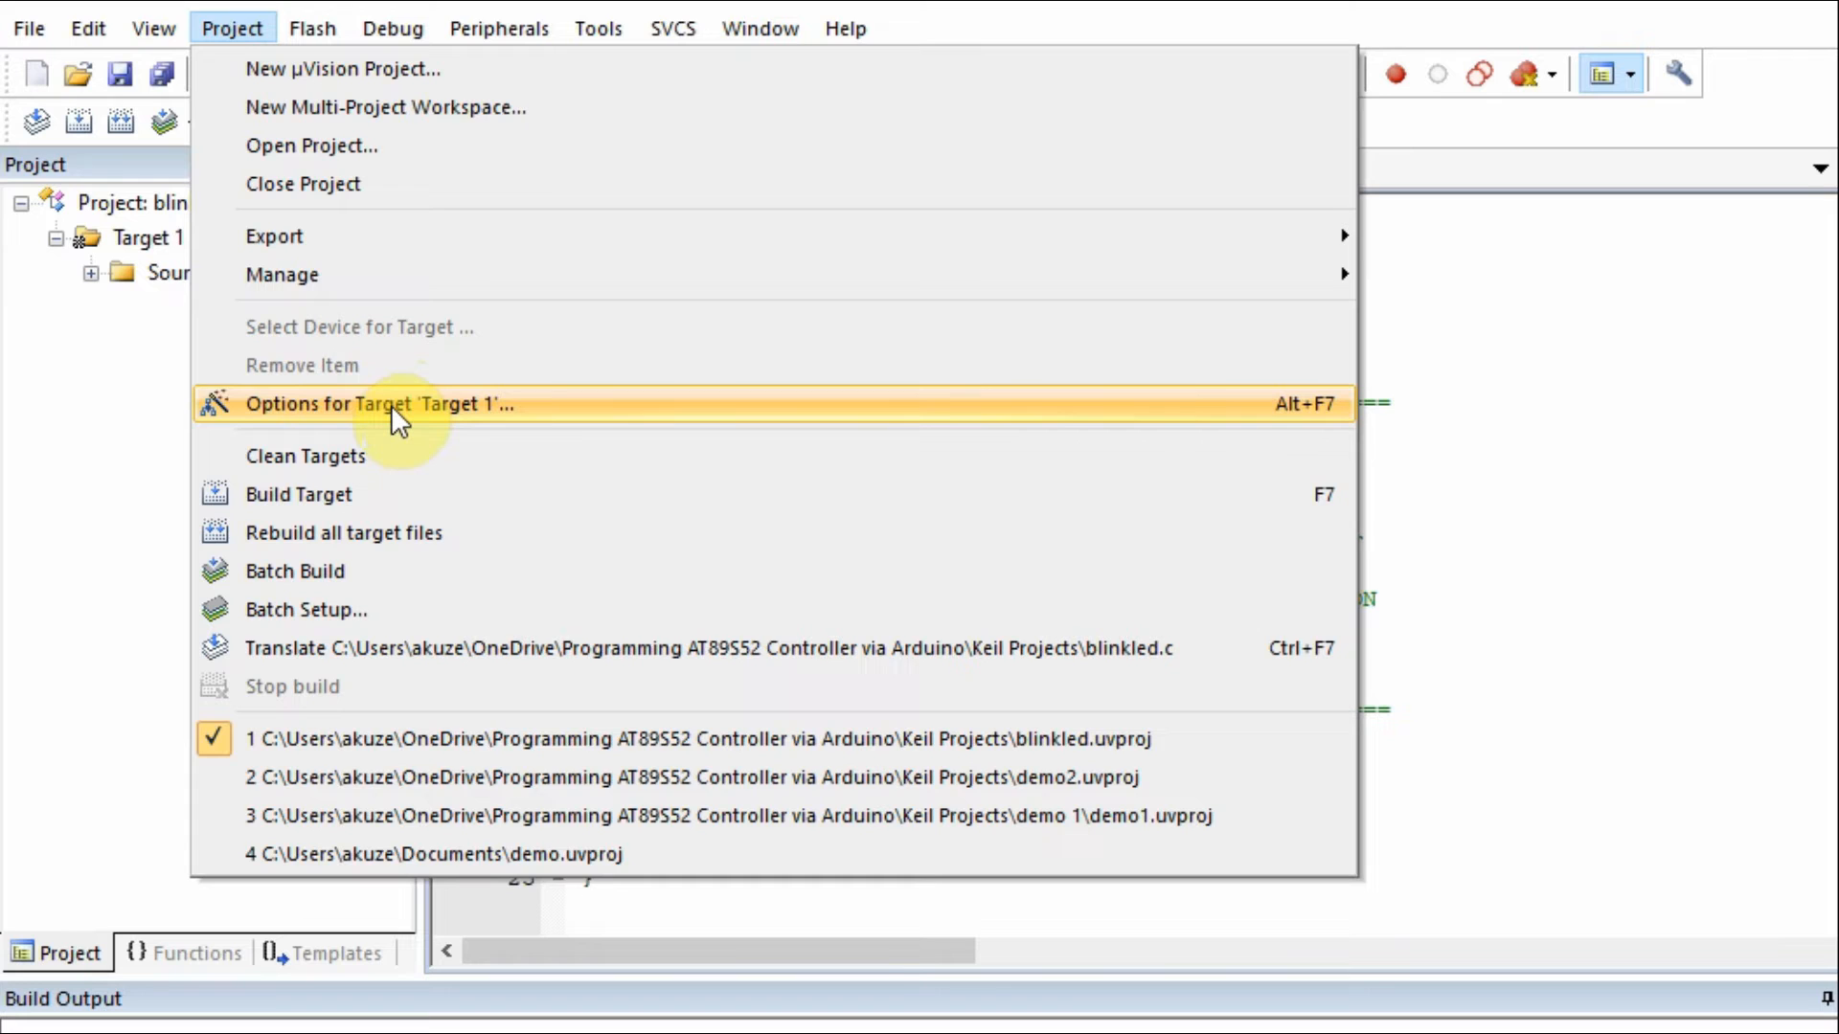
Set Target 1's Xtal frequency to 11.0592 MHz in Options for Target.
{"action": "left_click", "coordinate": [377, 405]}
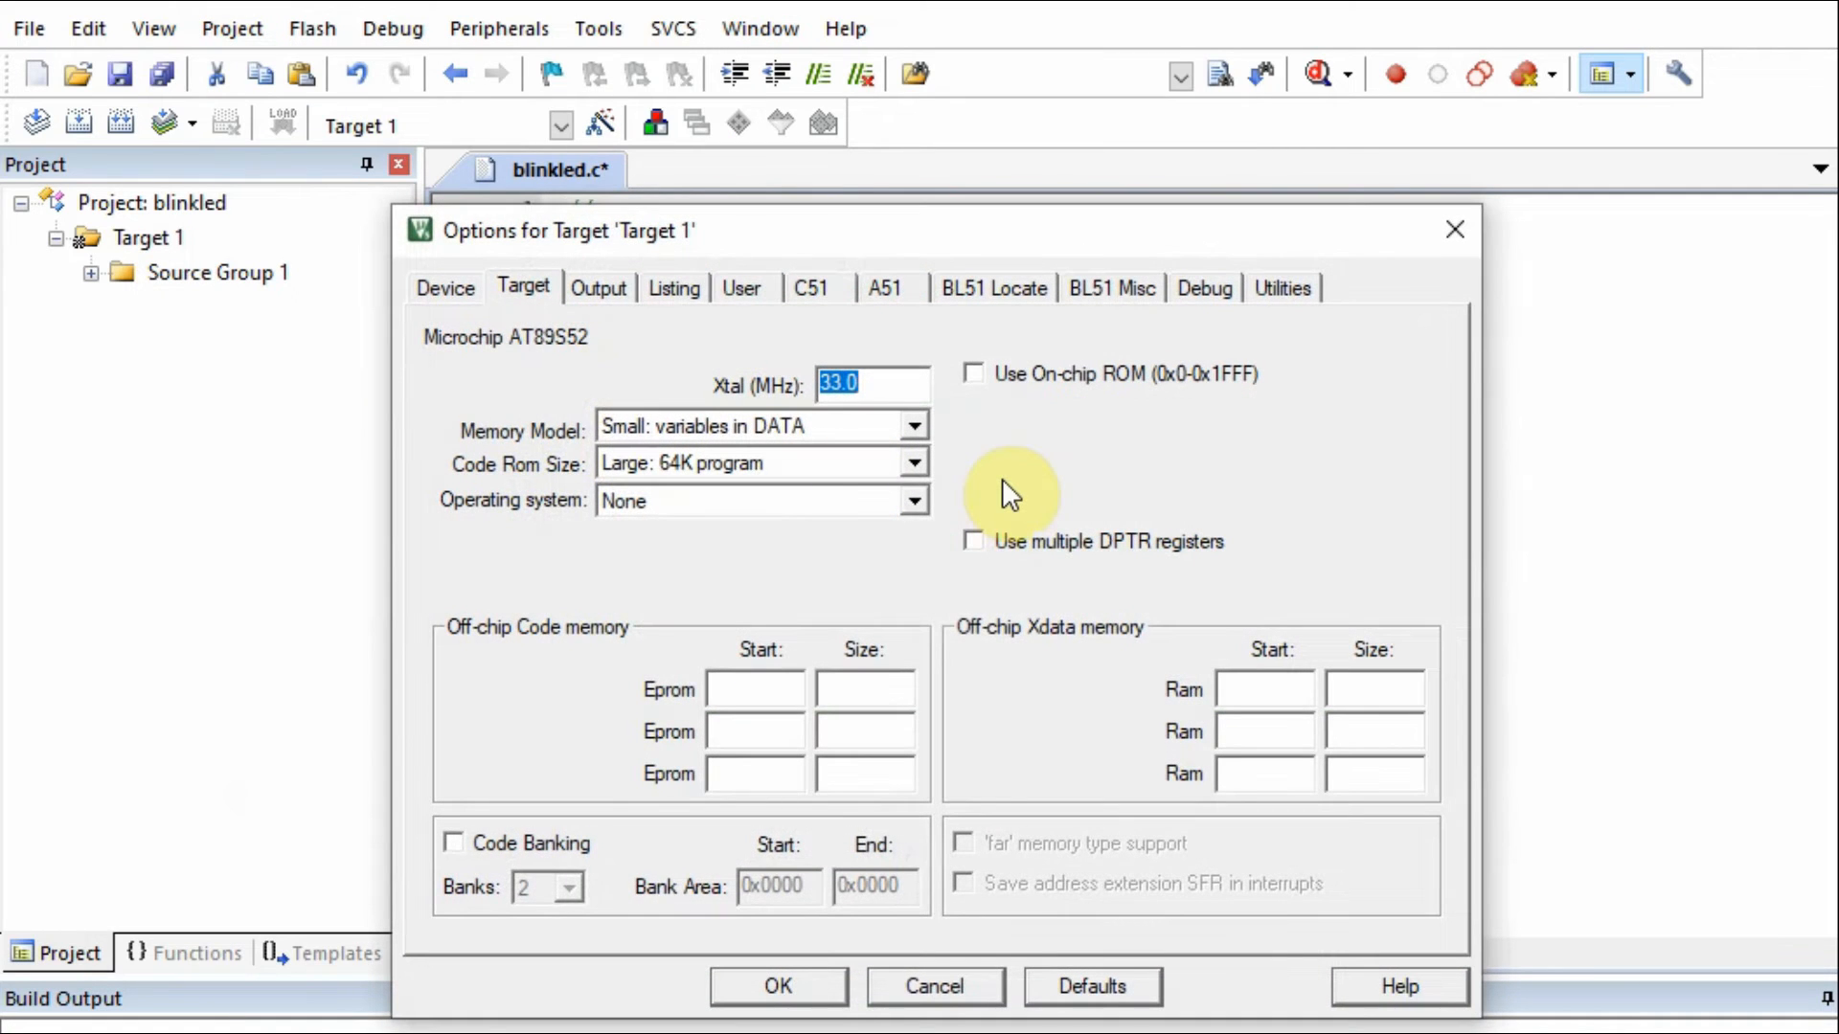
{"action": "mouse_move", "coordinate": [874, 387]}
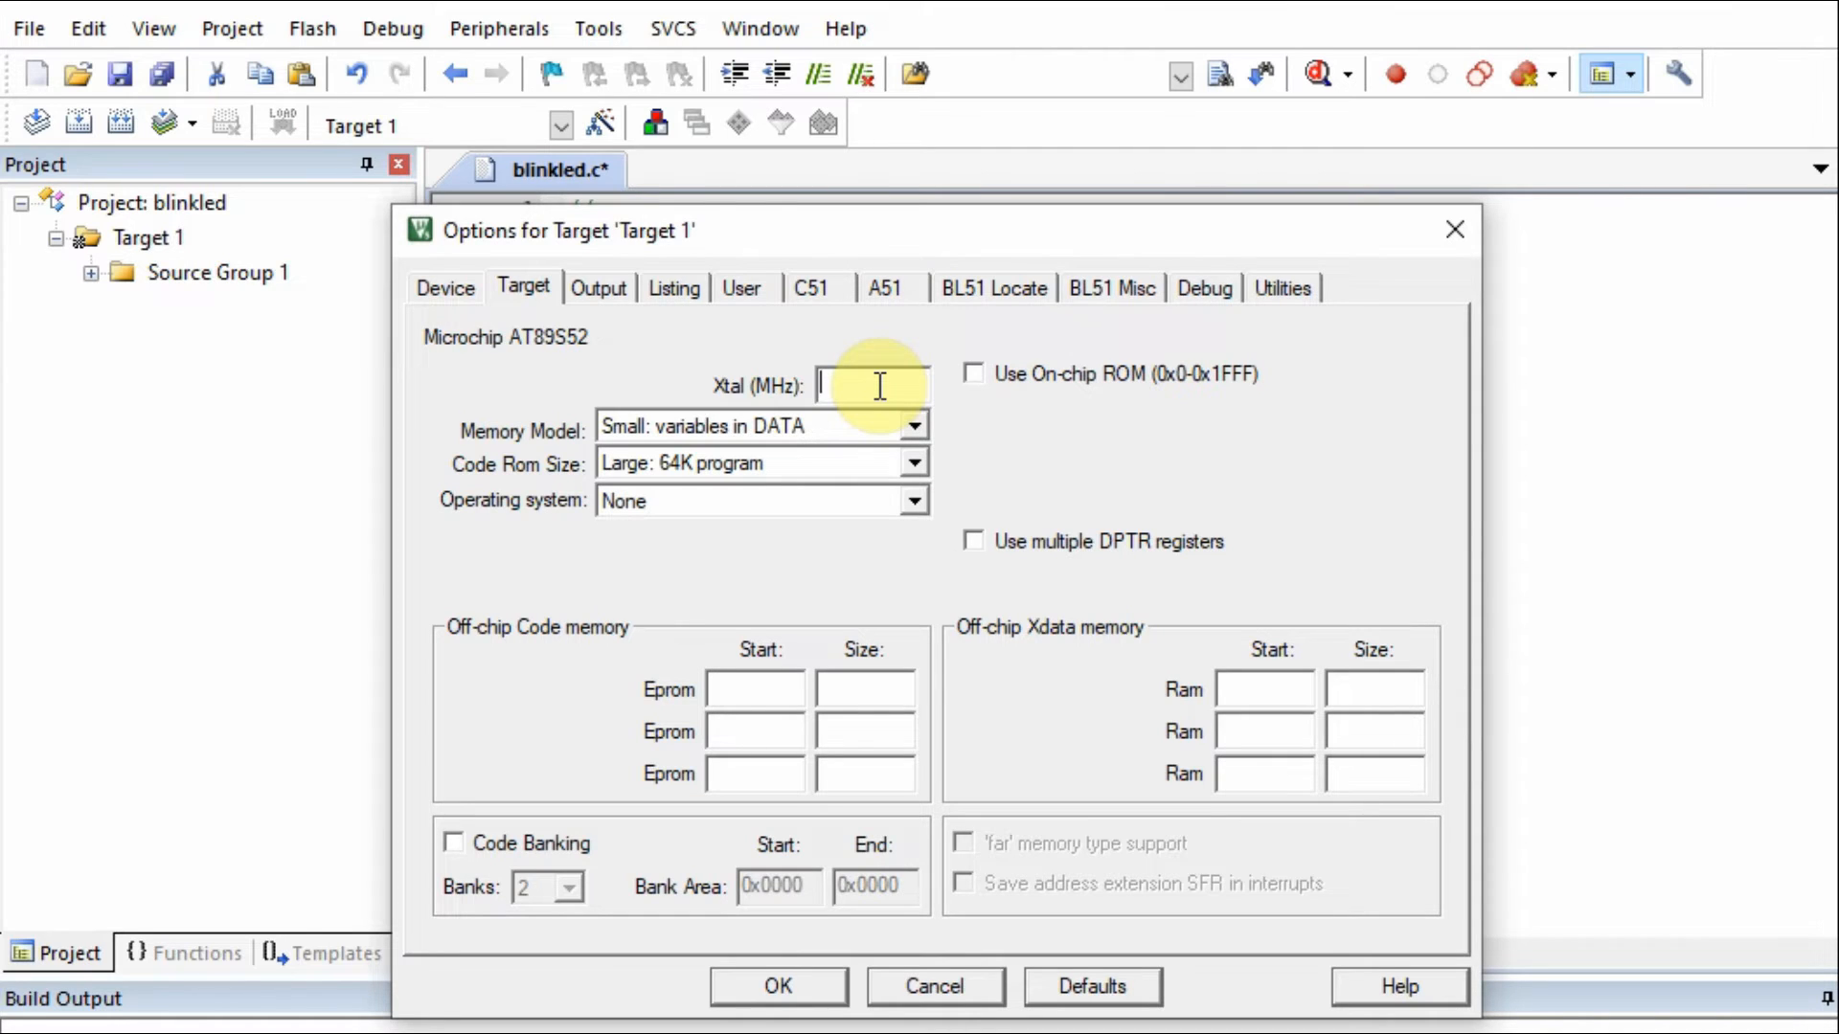
{"action": "type", "text": "11.0592"}
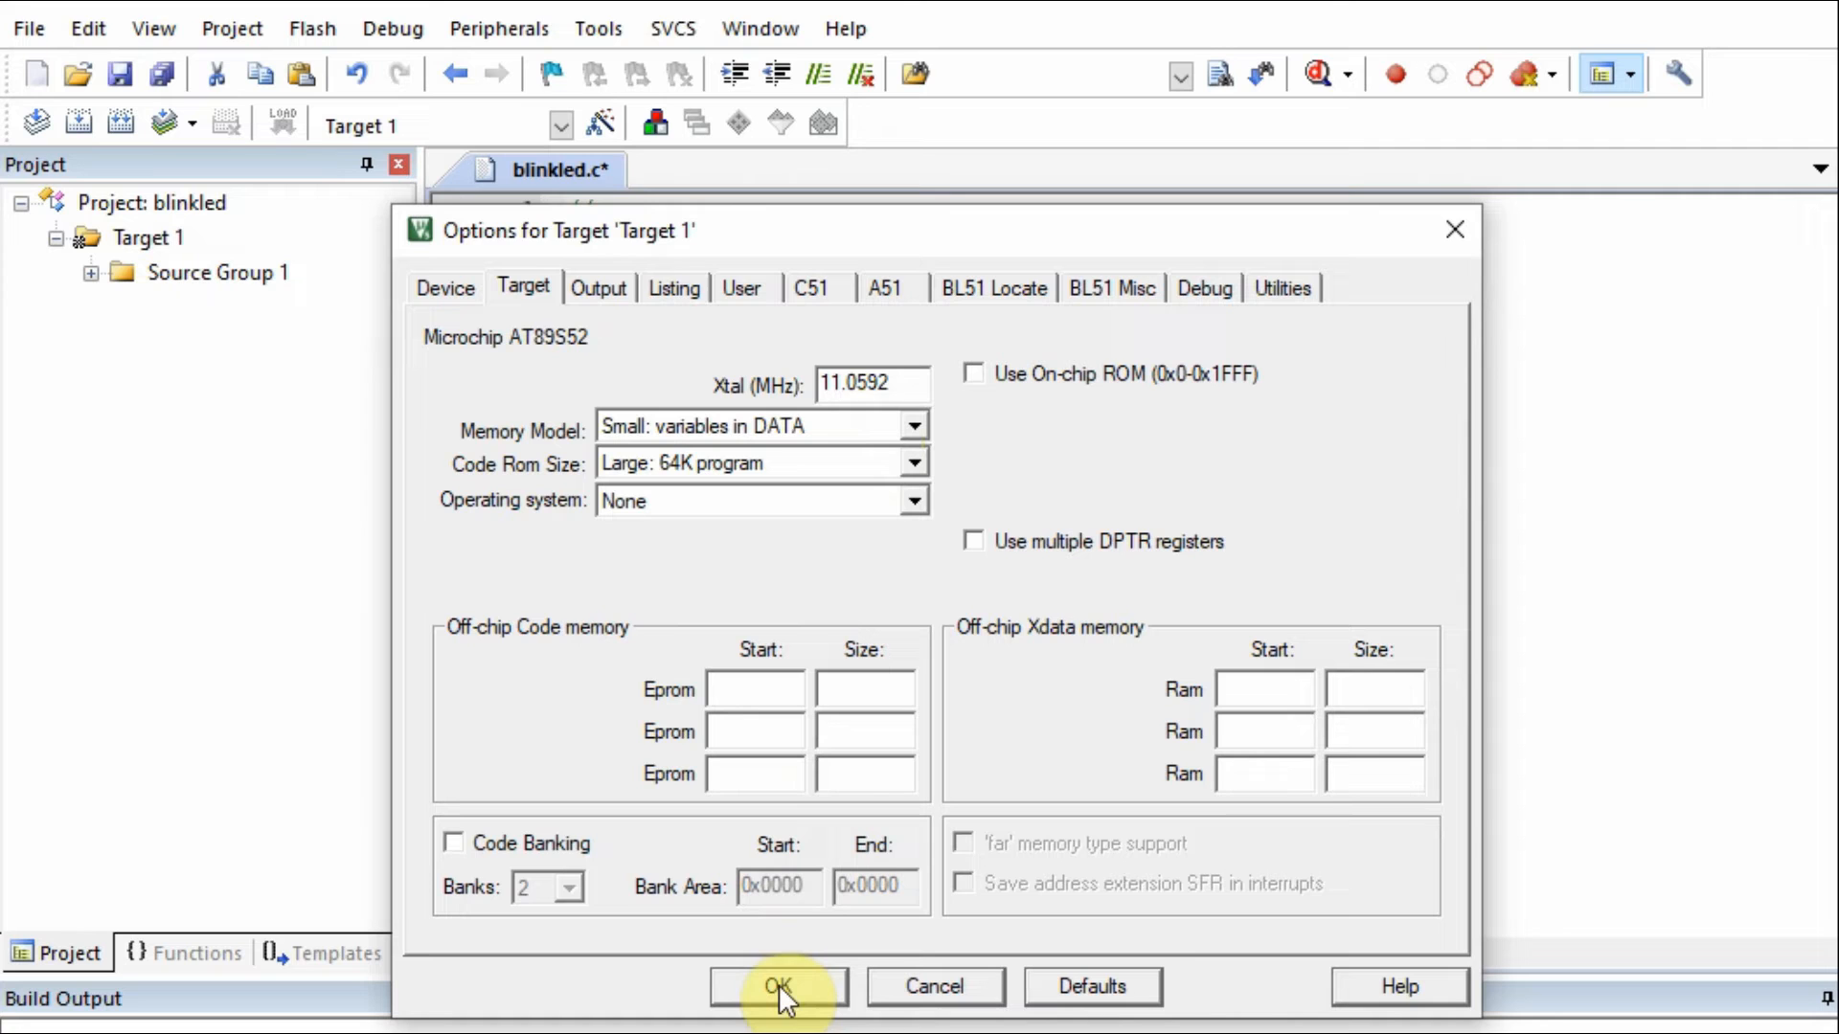
{"action": "left_click", "coordinate": [776, 985]}
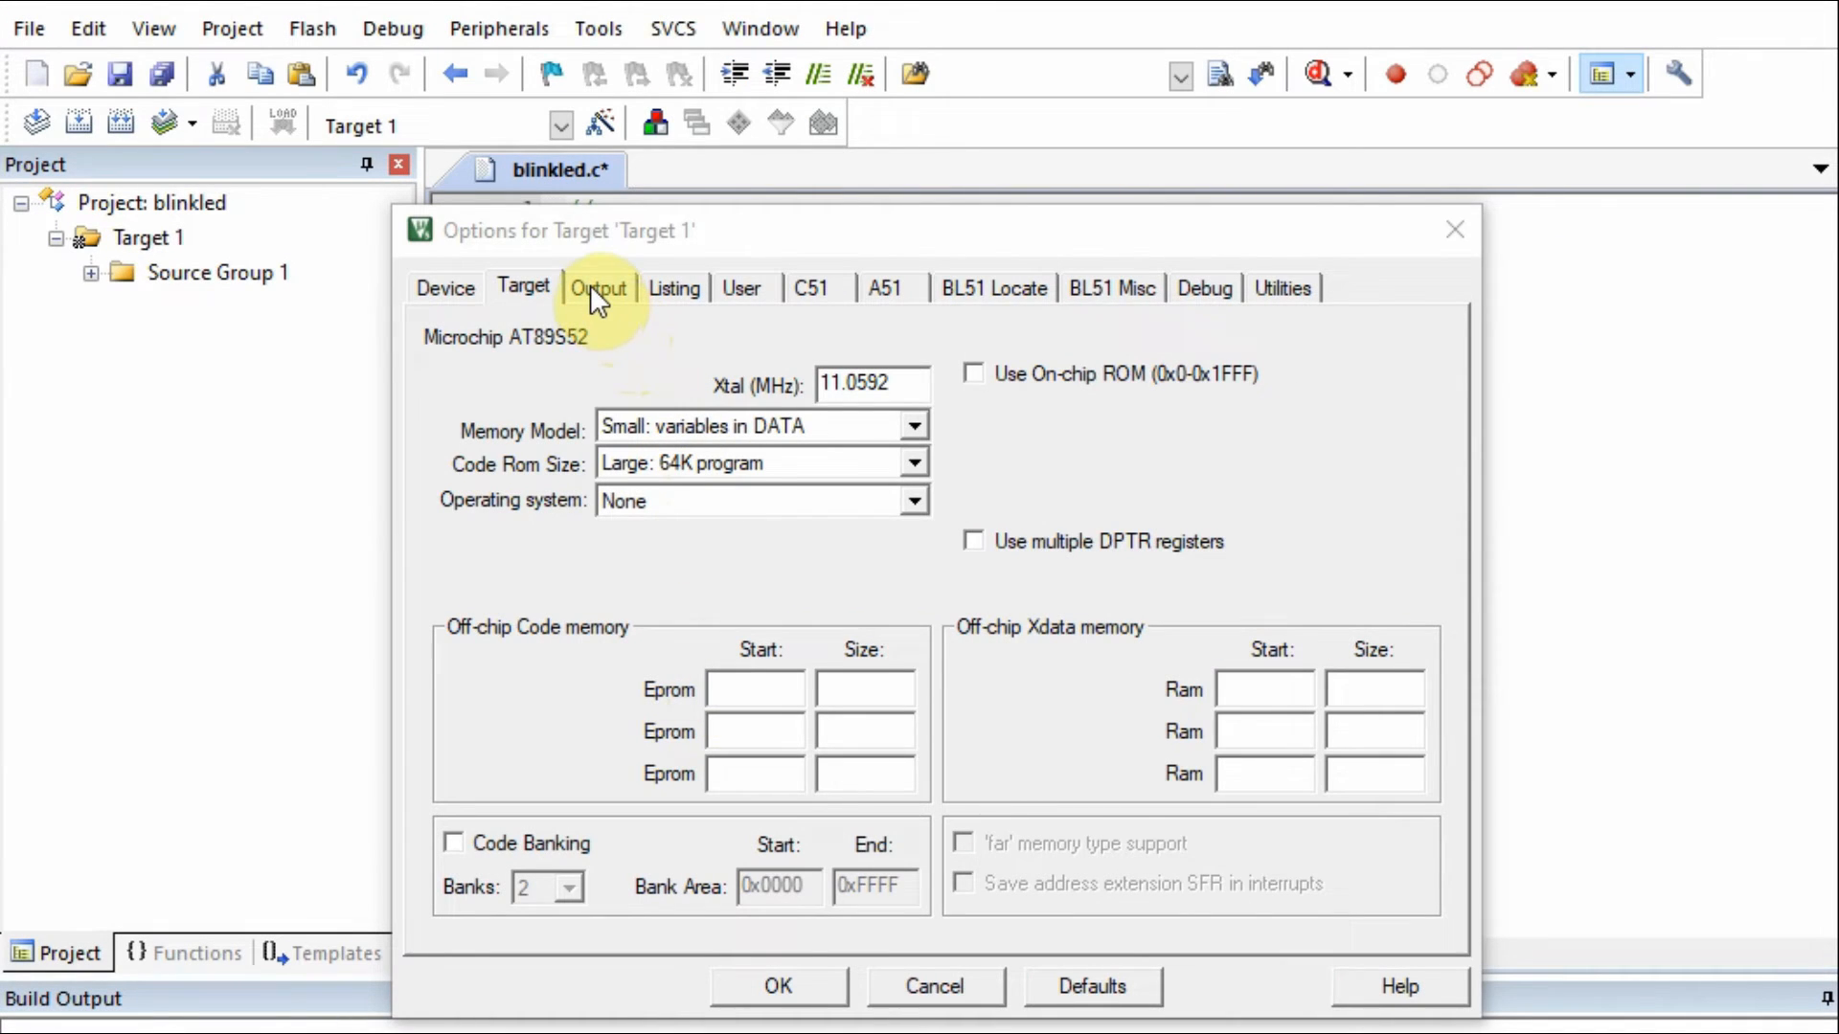
Enable Create HEX File on Output and choose the Keil Monitor-51 Driver on Debug.
{"action": "left_click", "coordinate": [598, 288]}
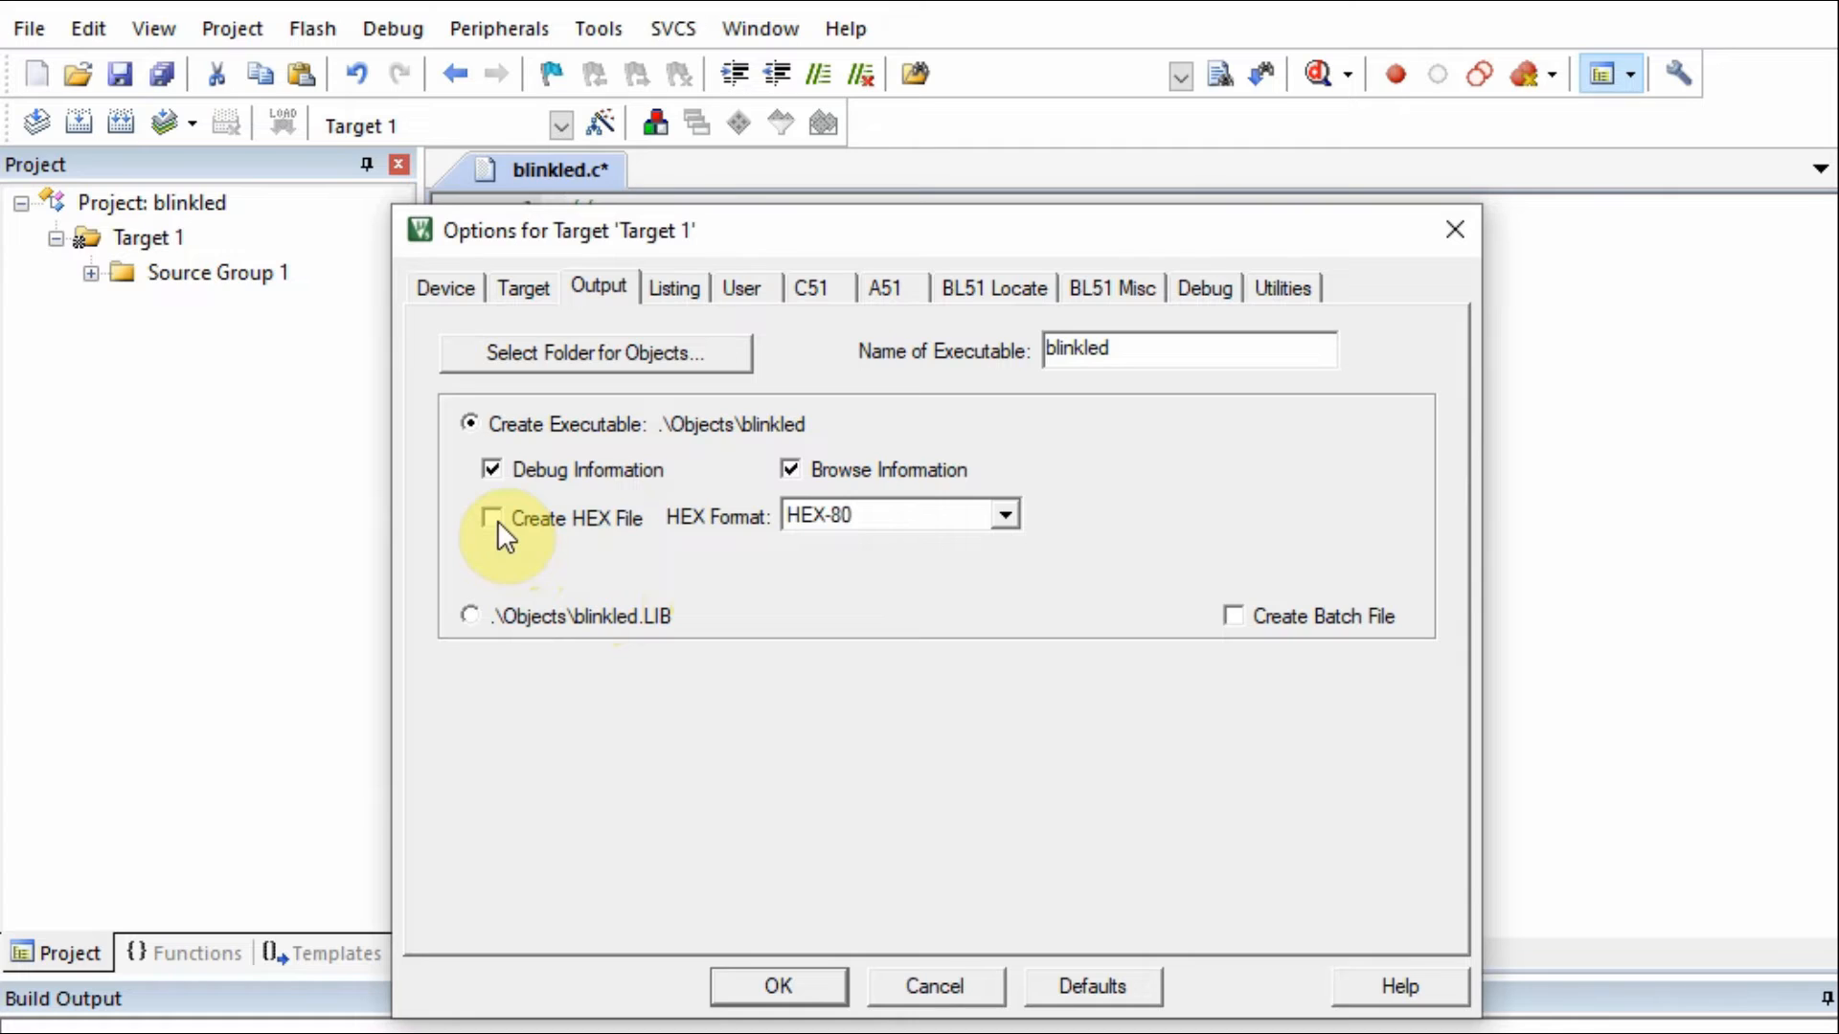
{"action": "left_click", "coordinate": [493, 517]}
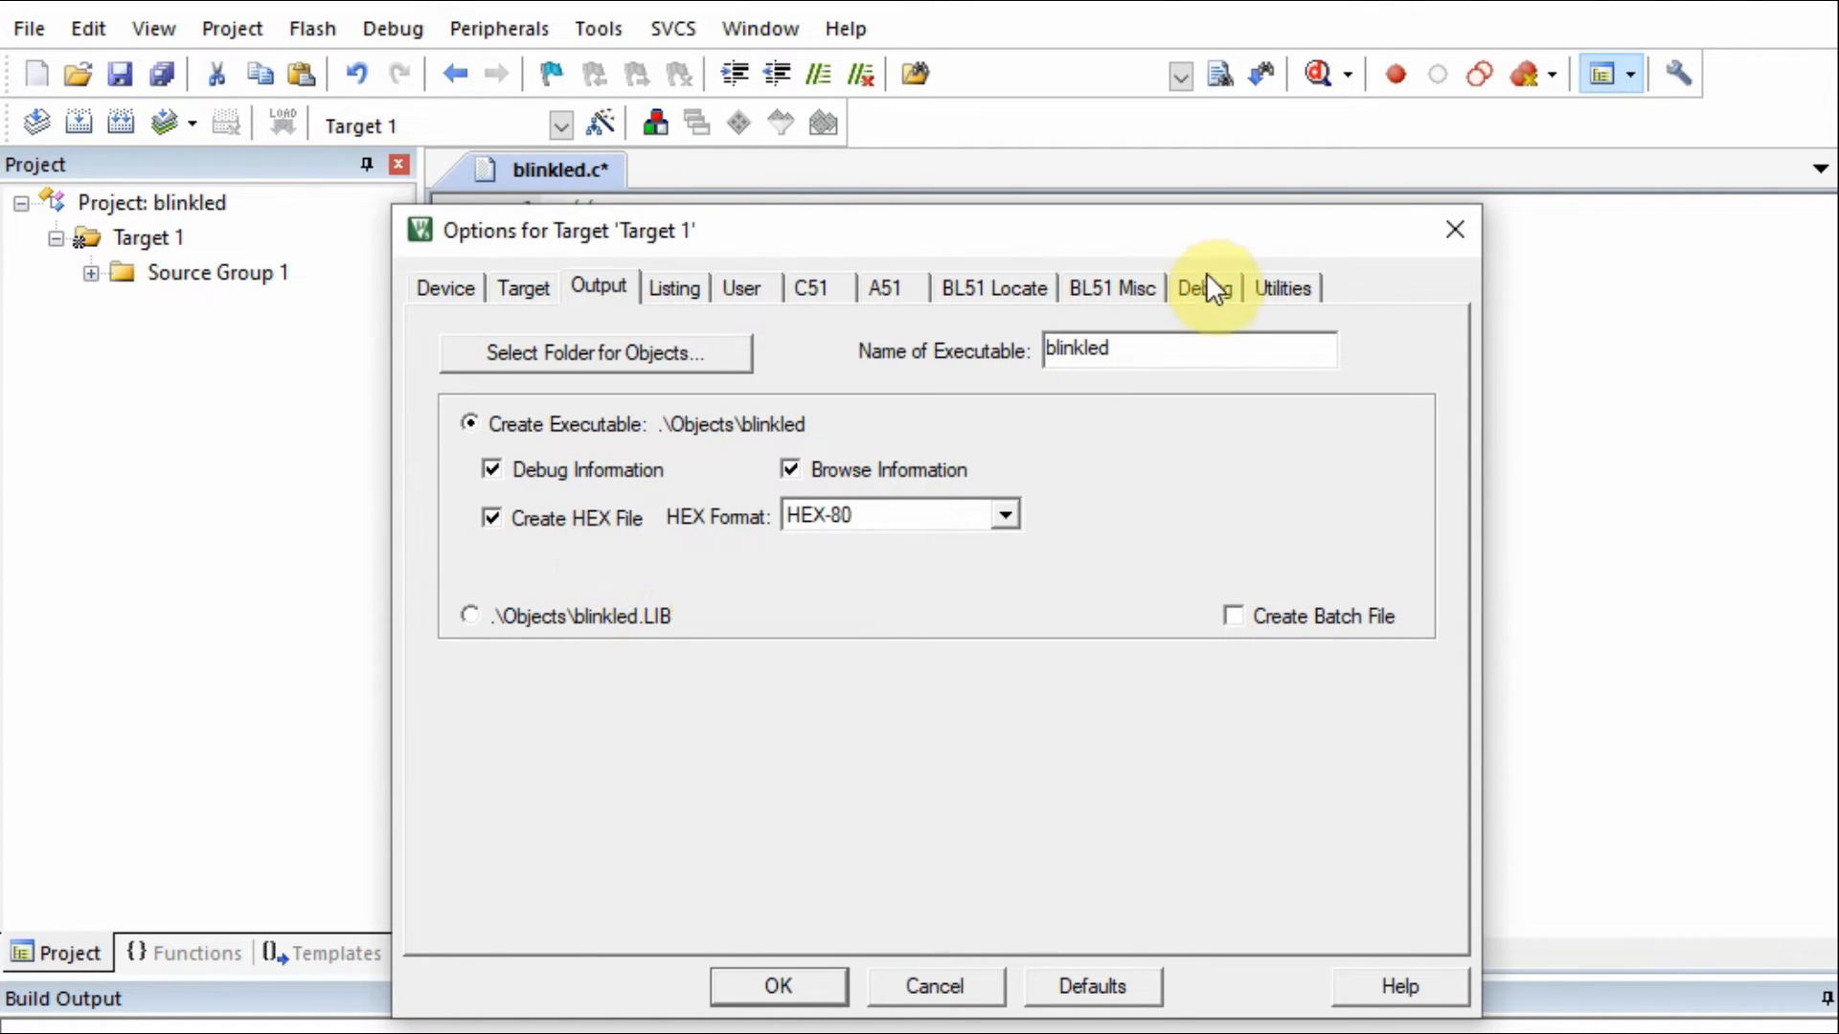
{"action": "left_click", "coordinate": [1203, 287]}
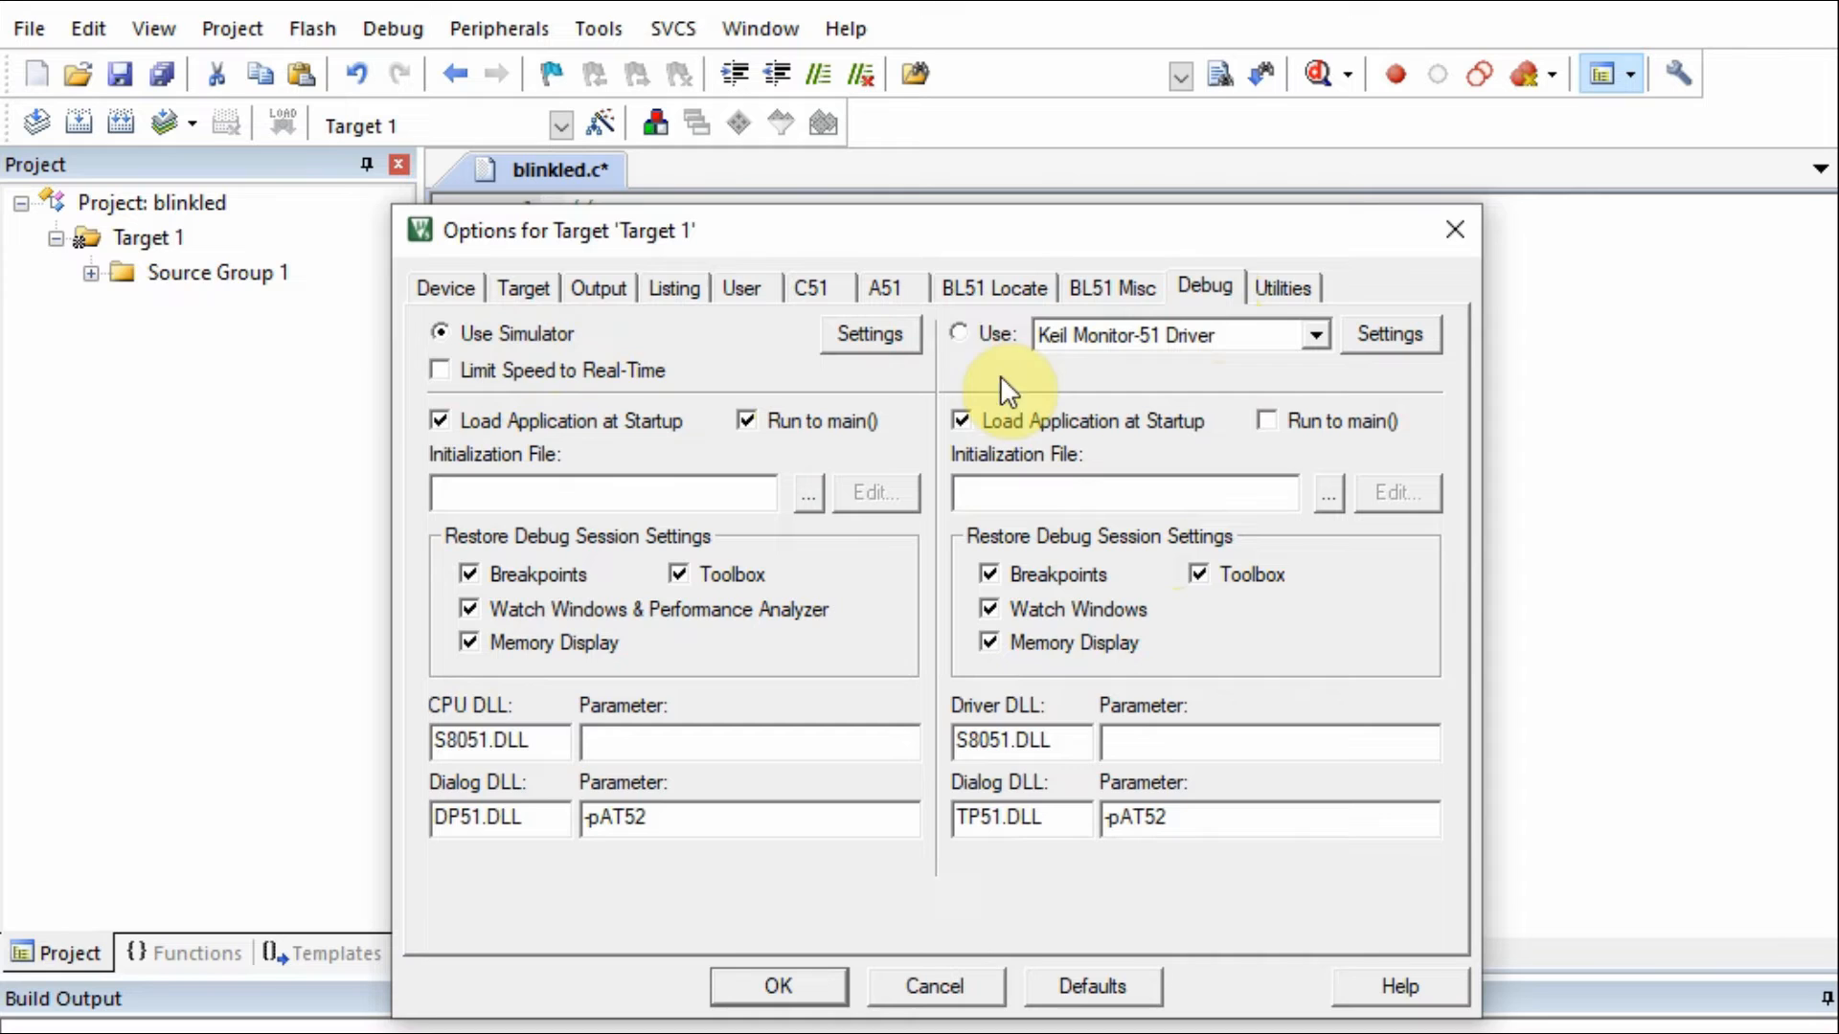
{"action": "left_click", "coordinate": [960, 333]}
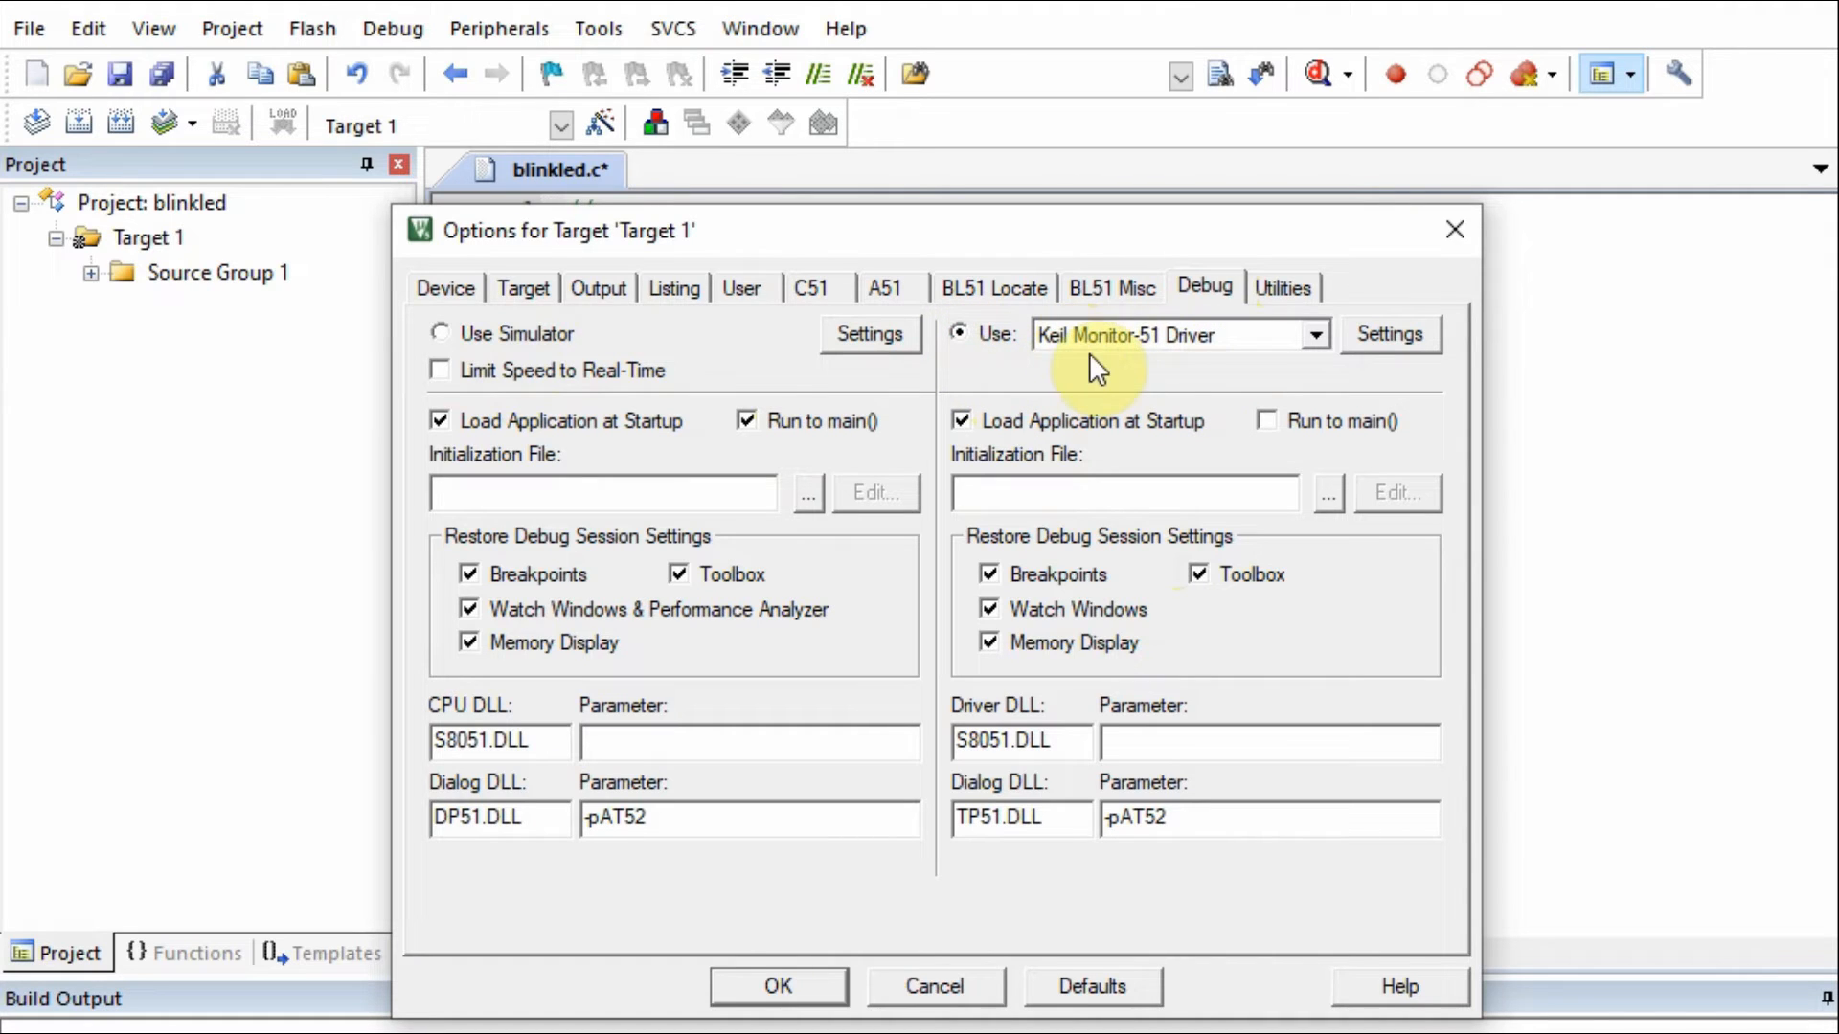
{"action": "left_click", "coordinate": [1172, 335]}
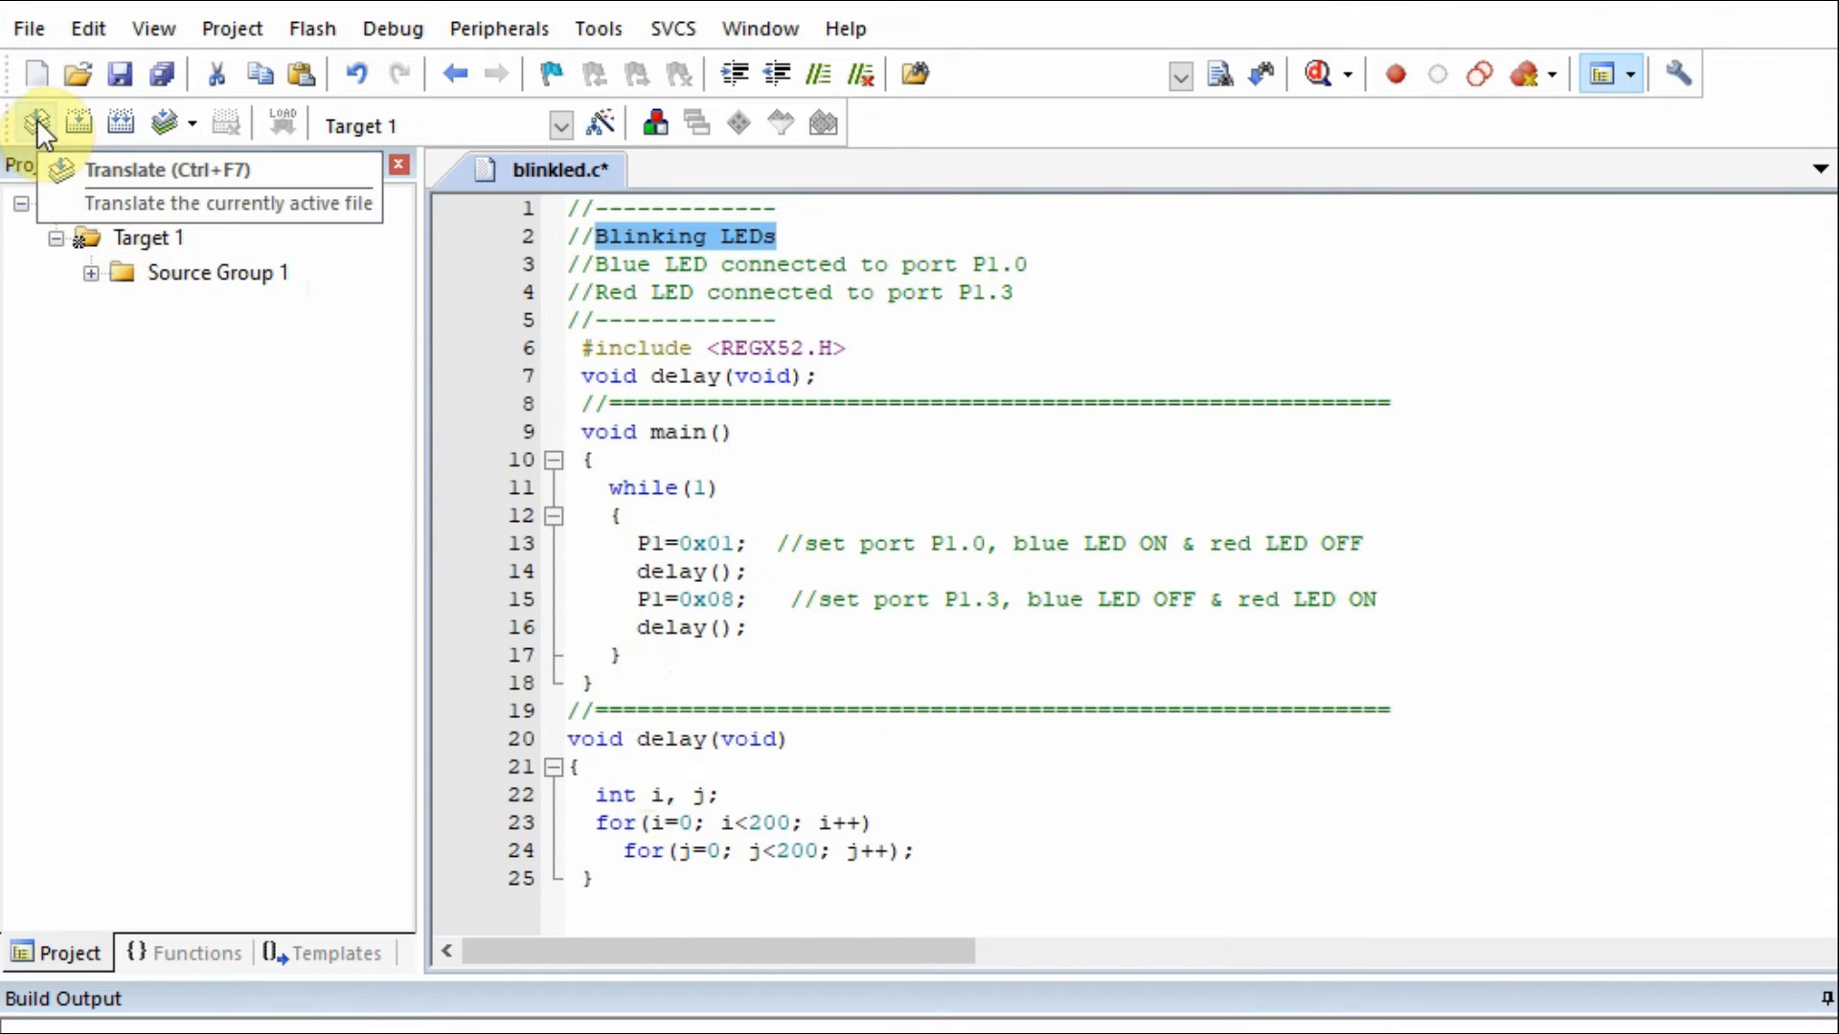
Translate blinkled.c and build the project to generate the hex output.
{"action": "left_click", "coordinate": [35, 123]}
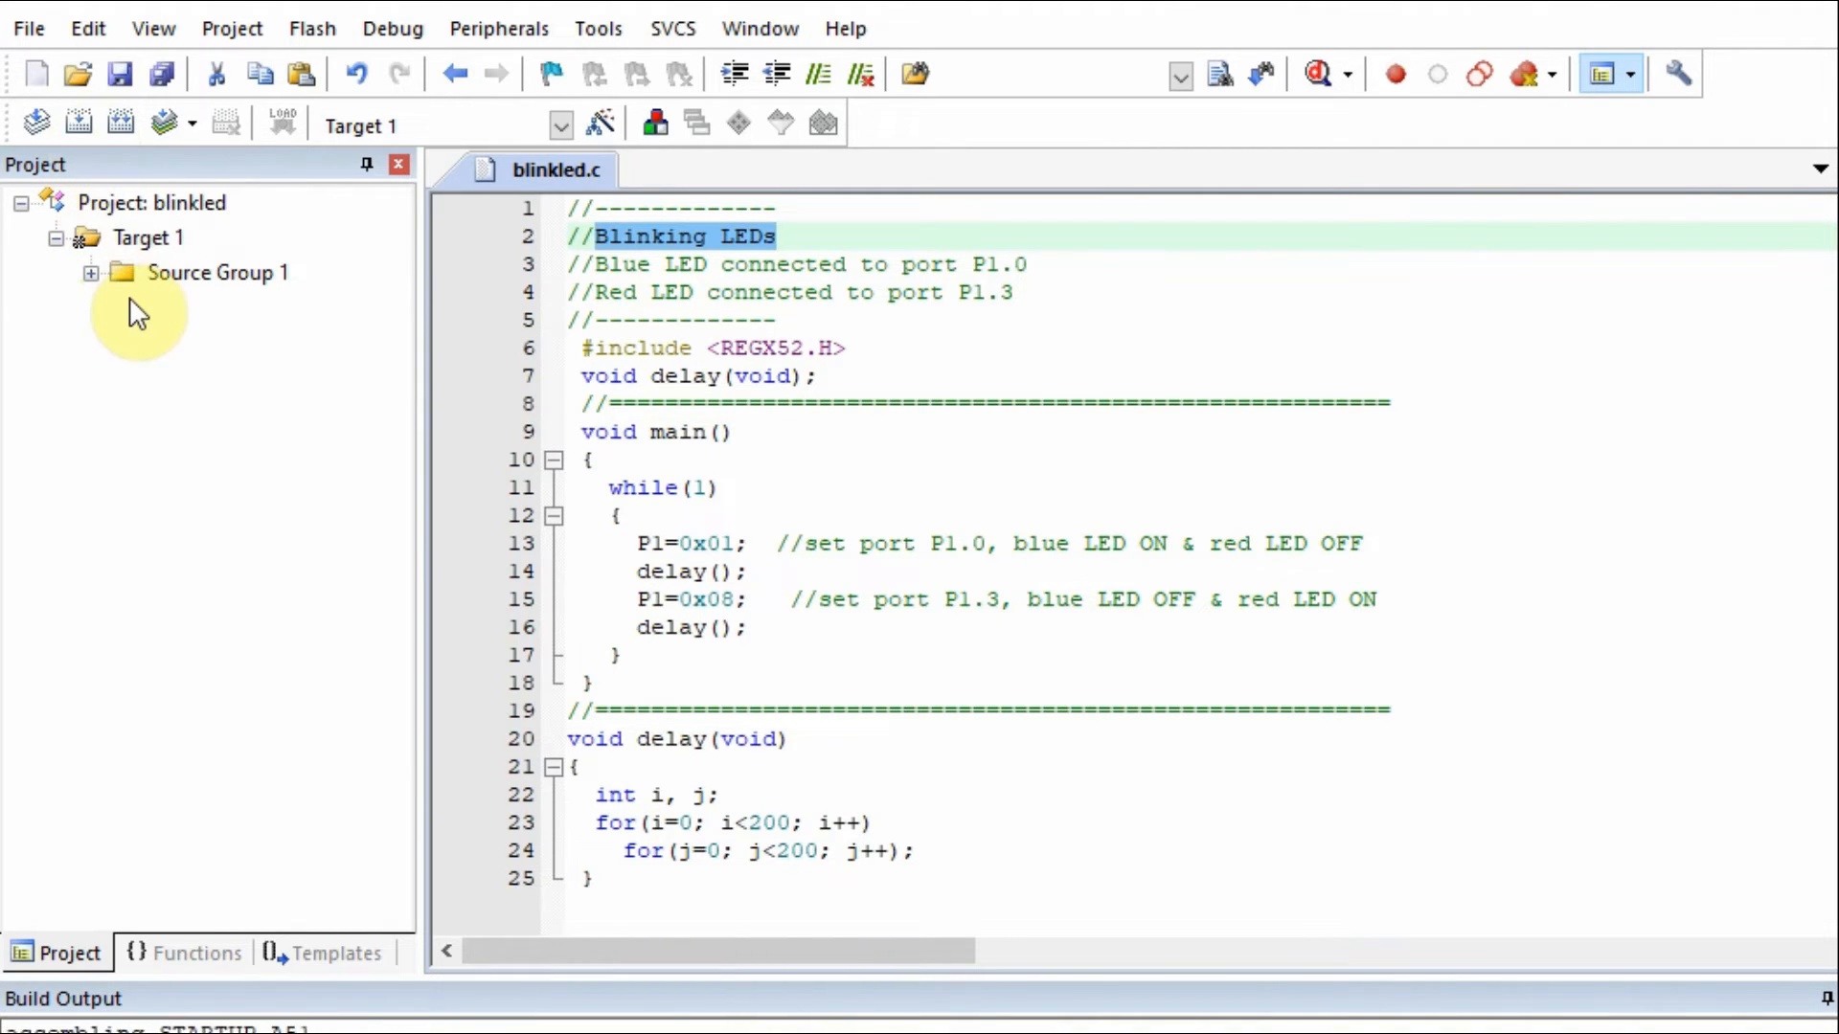
{"action": "left_click", "coordinate": [121, 123]}
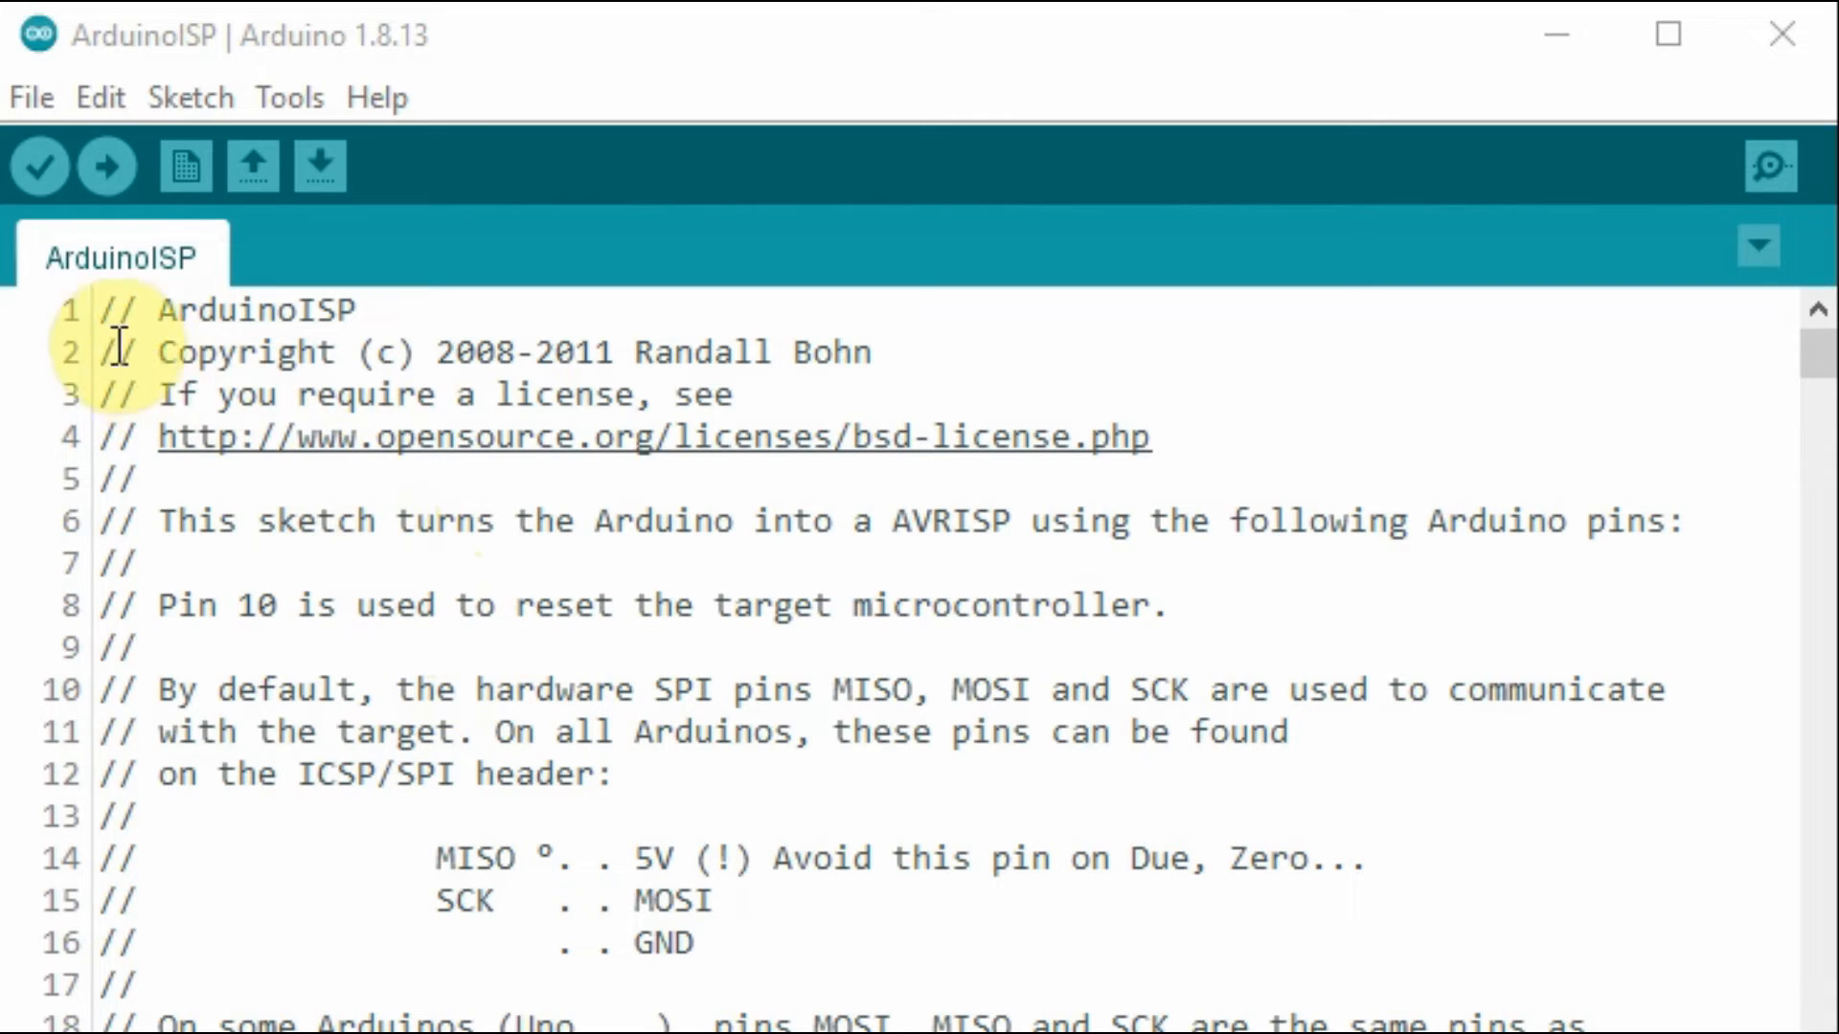
{"action": "mouse_move", "coordinate": [228, 353]}
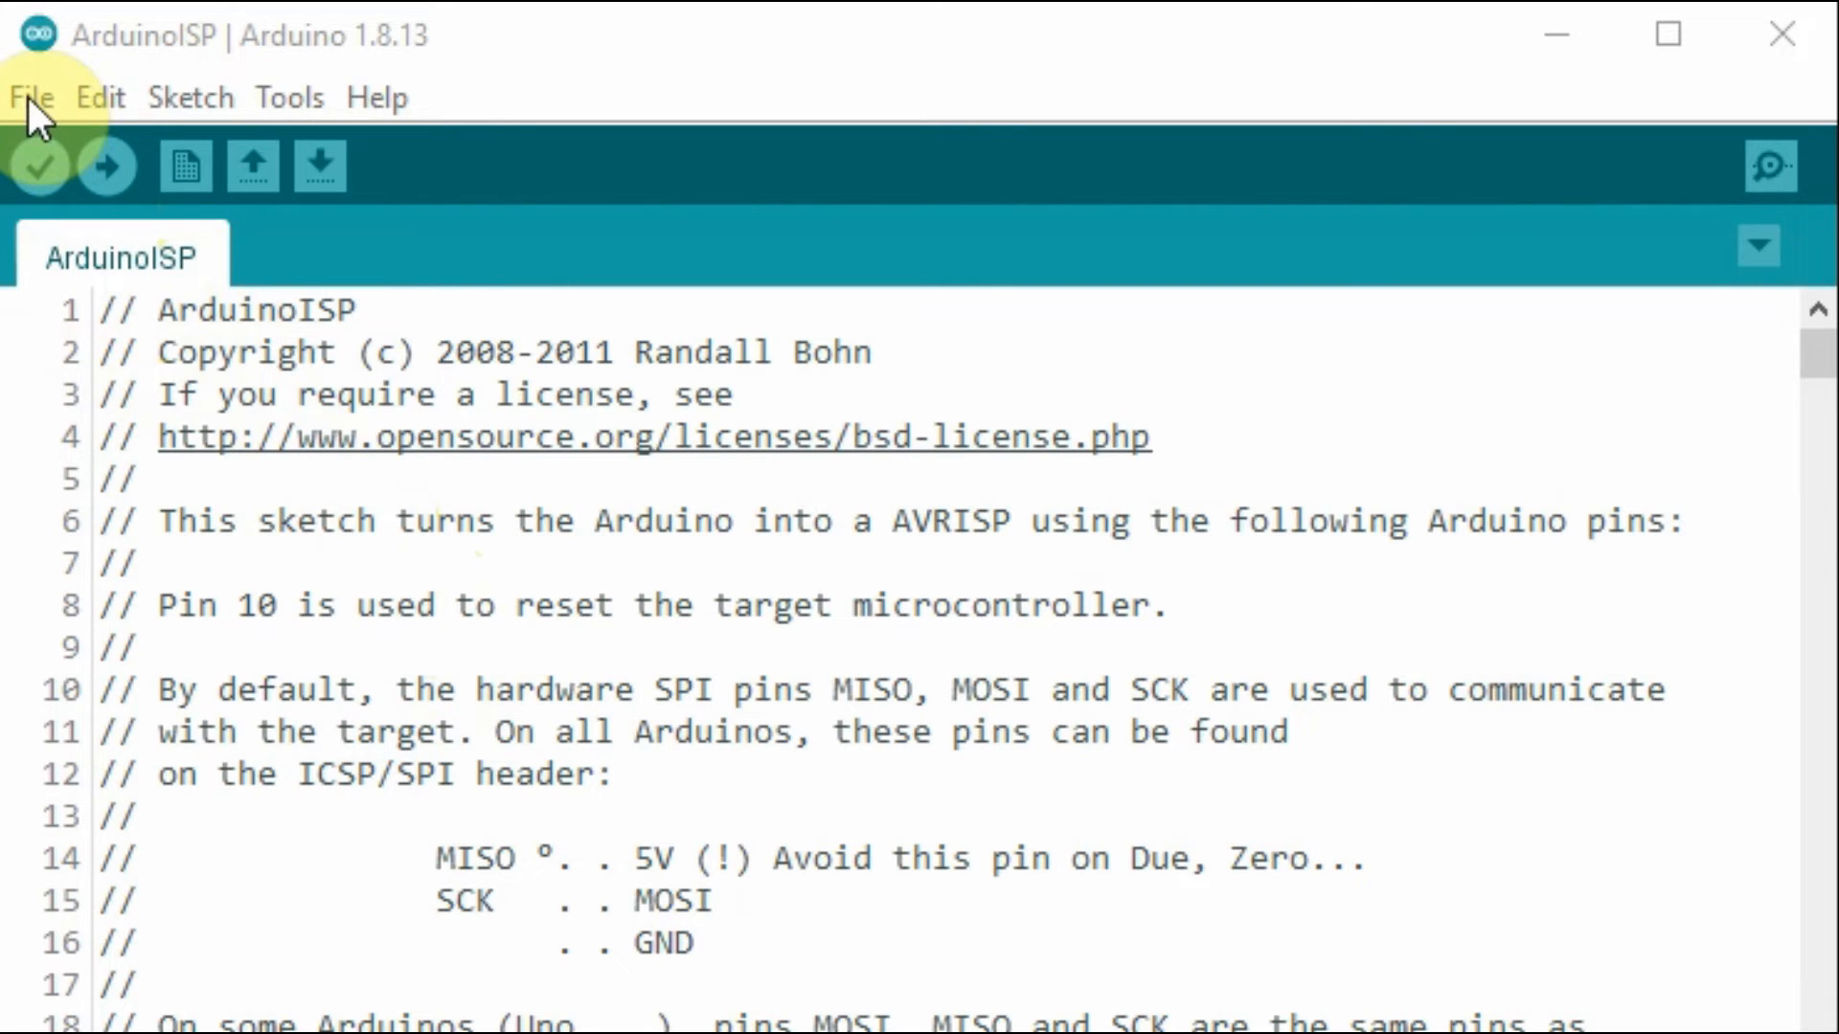
Load the ArduinoISP example sketch and scroll to its BAUDRATE 19200 define.
{"action": "left_click", "coordinate": [32, 98]}
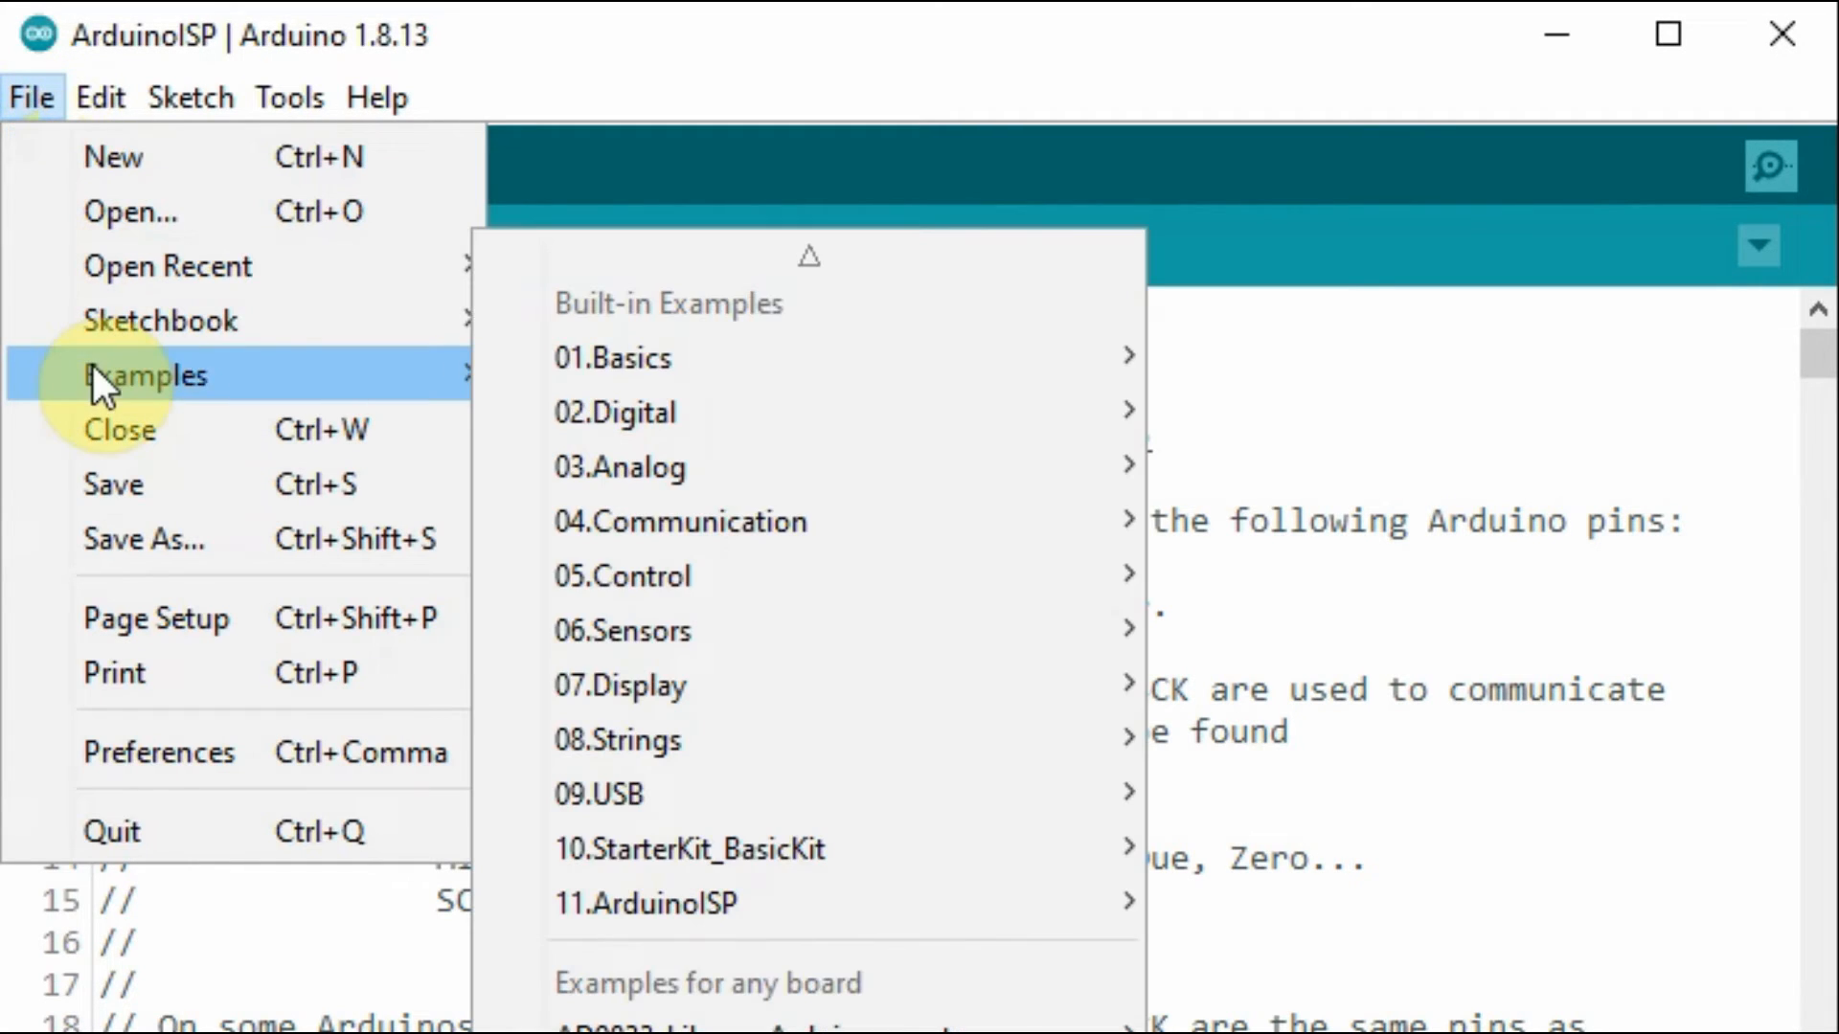
{"action": "mouse_move", "coordinate": [651, 903]}
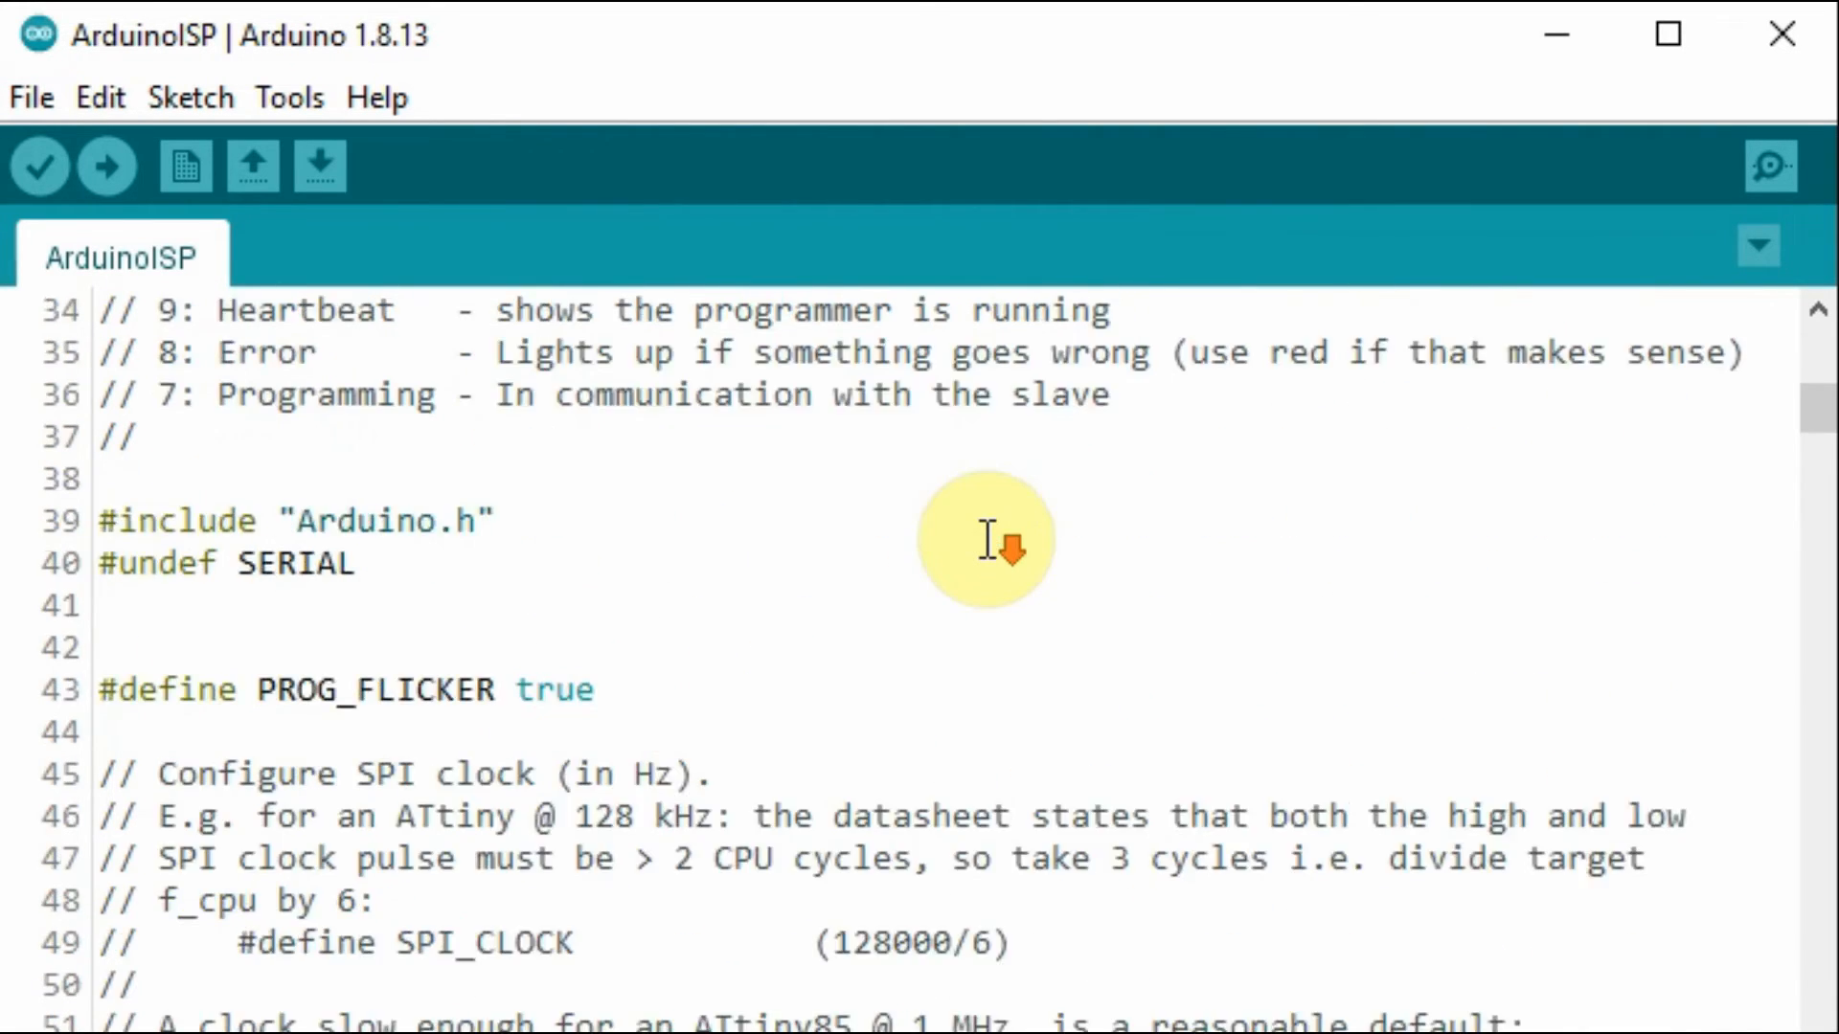
{"action": "scroll", "scroll_direction": "down", "scroll_amount": 3}
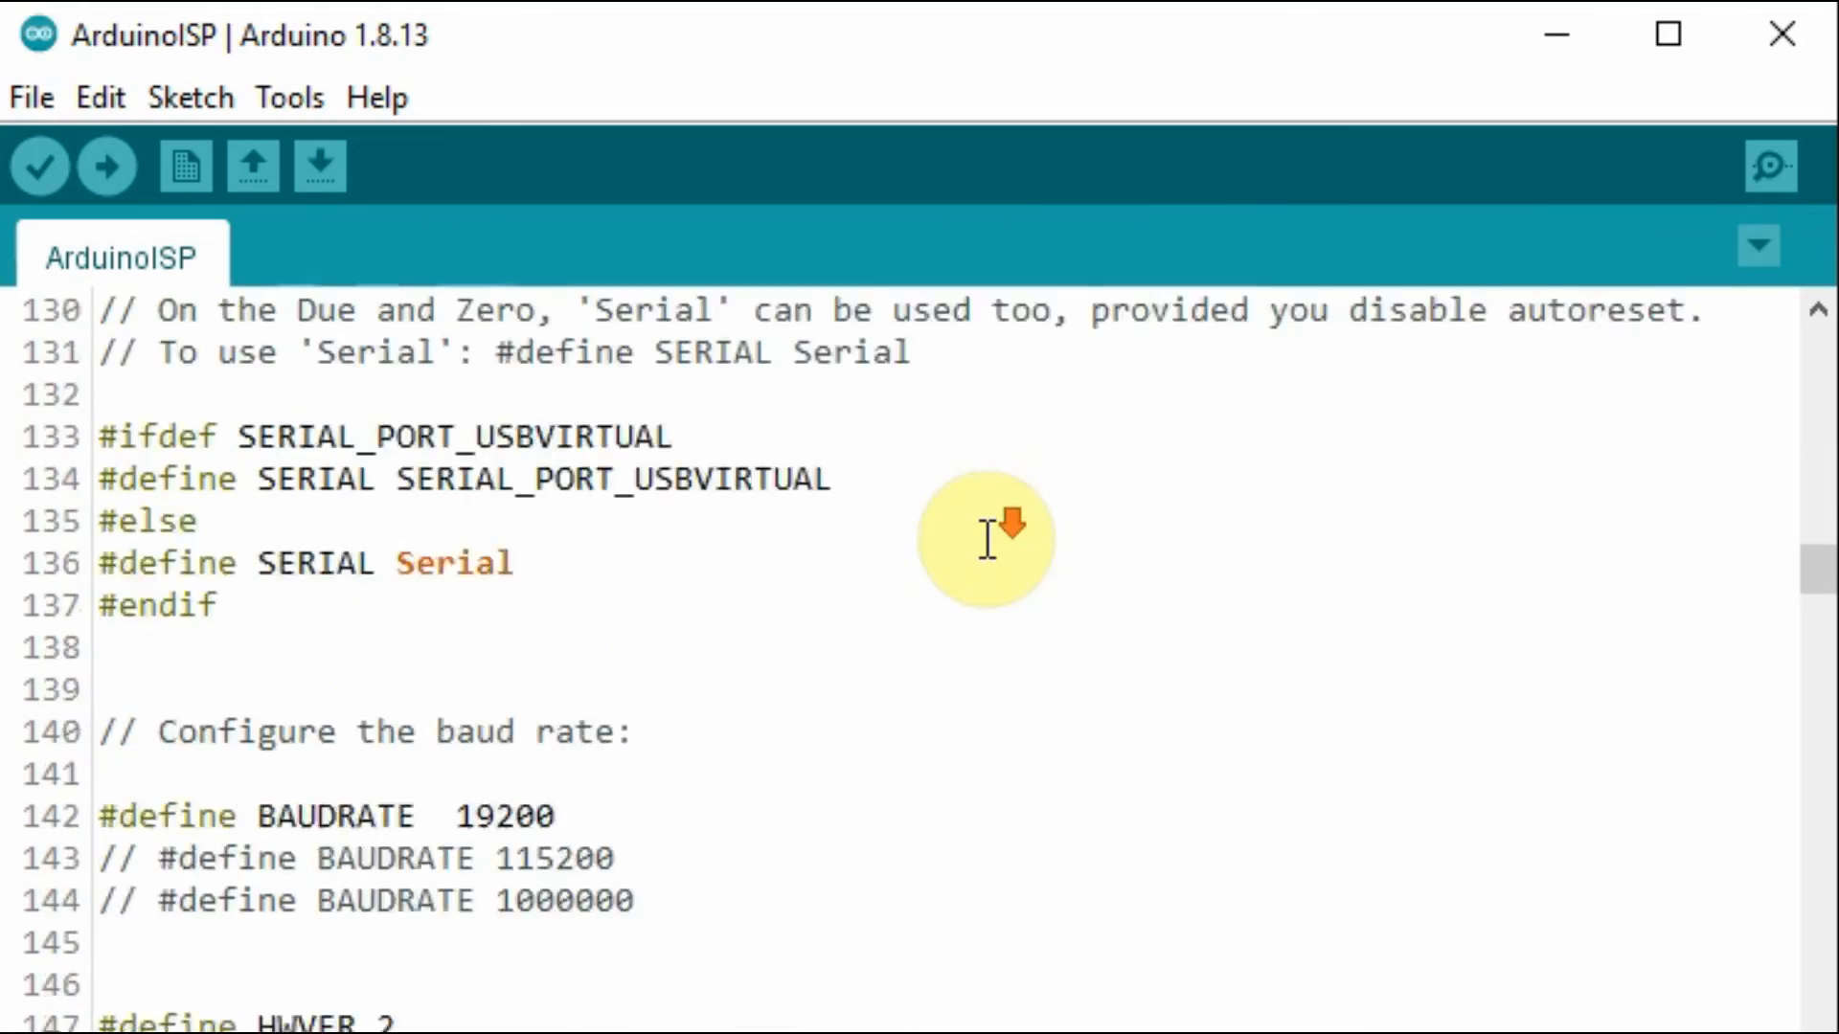
{"action": "scroll", "scroll_direction": "down", "scroll_amount": 3}
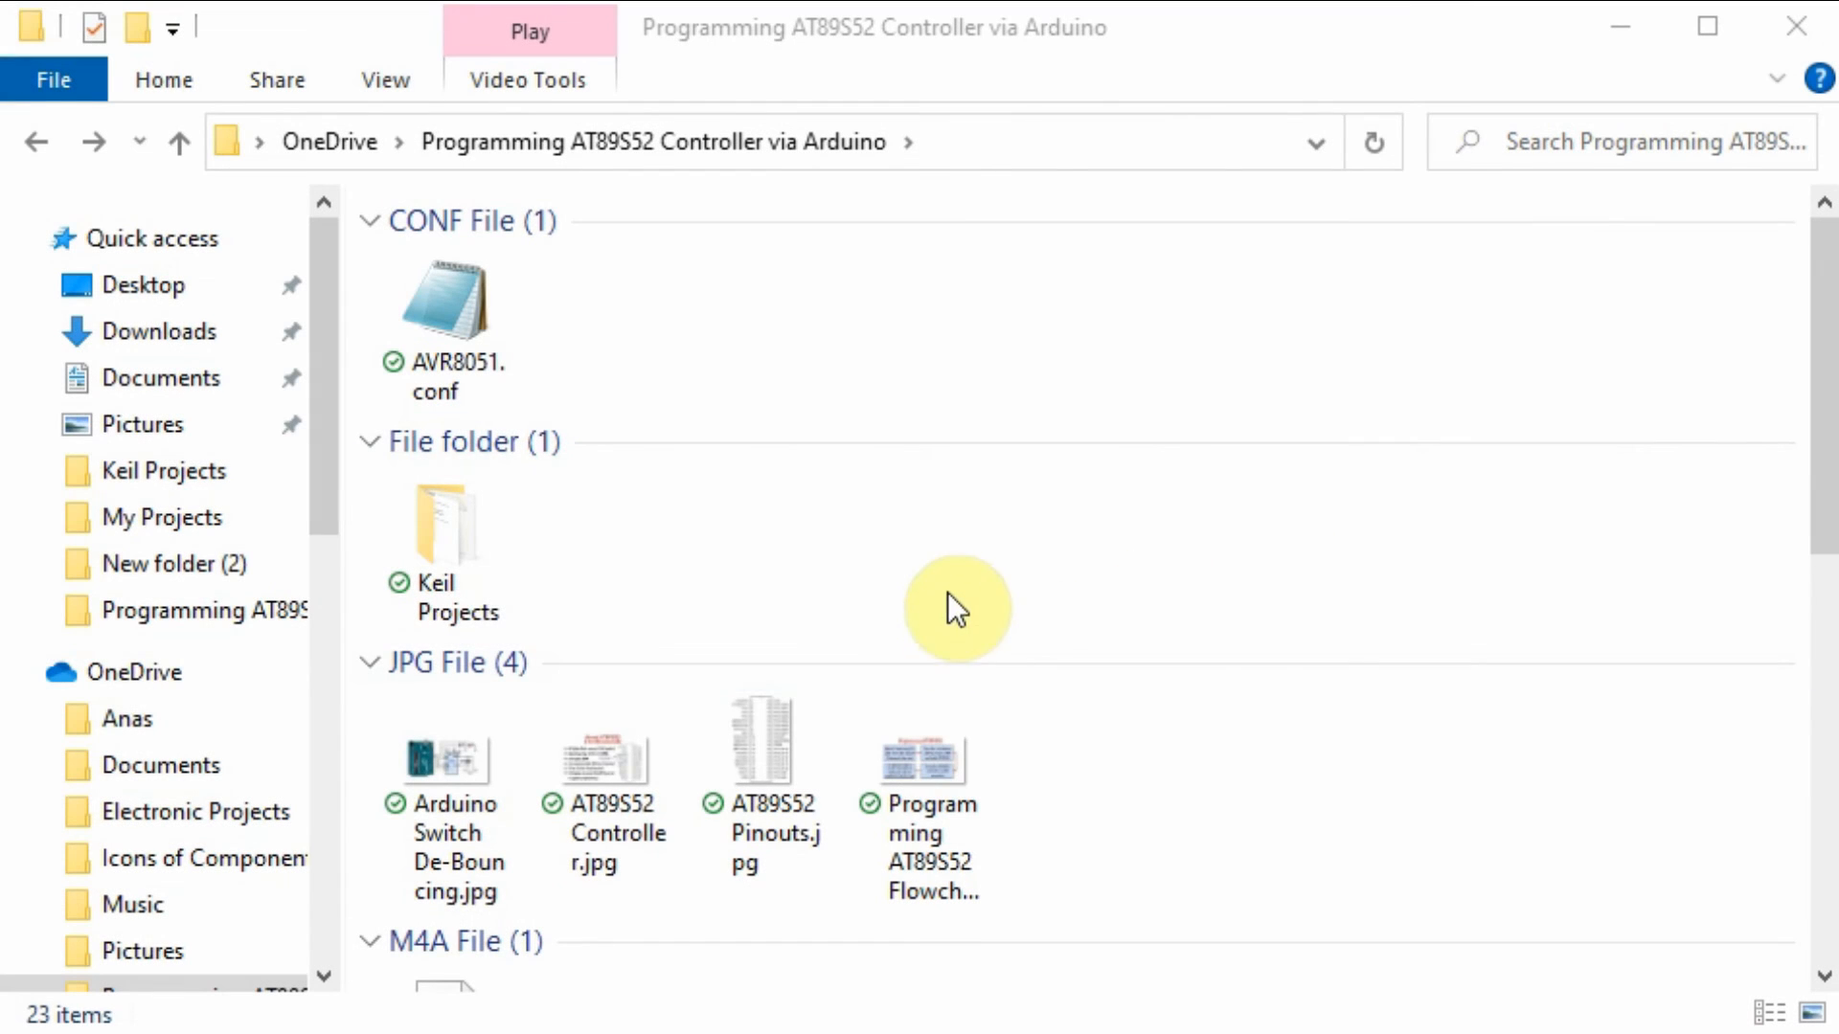
{"action": "mouse_move", "coordinate": [937, 580]}
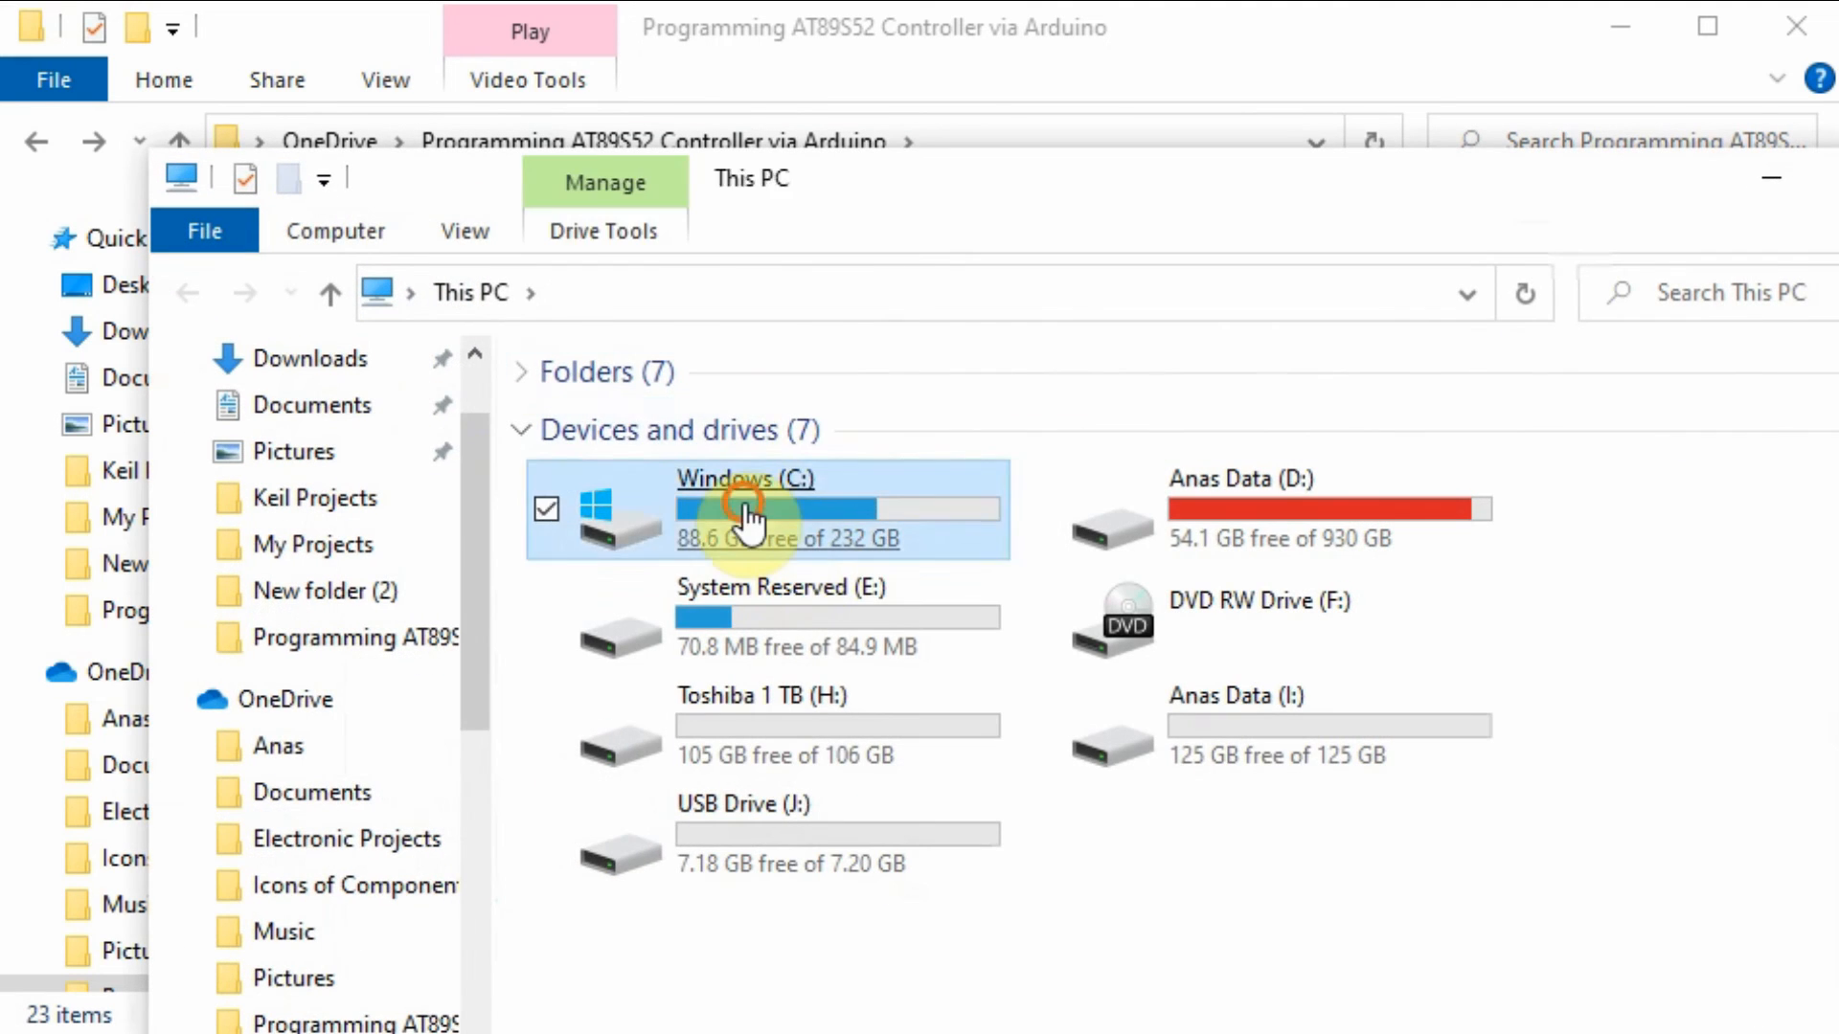
Browse into the Windows (C:) drive from This PC before returning to the project folder.
{"action": "double_click", "coordinate": [743, 510]}
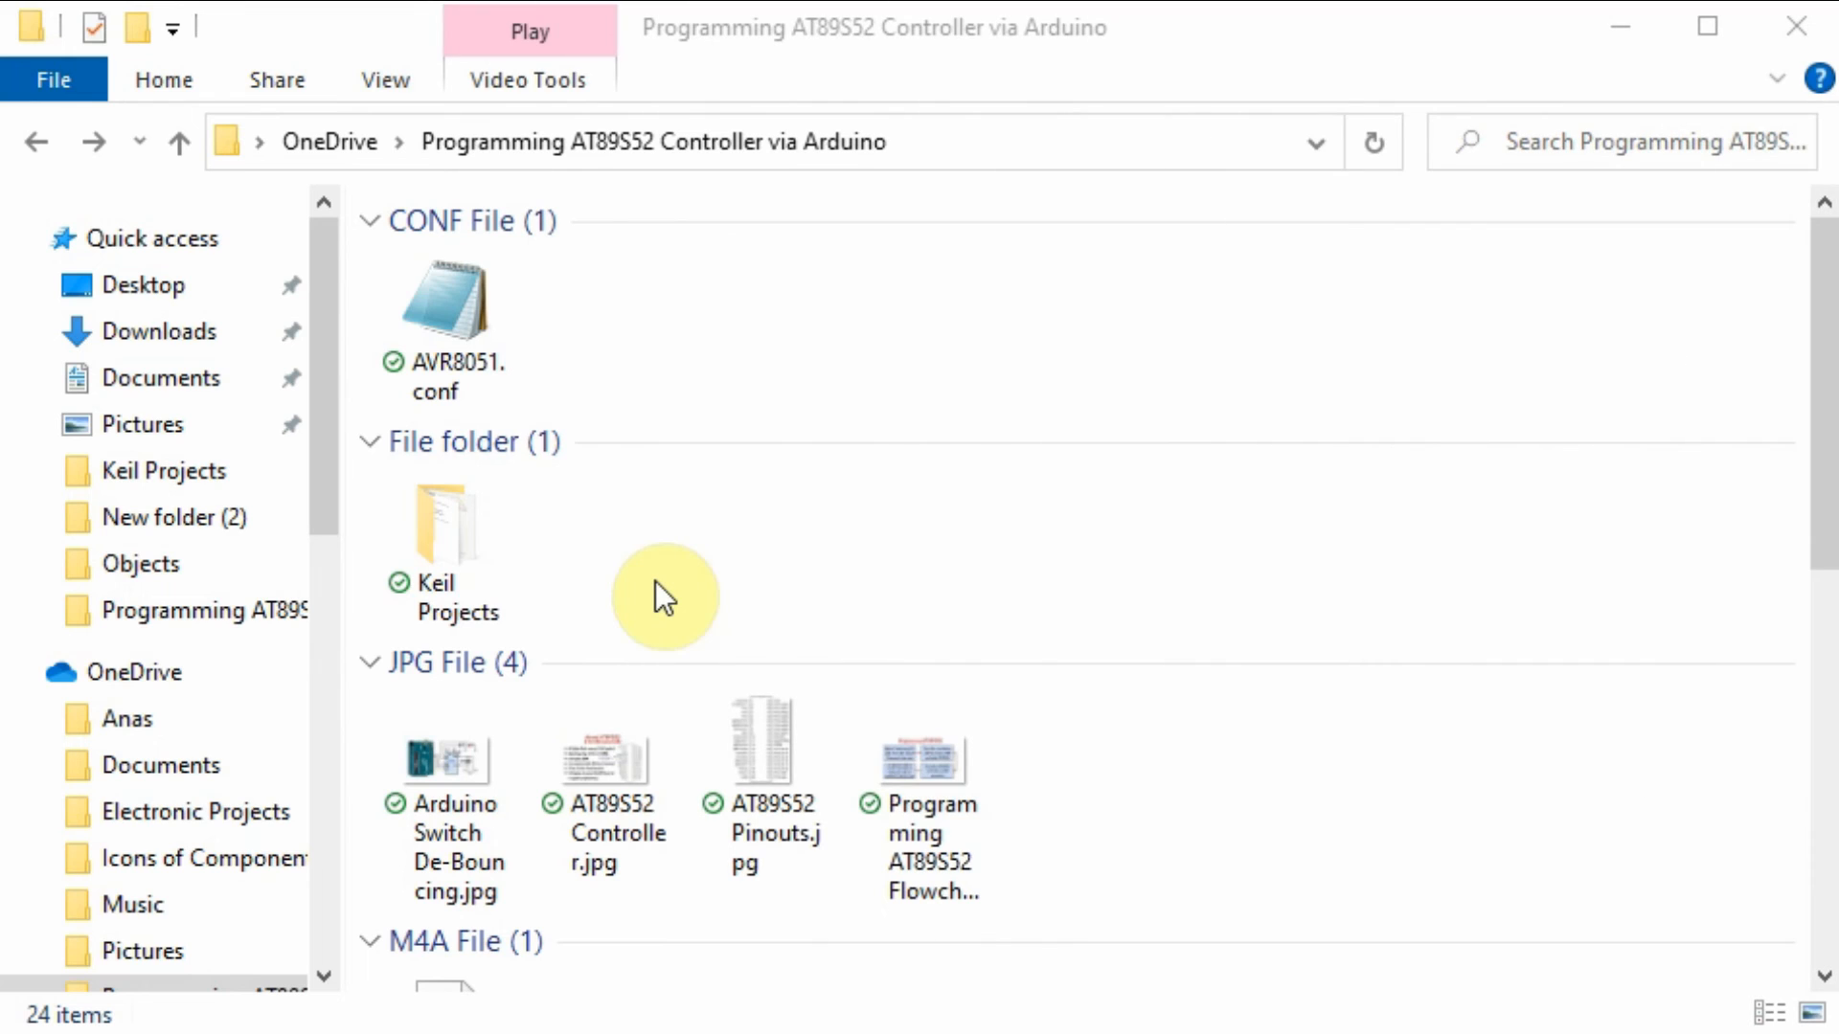
{"action": "mouse_move", "coordinate": [452, 540]}
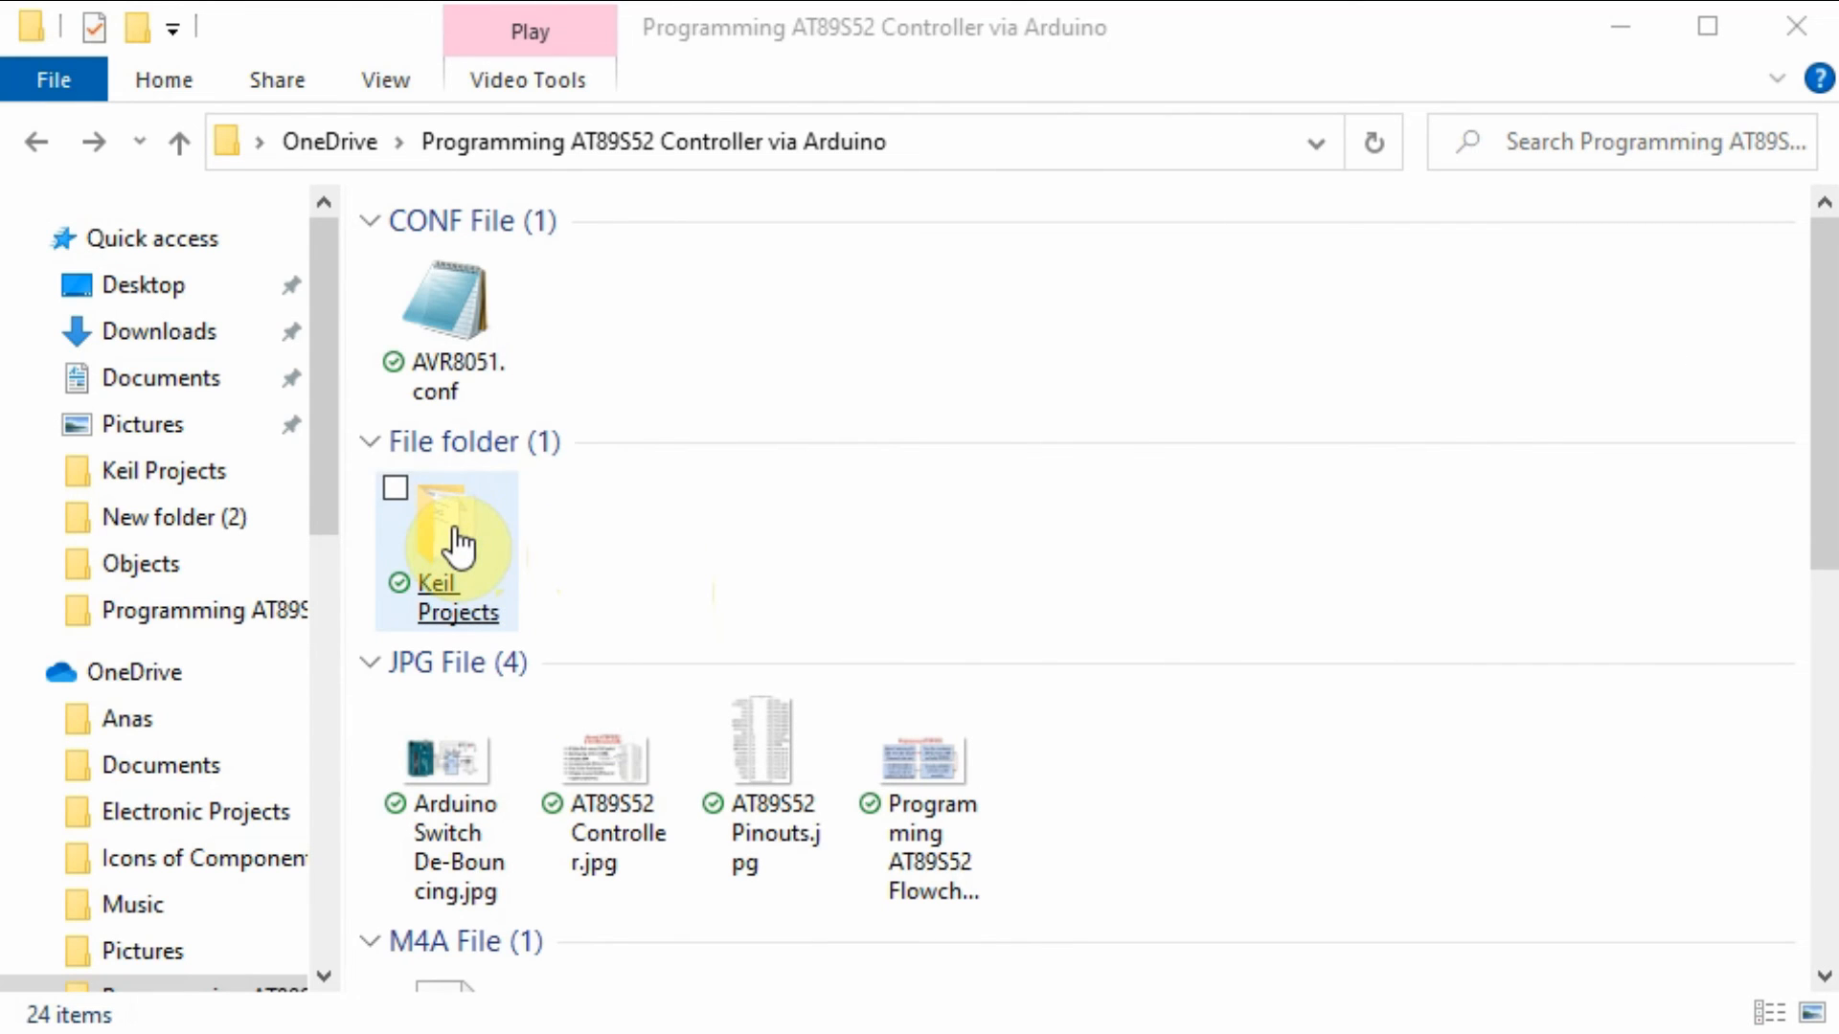
View blinkled.hex inside Keil Projects\Objects and close it.
{"action": "double_click", "coordinate": [458, 550]}
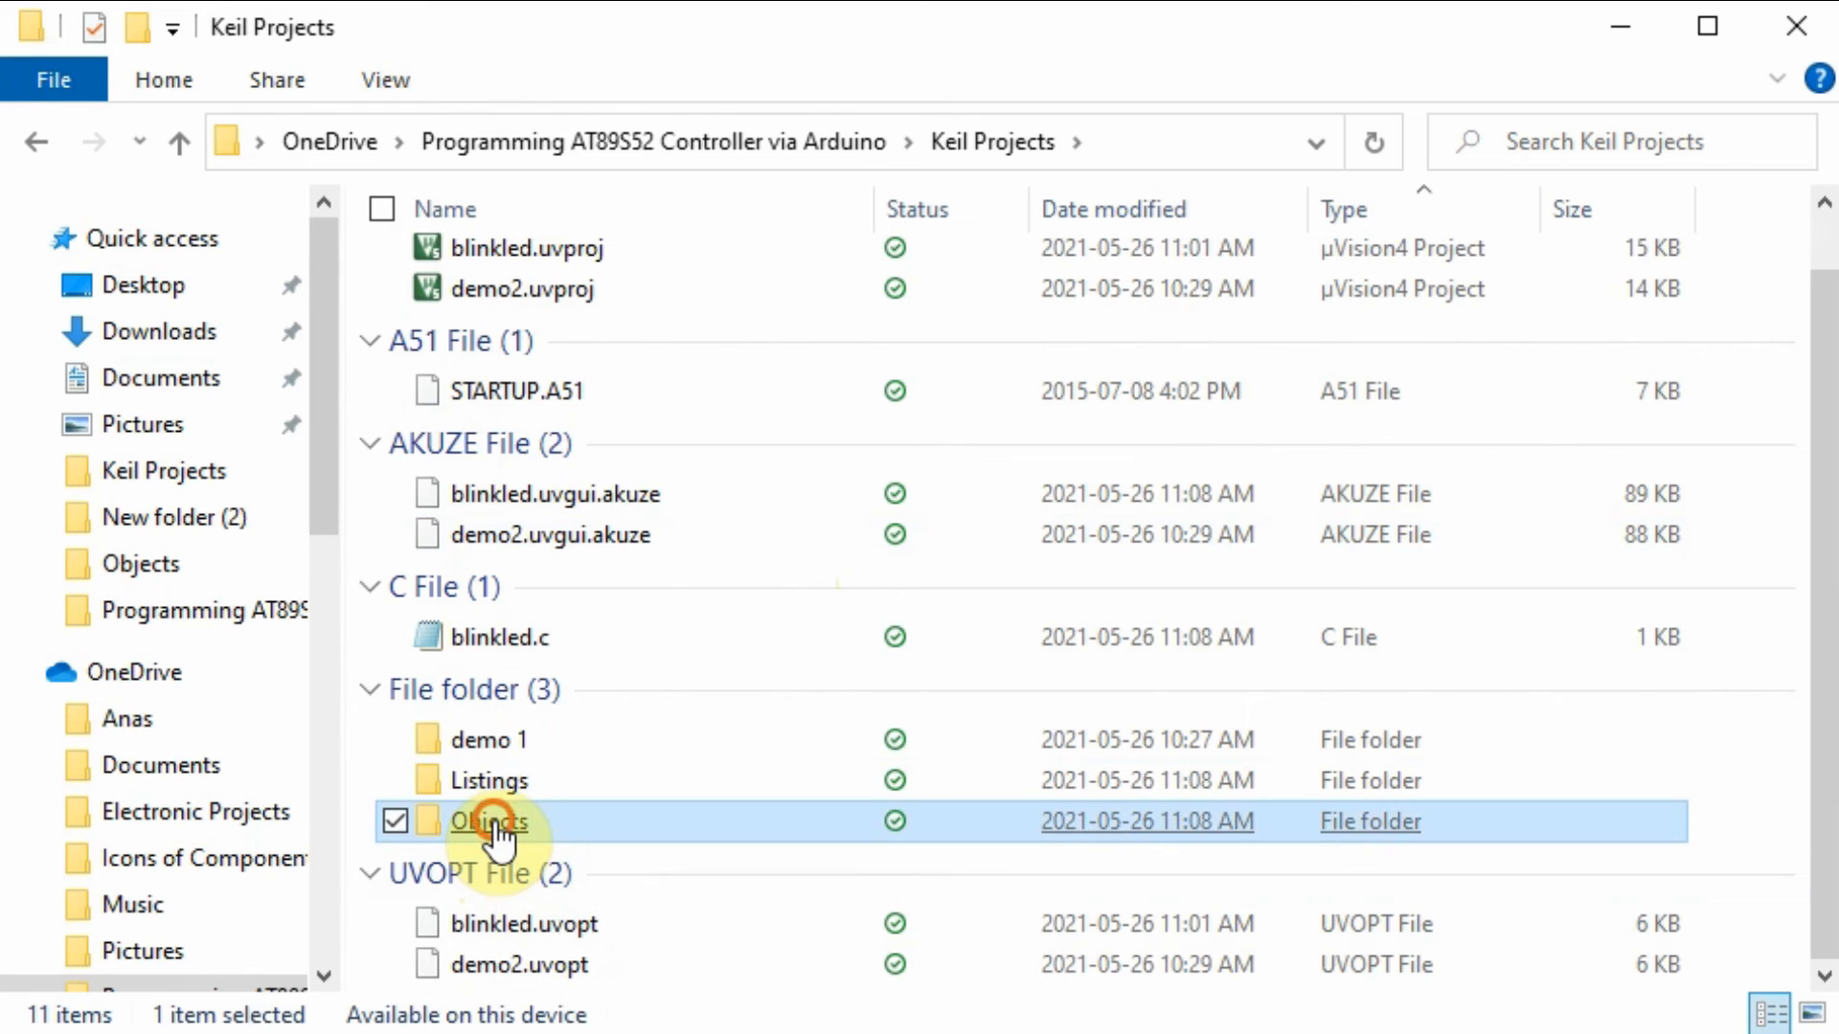
{"action": "double_click", "coordinate": [488, 821]}
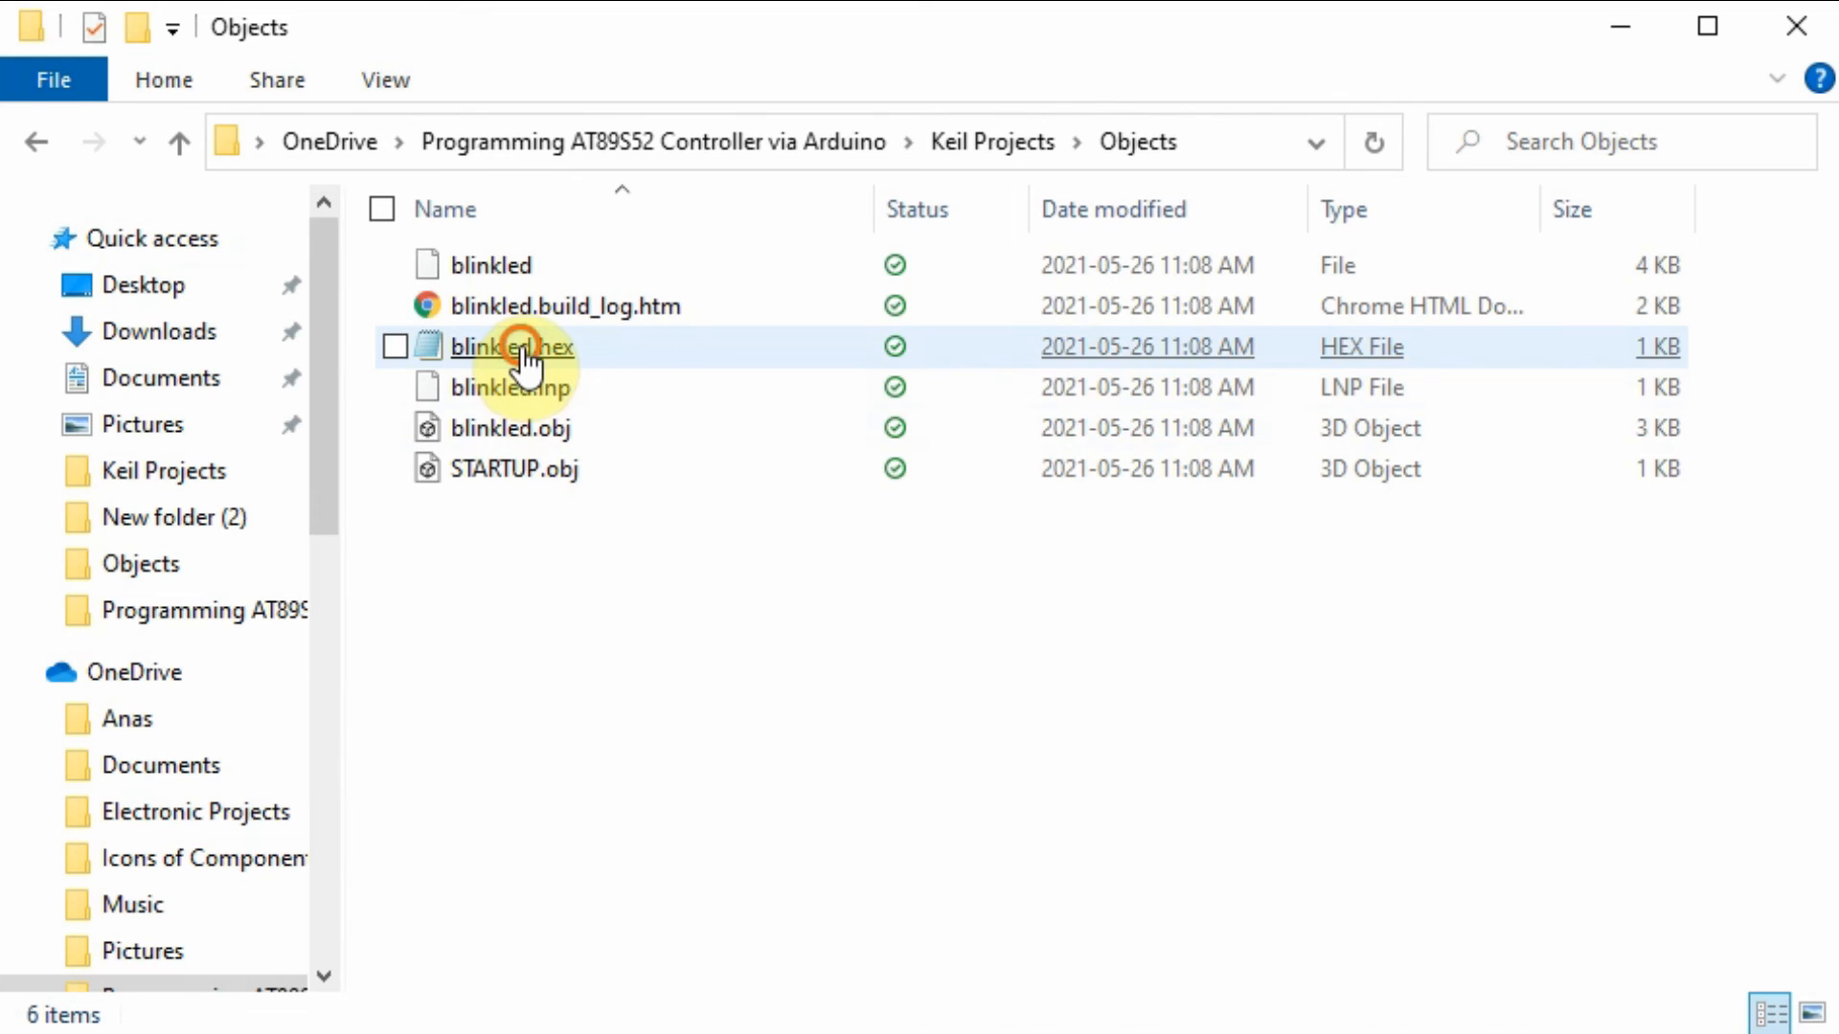
{"action": "double_click", "coordinate": [510, 347]}
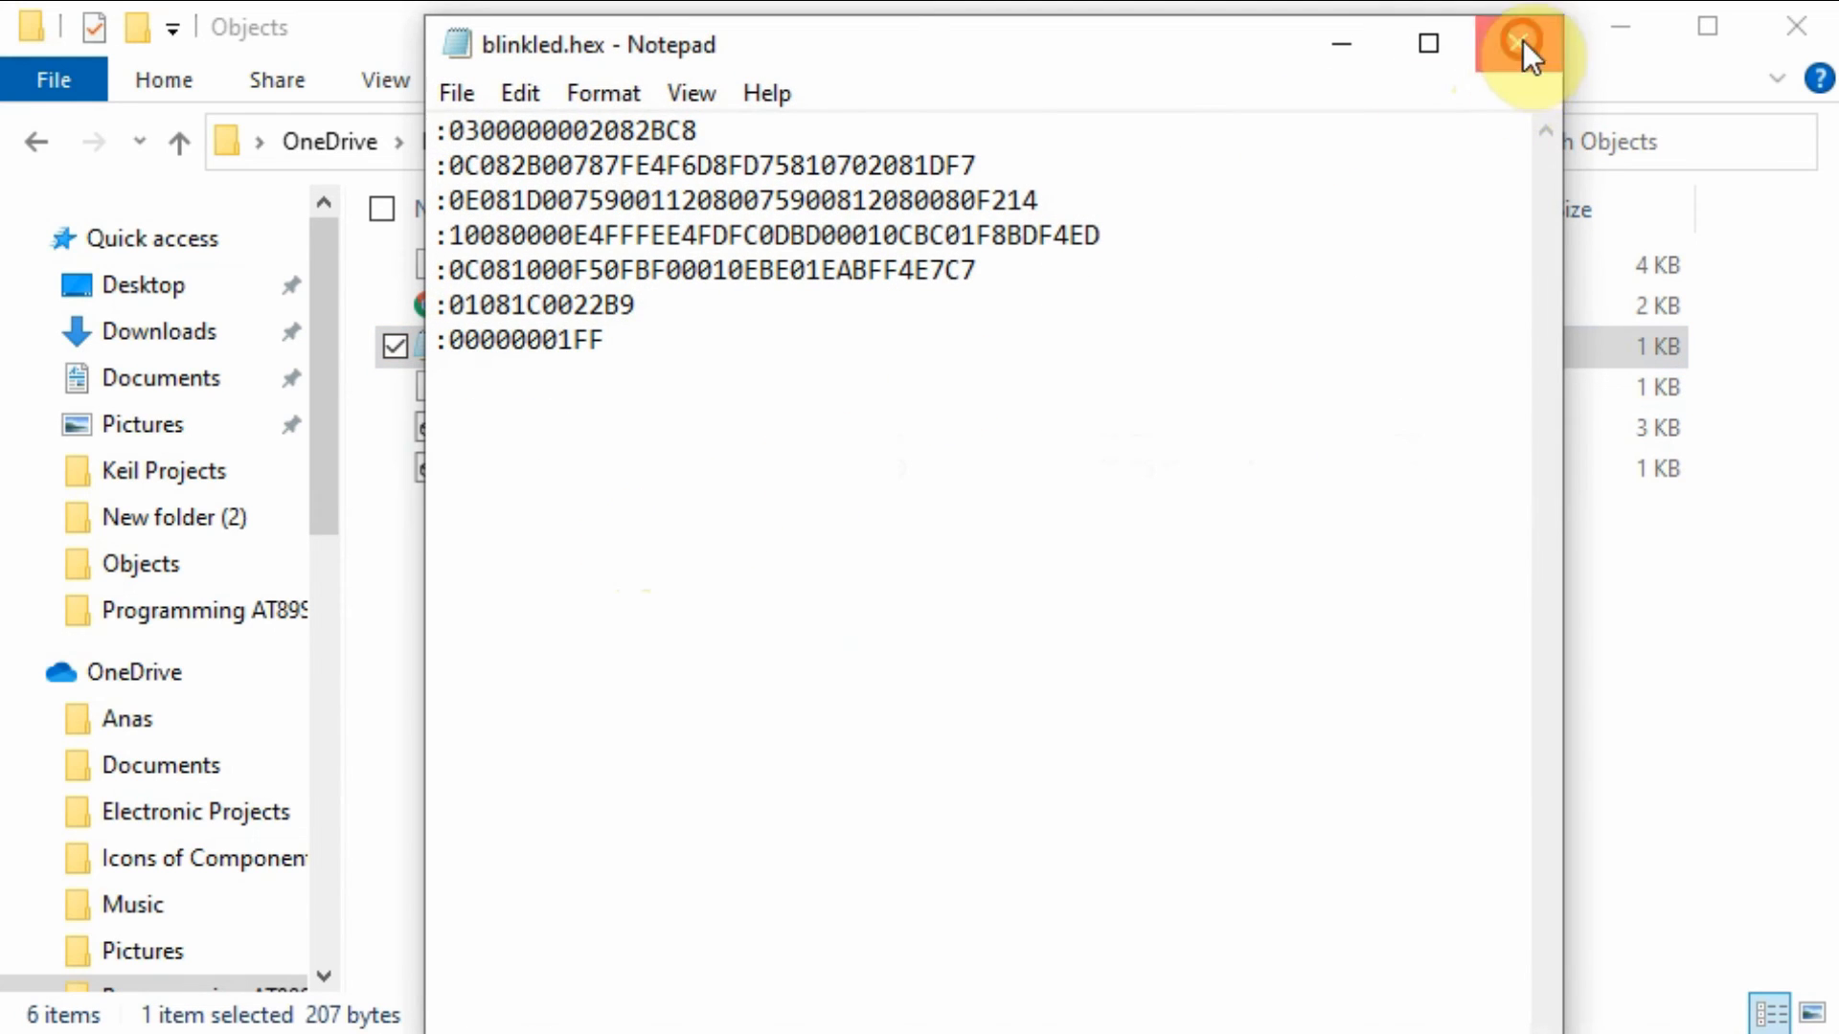
{"action": "left_click", "coordinate": [1519, 44]}
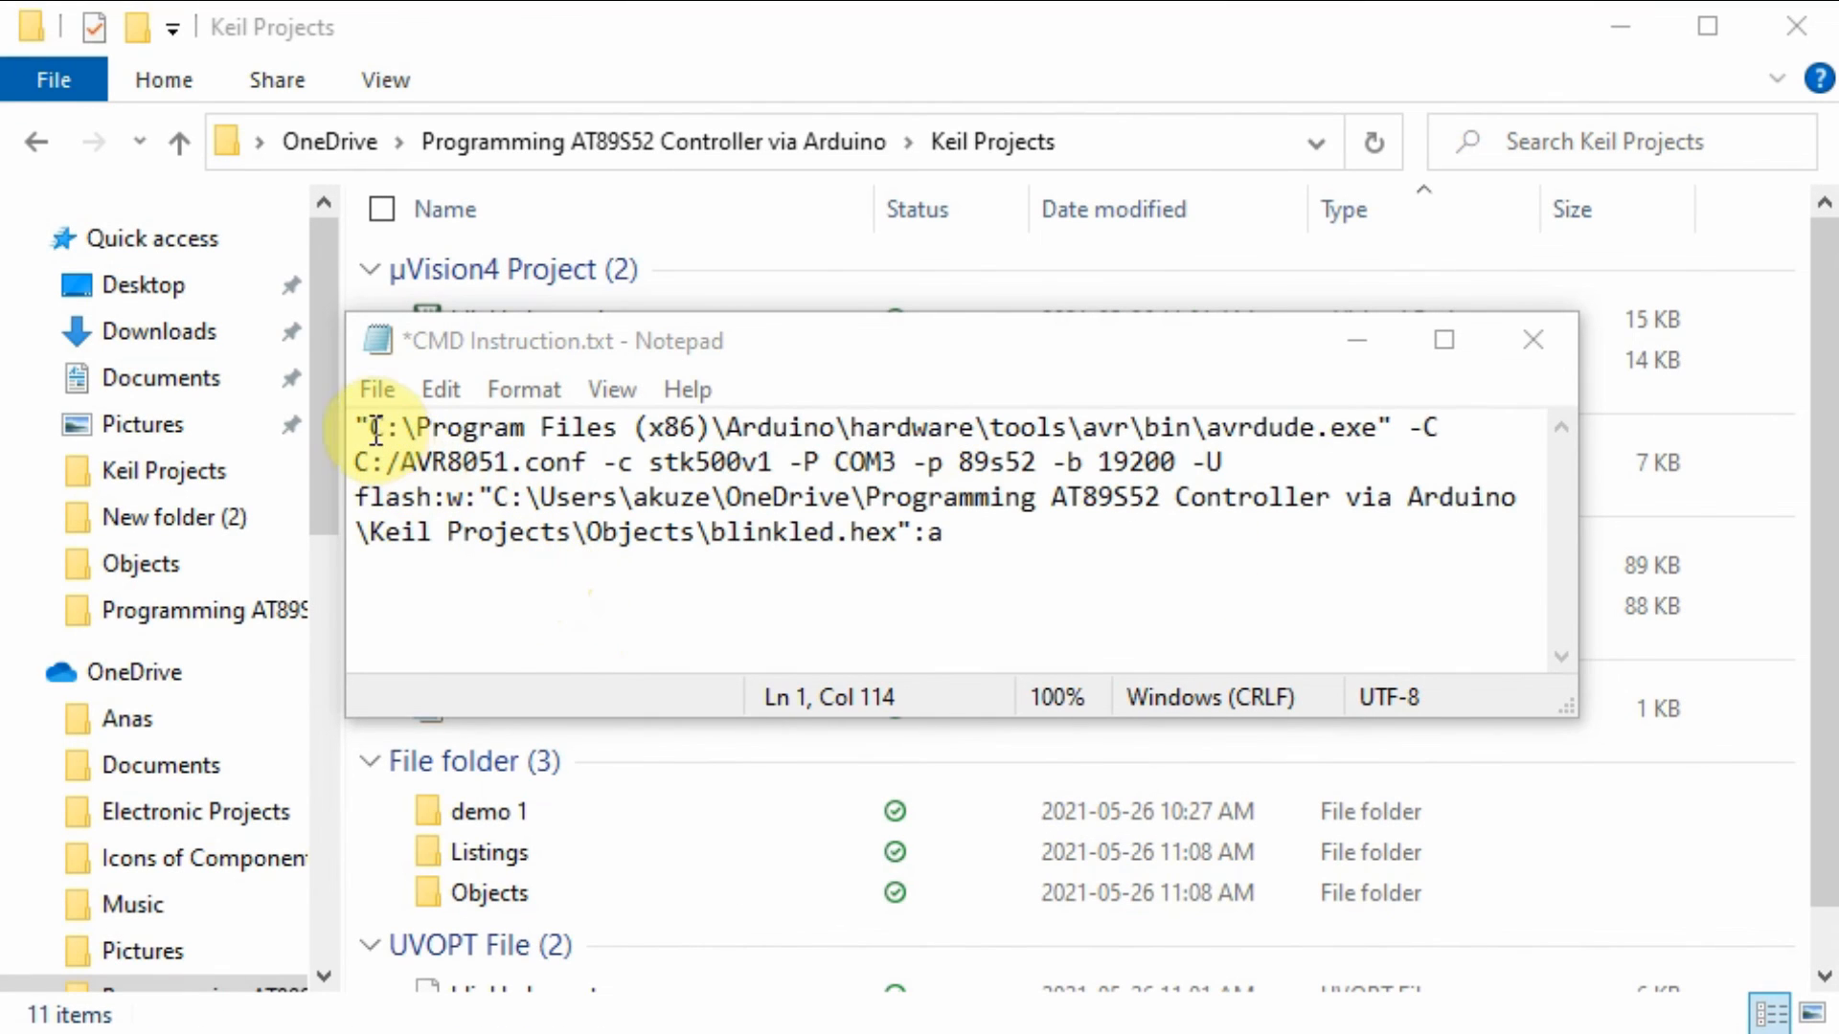
{"action": "key", "text": "ctrl+a"}
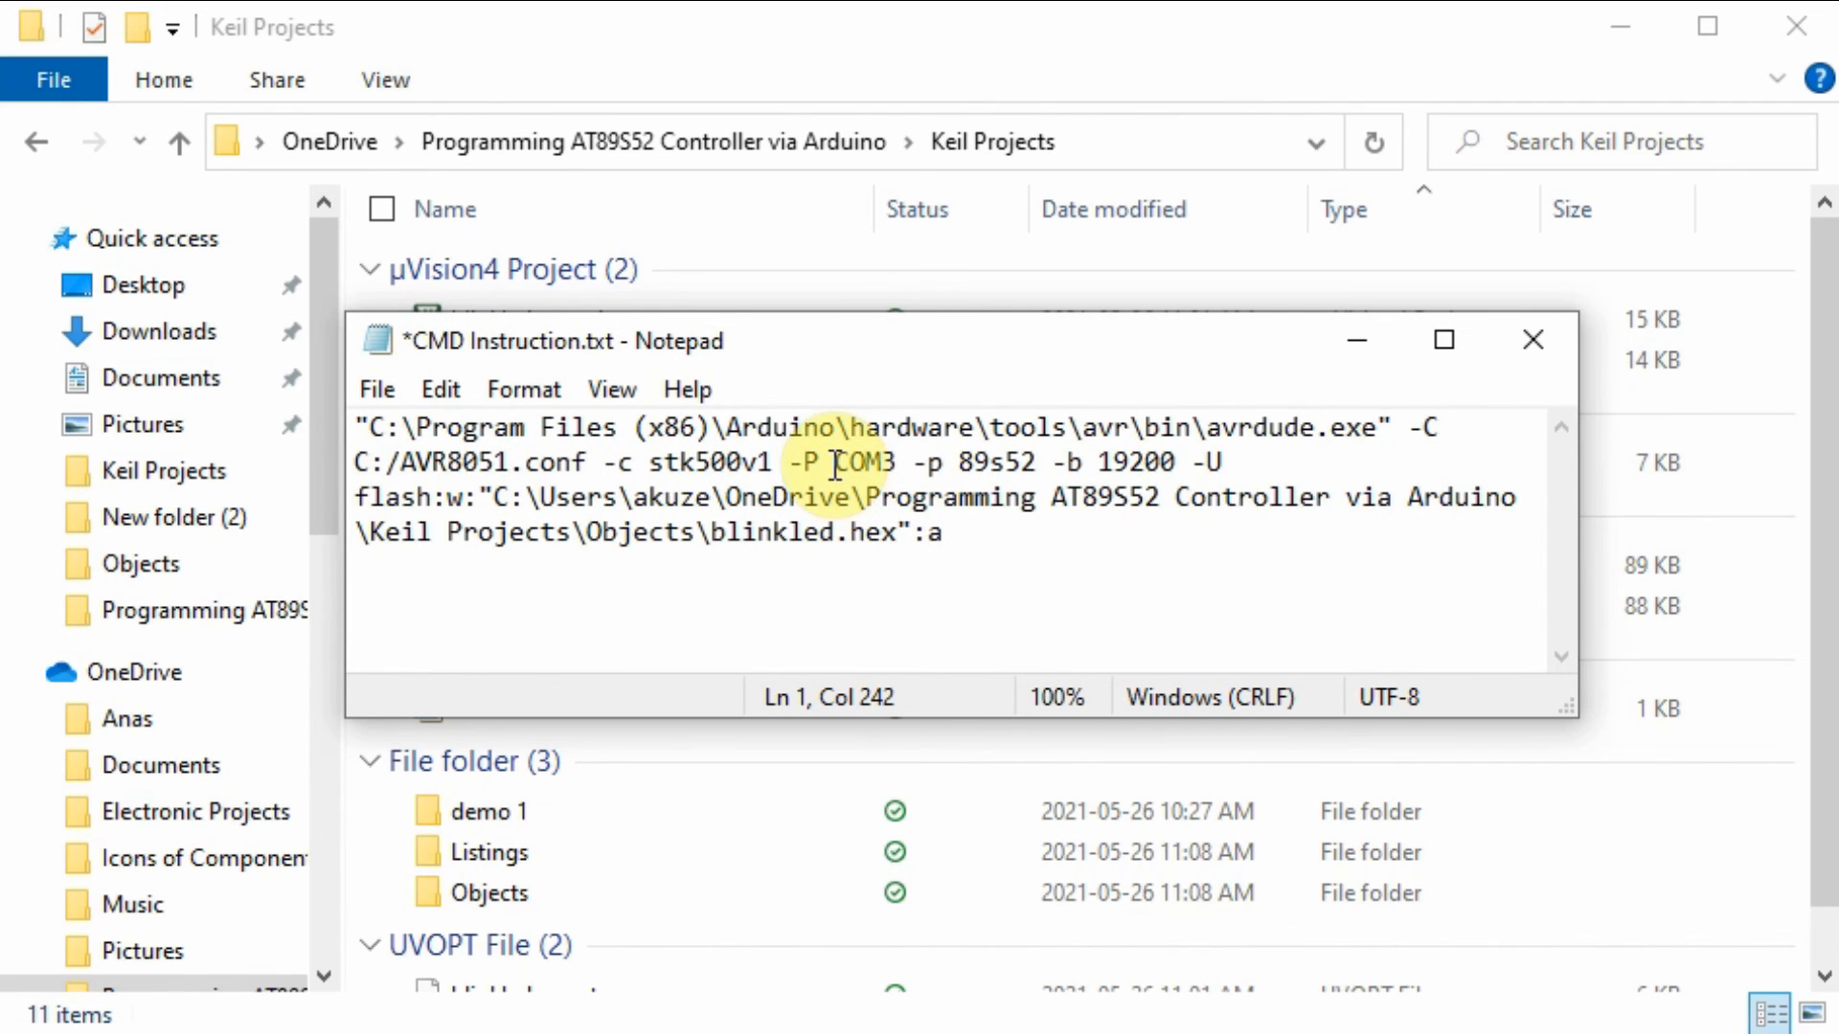
{"action": "double_click", "coordinate": [865, 462]}
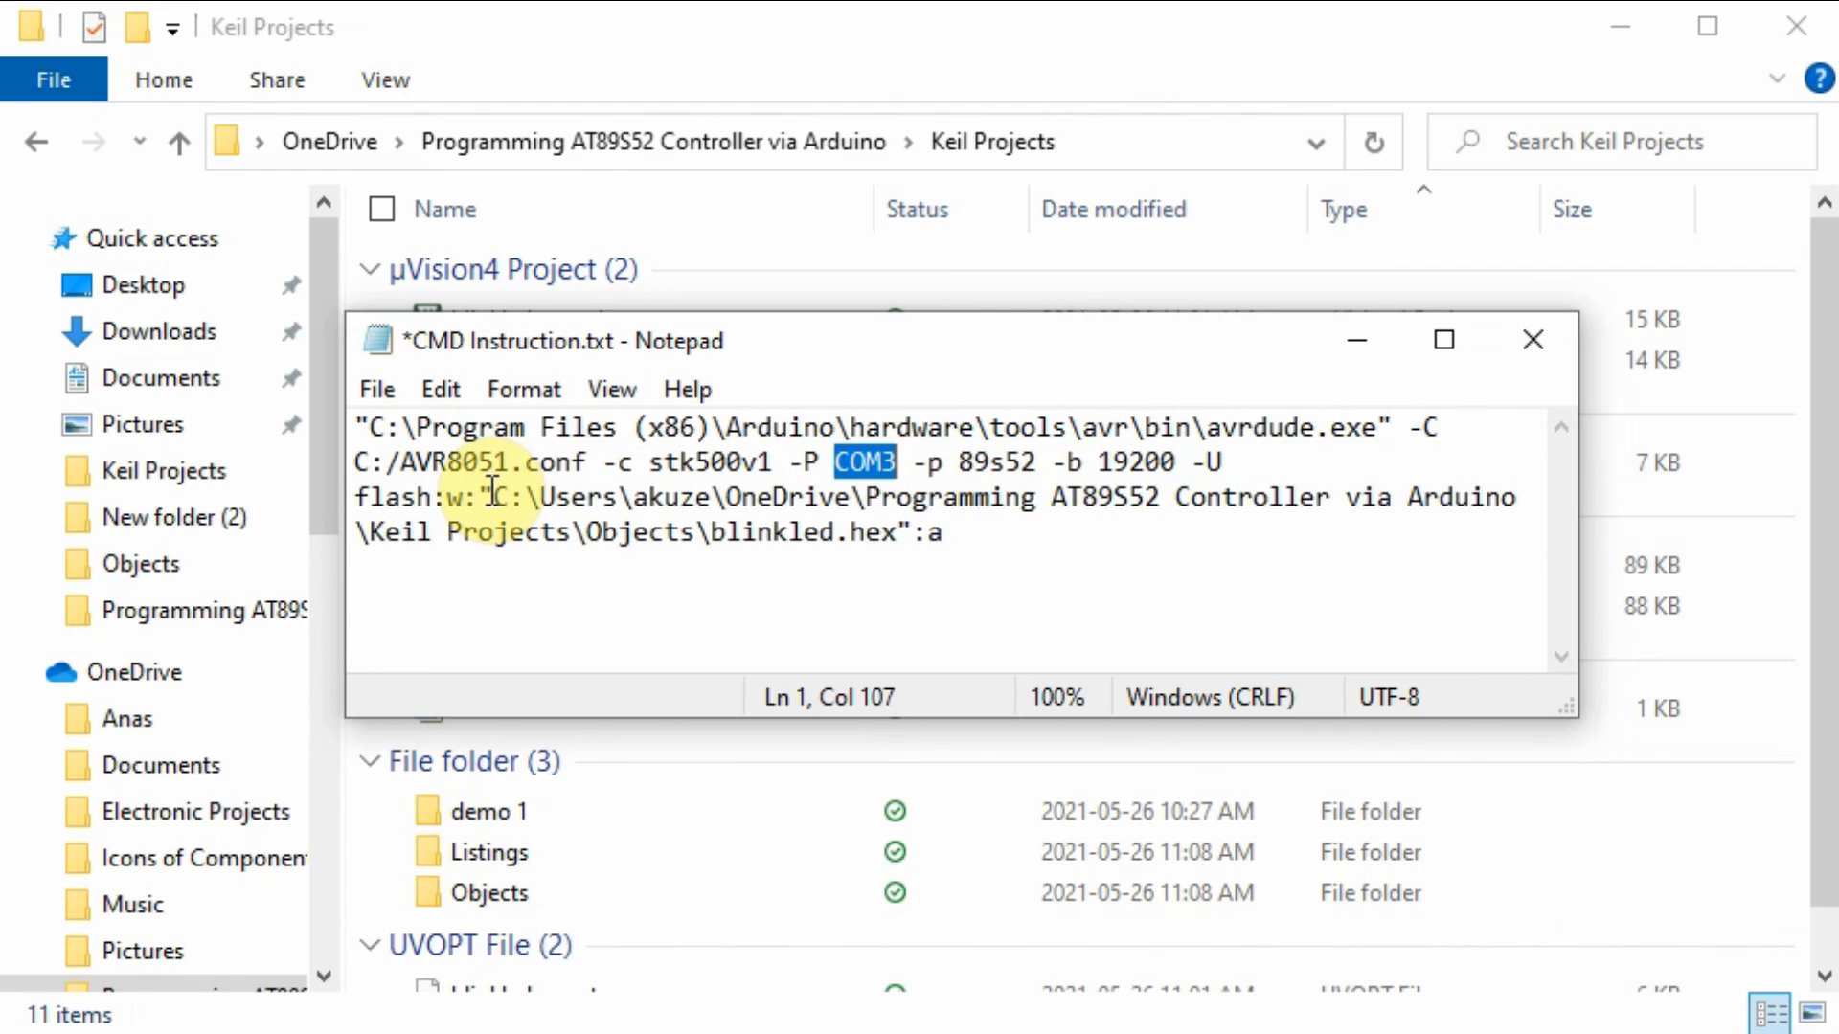
{"action": "left_click_drag", "start_coordinate": [491, 496], "coordinate": [928, 531]}
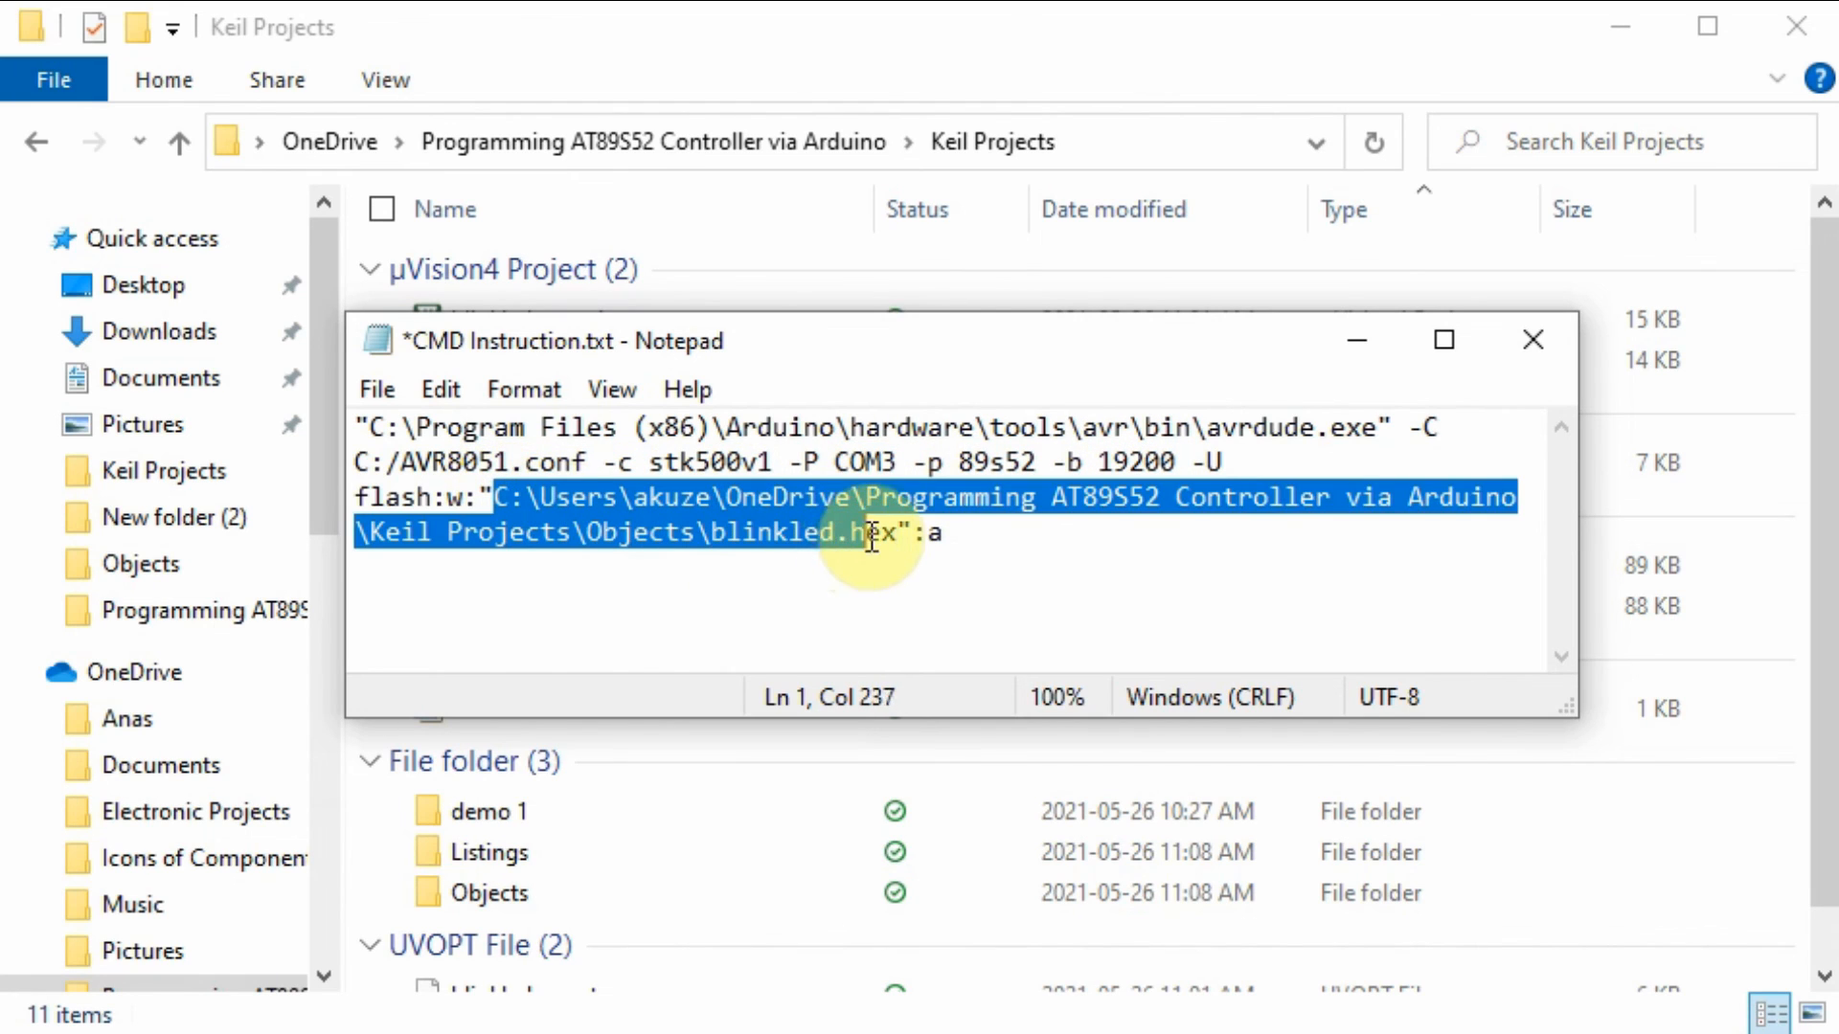
{"action": "left_click", "coordinate": [753, 498]}
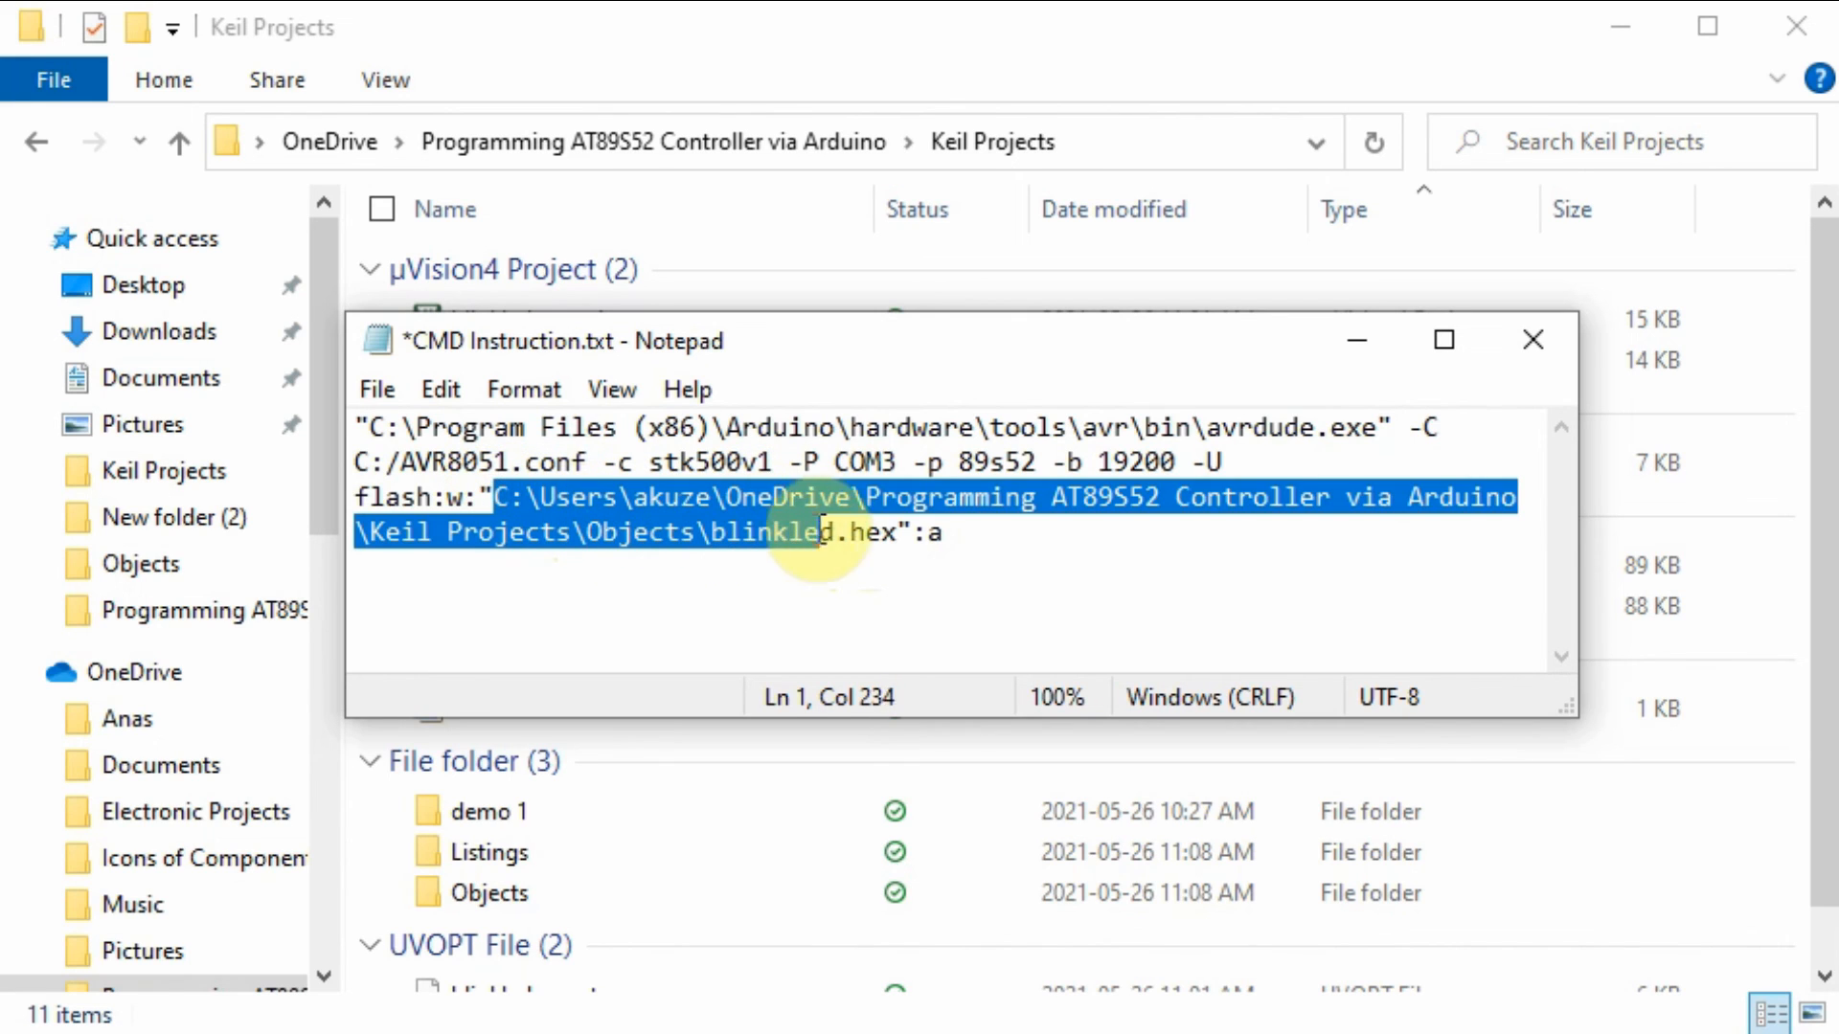
{"action": "left_click", "coordinate": [803, 531]}
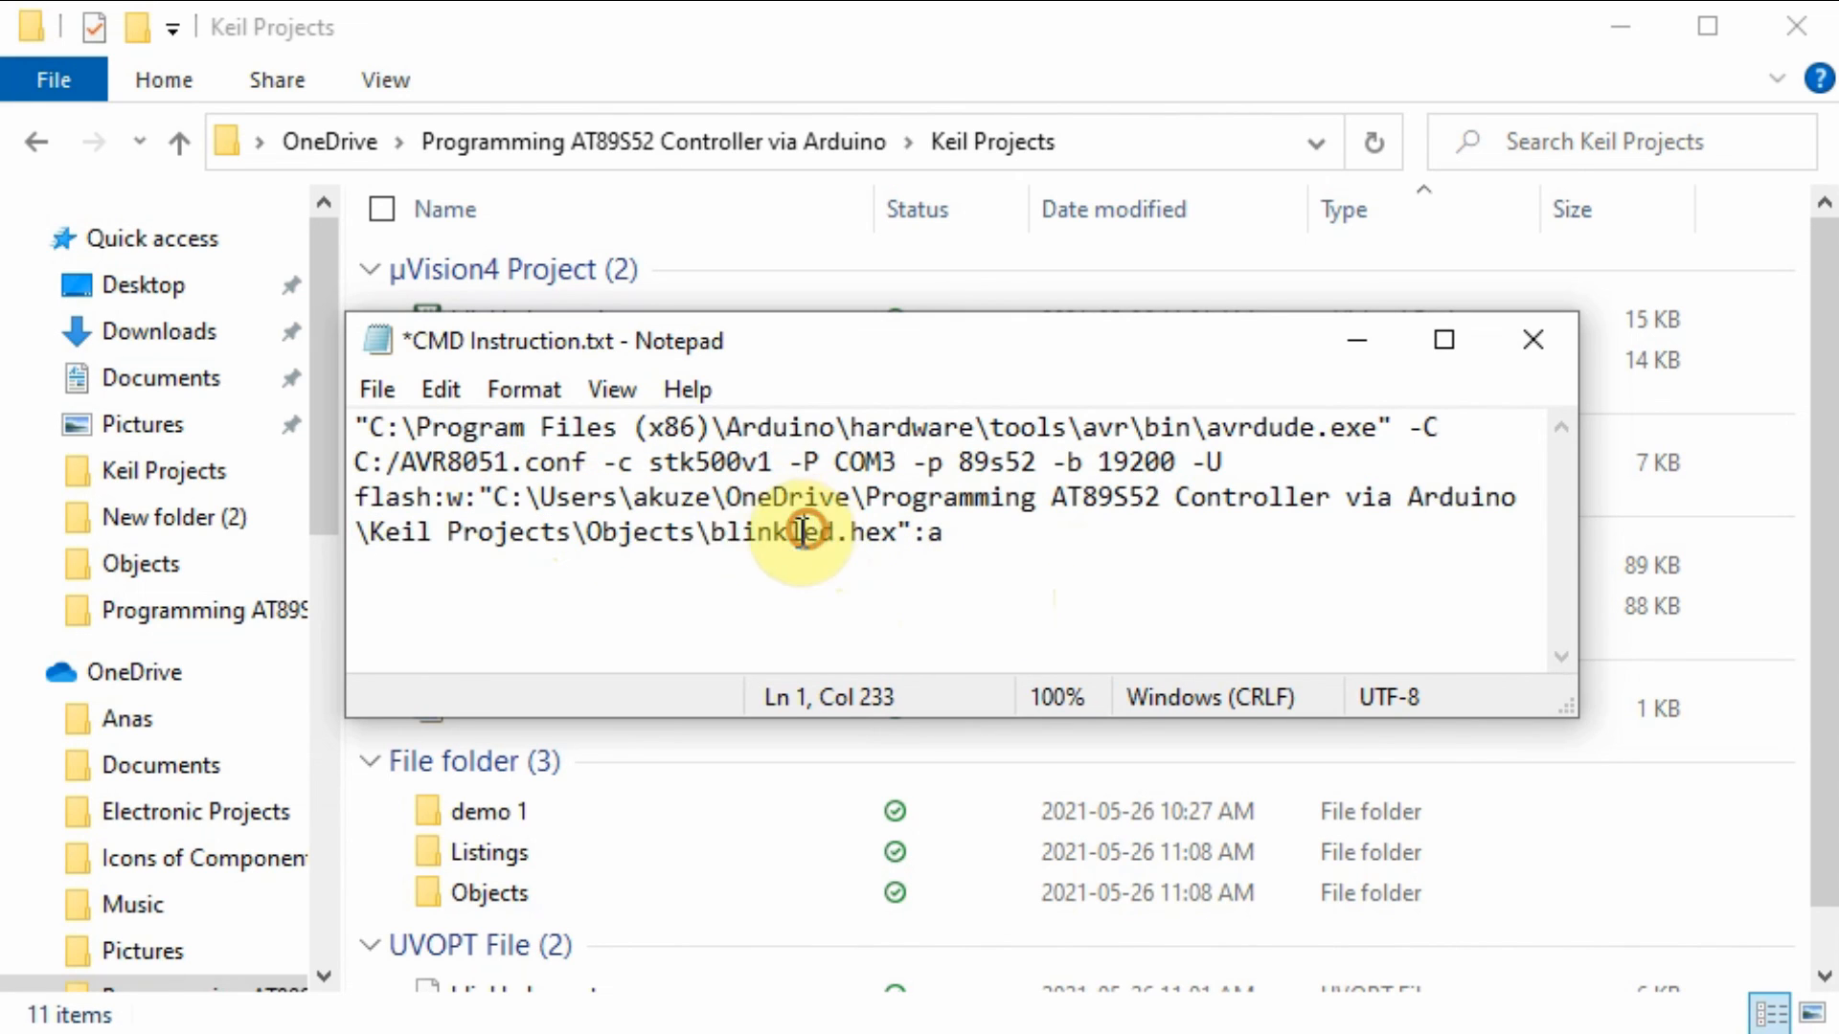
{"action": "double_click", "coordinate": [774, 531]}
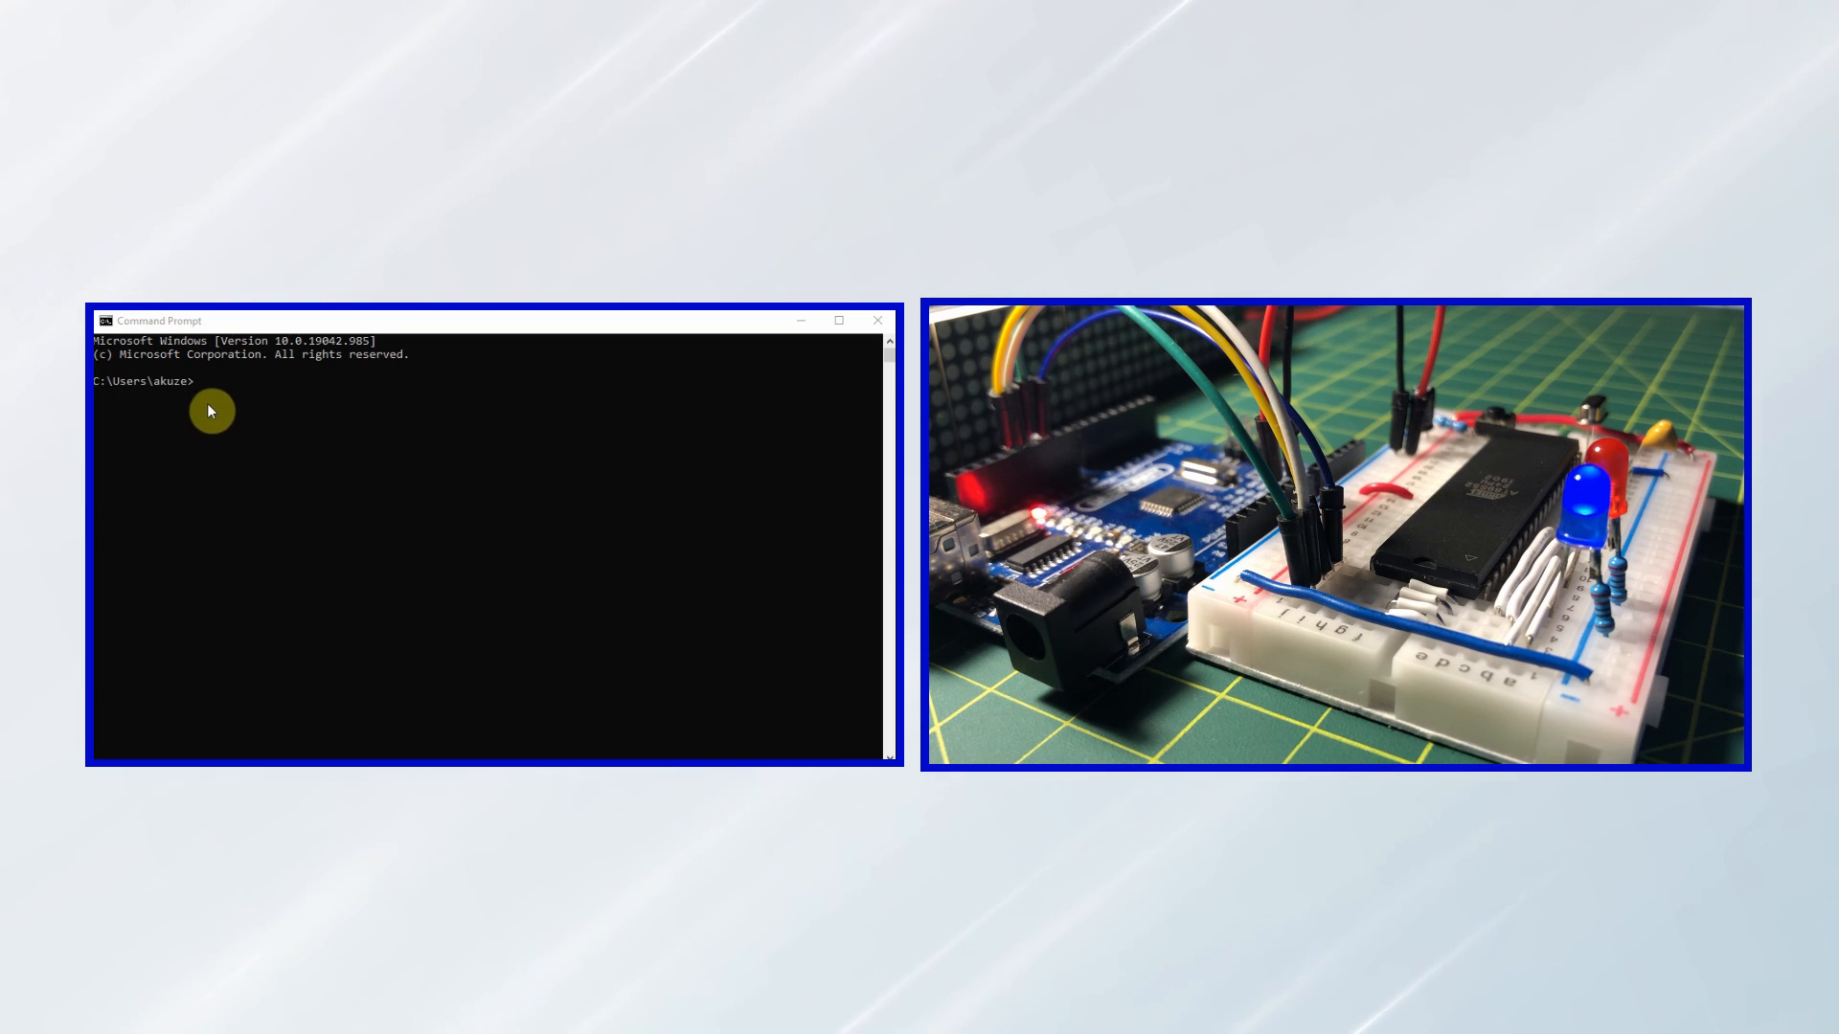
{"action": "mouse_move", "coordinate": [332, 456]}
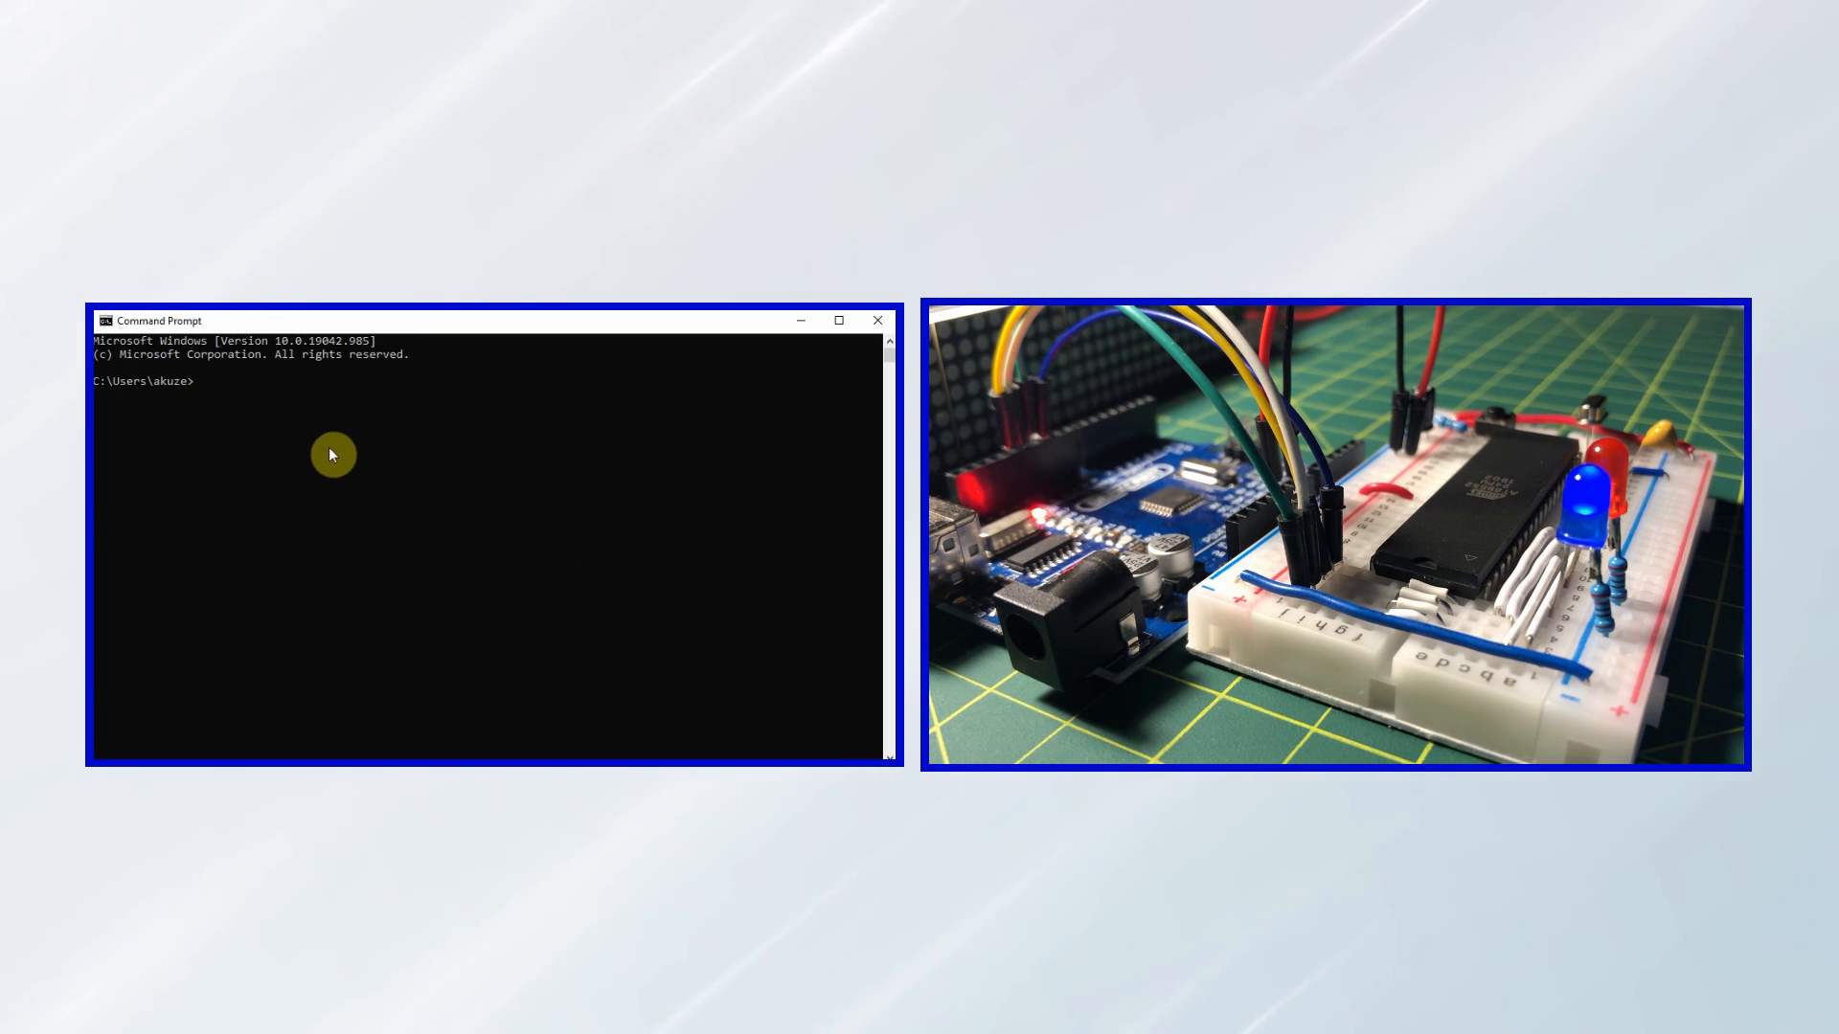